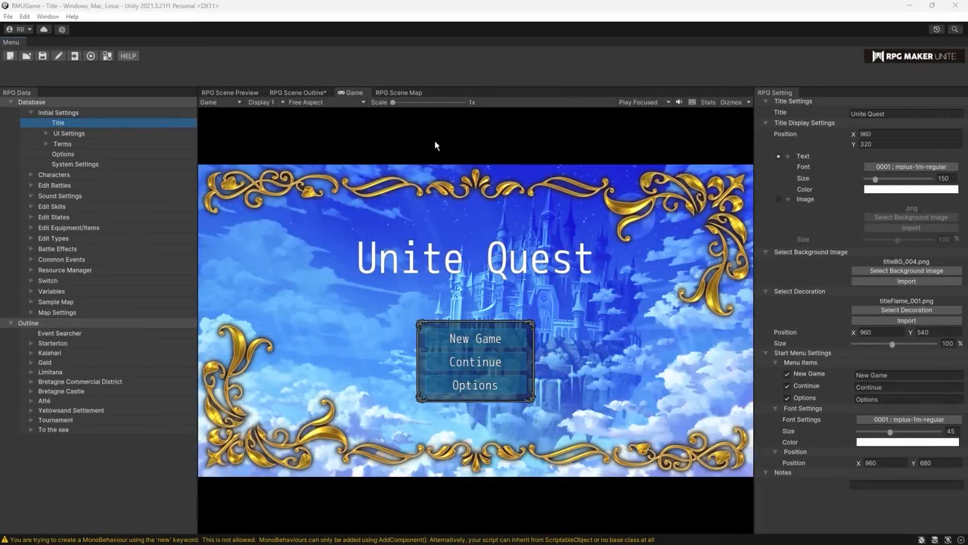
{"action": "mouse_move", "coordinate": [318, 170]}
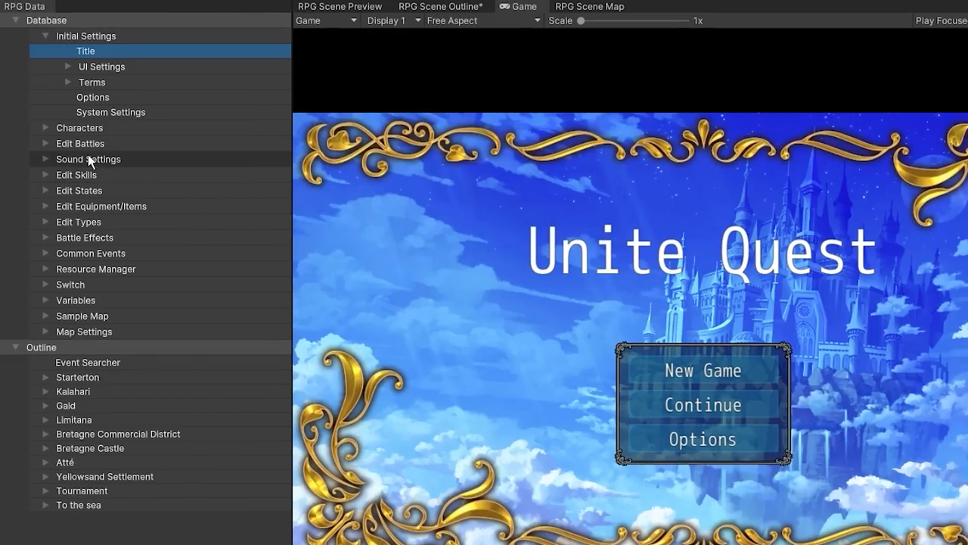
Step: Browse the Characters section, opening another actor and collapsing its image data
{"action": "left_click", "coordinate": [93, 96]}
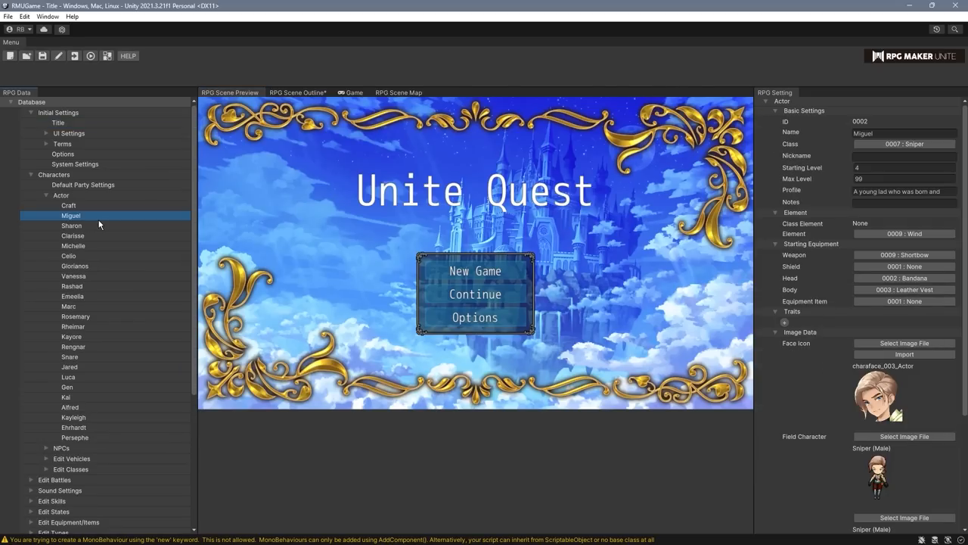
{"action": "left_click", "coordinate": [68, 256]}
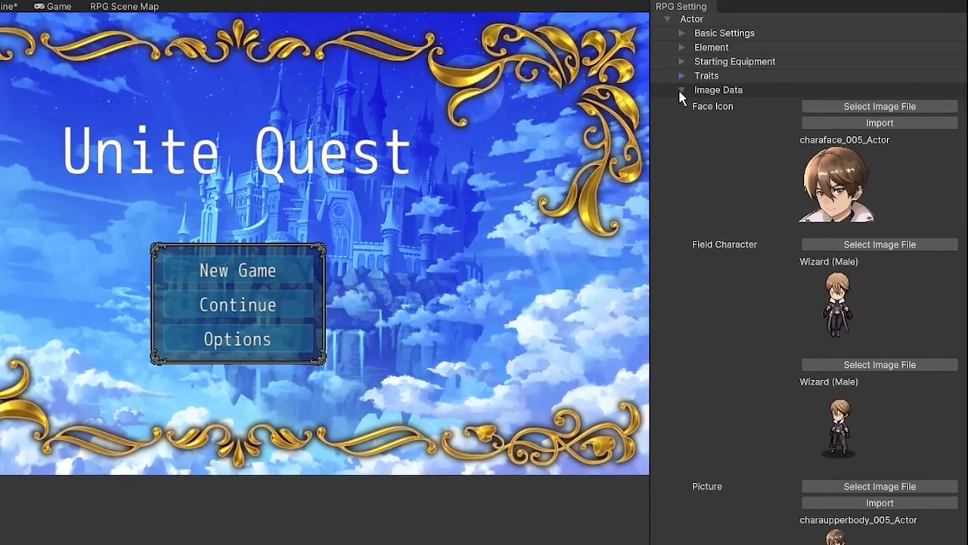
{"action": "left_click", "coordinate": [681, 32]}
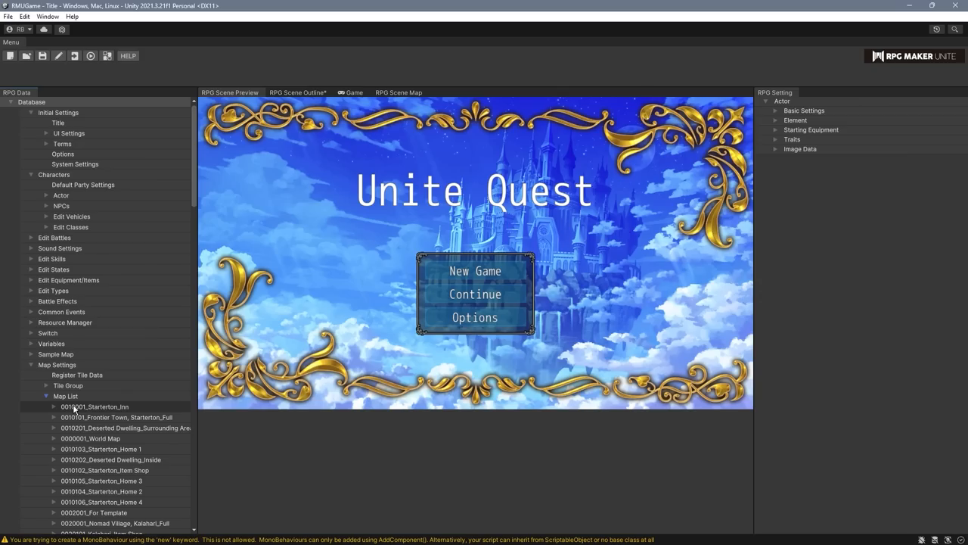
Step: Open the Starterton_Inn map, then preview the Game Menu Items screen under UI Settings
{"action": "left_click", "coordinate": [95, 406]}
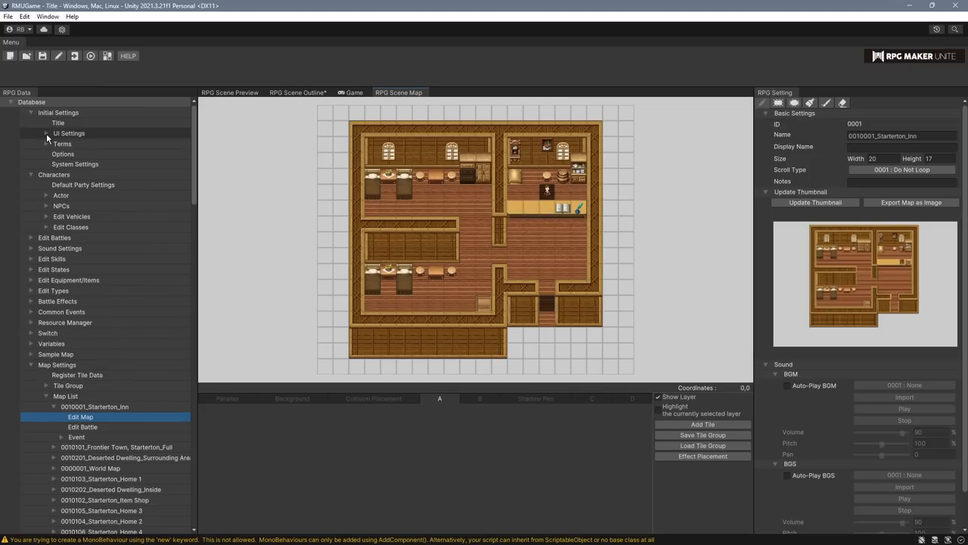
{"action": "left_click", "coordinate": [47, 133]}
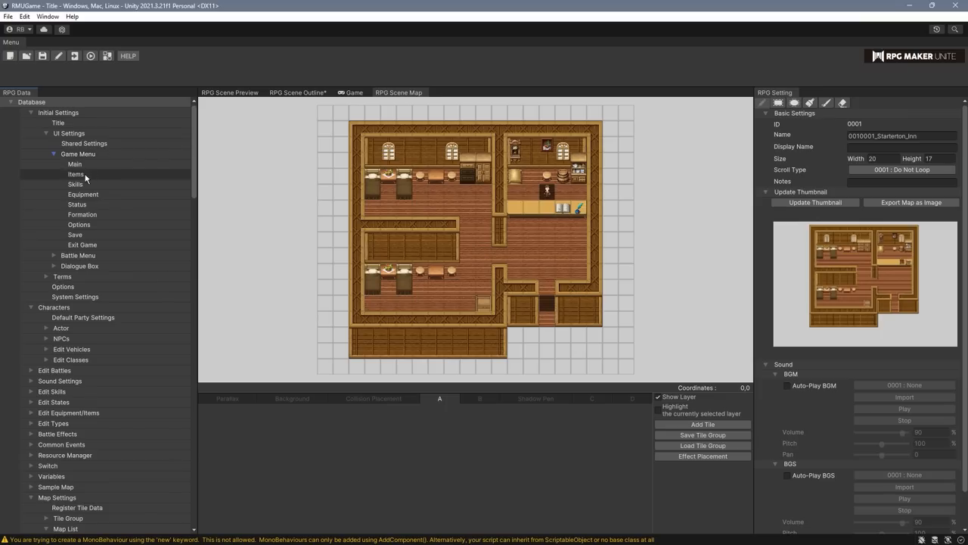
{"action": "left_click", "coordinate": [75, 174]}
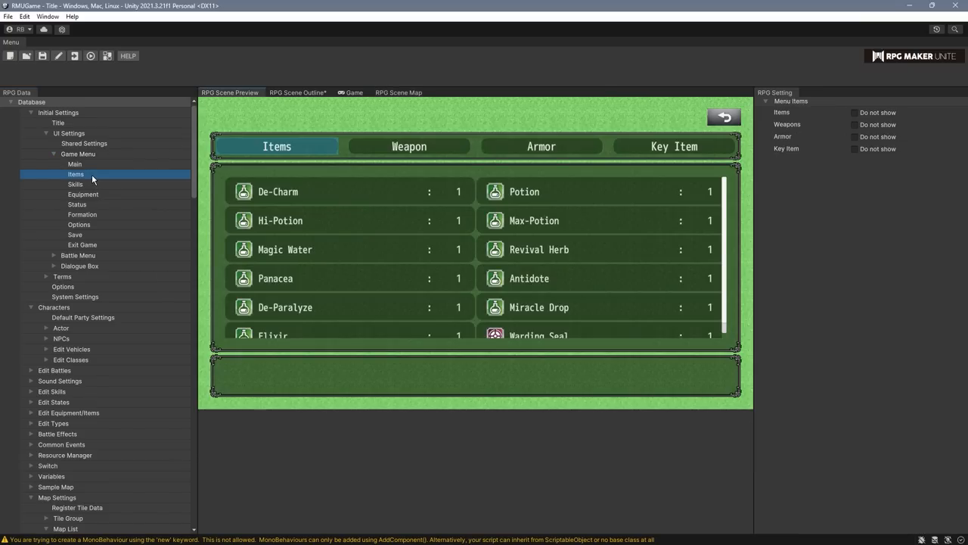
{"action": "left_click", "coordinate": [58, 122]}
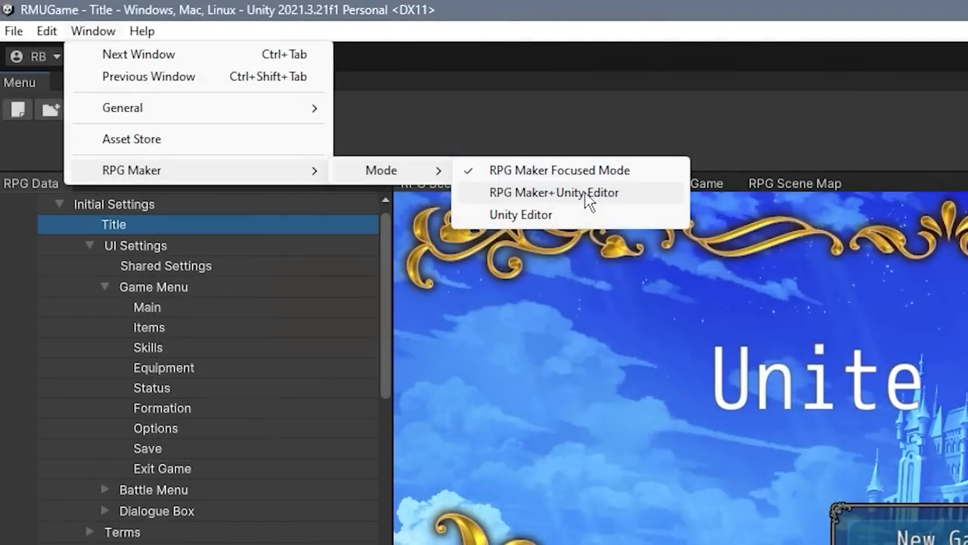
Step: Try the full Unity Editor layout, then switch back to RPG Maker Focused Mode
{"action": "left_click", "coordinate": [521, 214]}
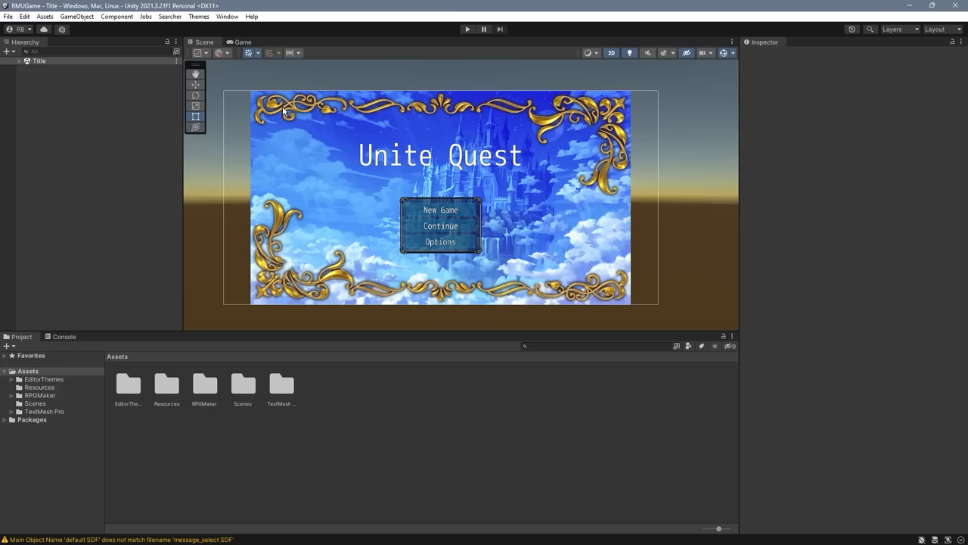
{"action": "mouse_move", "coordinate": [219, 28]}
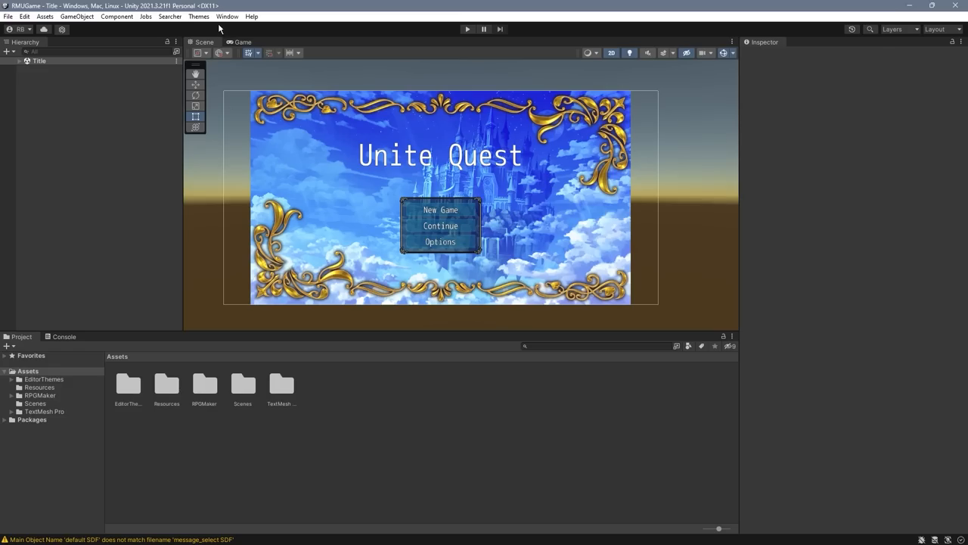
{"action": "left_click", "coordinate": [227, 16]}
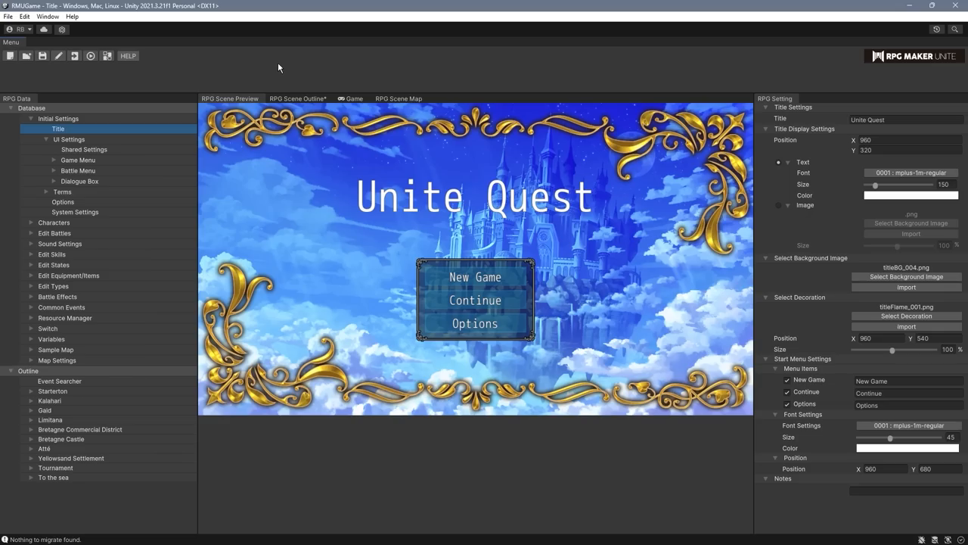
Step: View the project's Player settings, then the editor Preferences and their font choices
{"action": "left_click", "coordinate": [28, 18]}
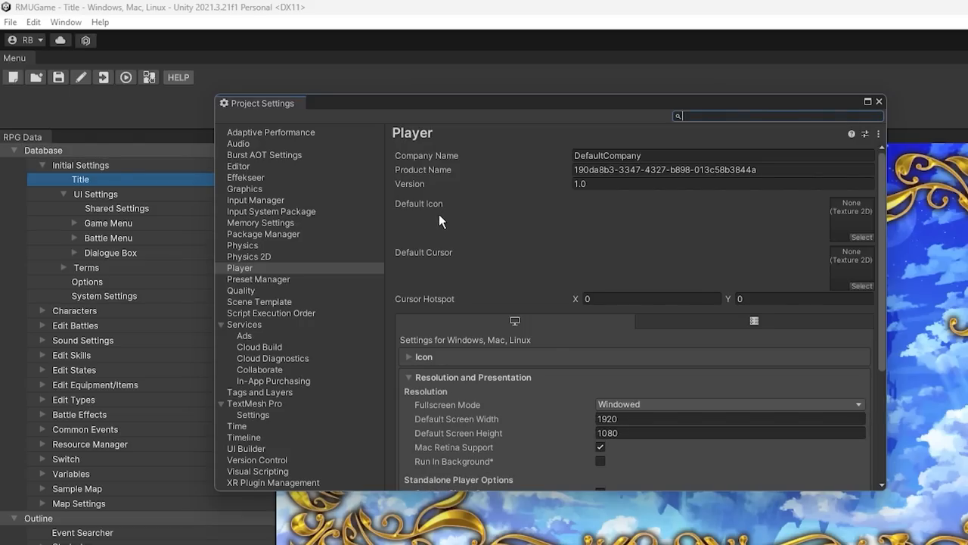
{"action": "scroll", "scroll_direction": "down", "scroll_amount": 3}
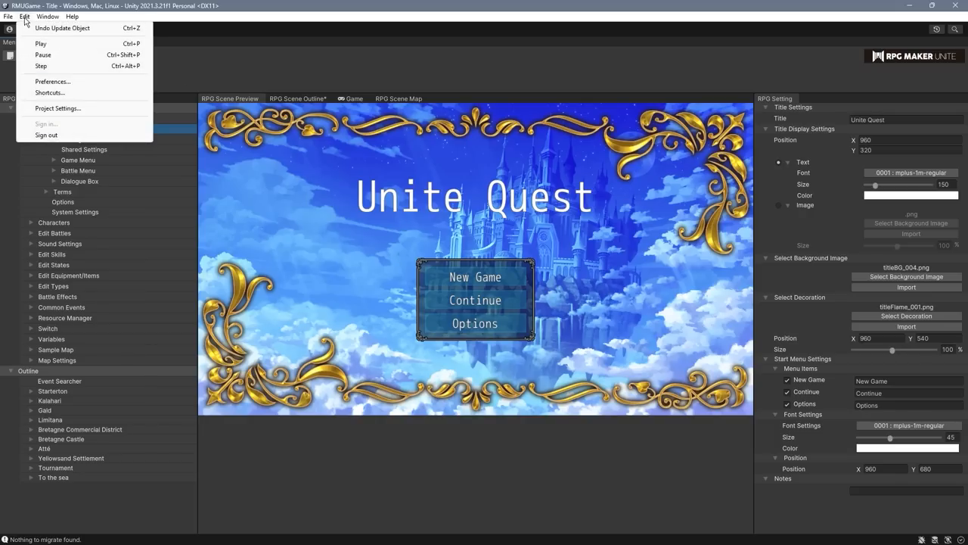
{"action": "left_click", "coordinate": [52, 82]}
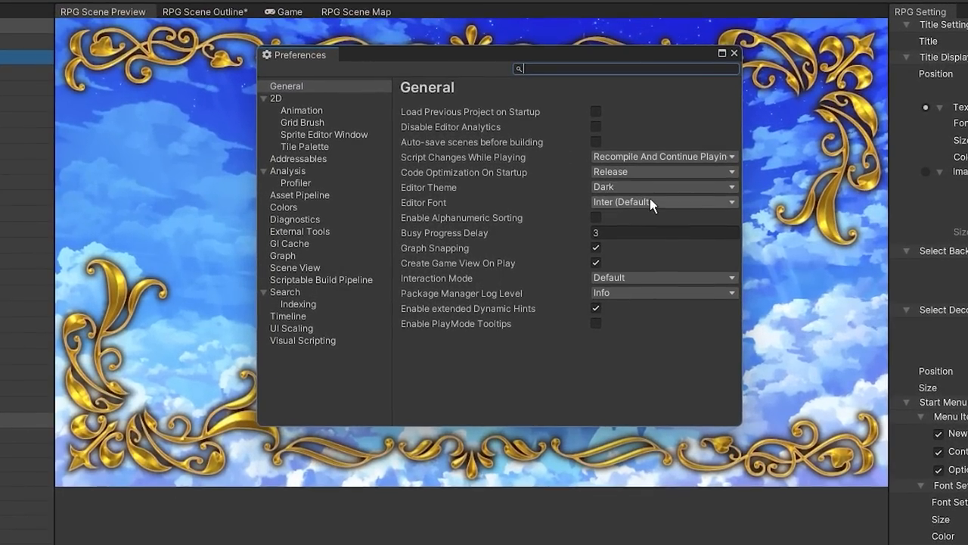
{"action": "left_click", "coordinate": [662, 187]}
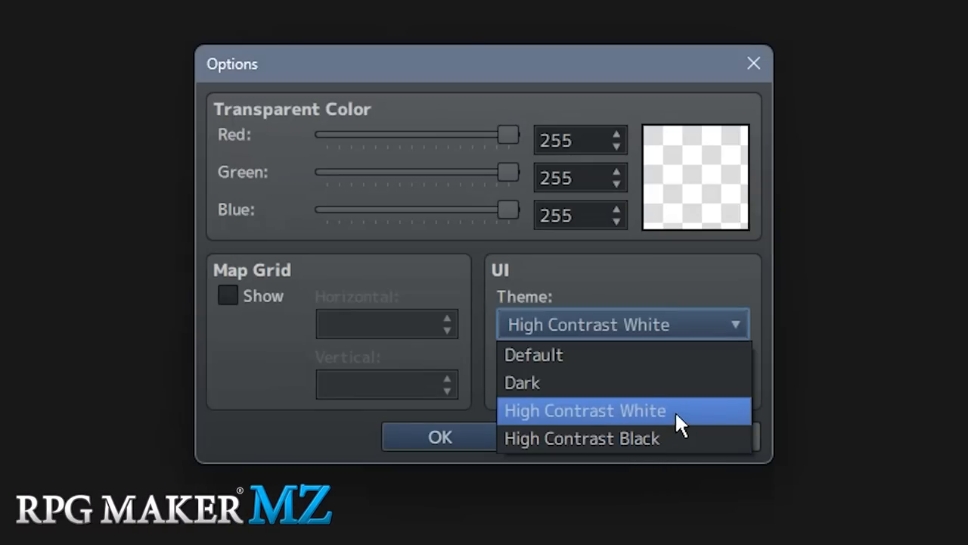
Step: Set the UI Theme to High Contrast Black and apply it
{"action": "left_click", "coordinate": [582, 438]}
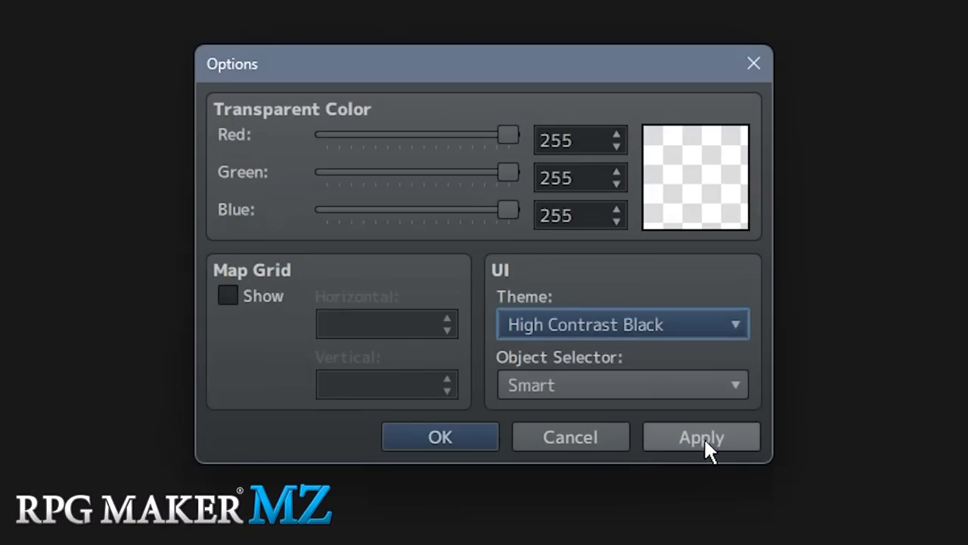
{"action": "left_click", "coordinate": [700, 436]}
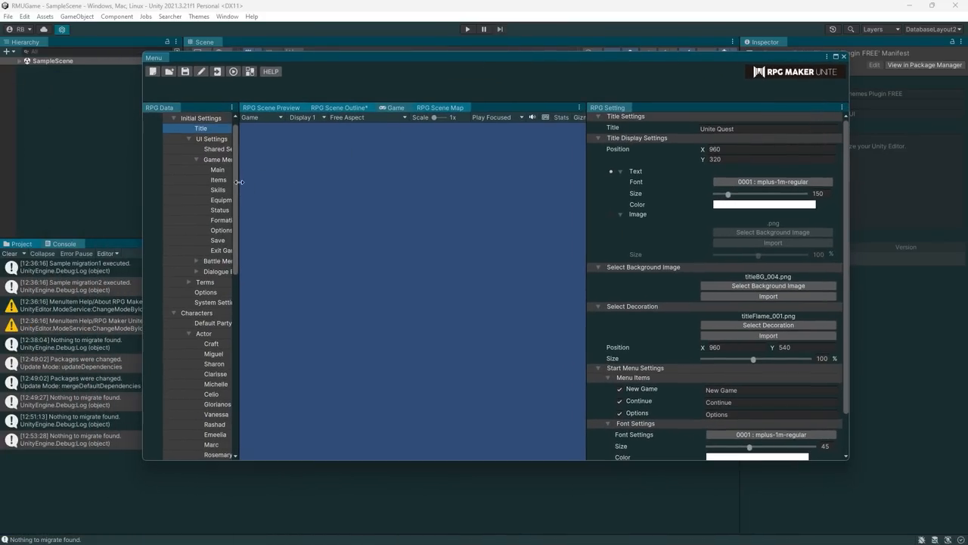
Step: Look over the Build Settings scenes and platforms, close the window, and start a new project
{"action": "left_click", "coordinate": [218, 190]}
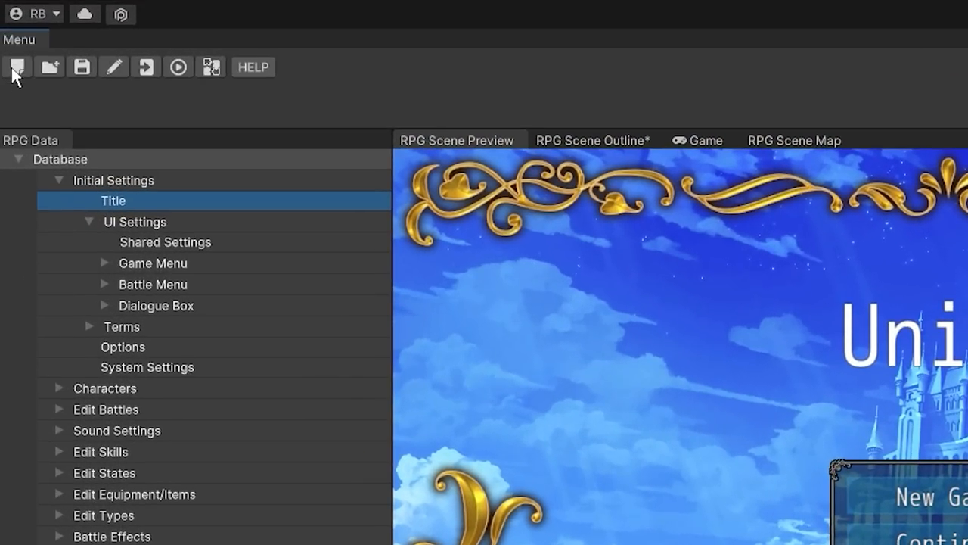
{"action": "mouse_move", "coordinate": [117, 93]}
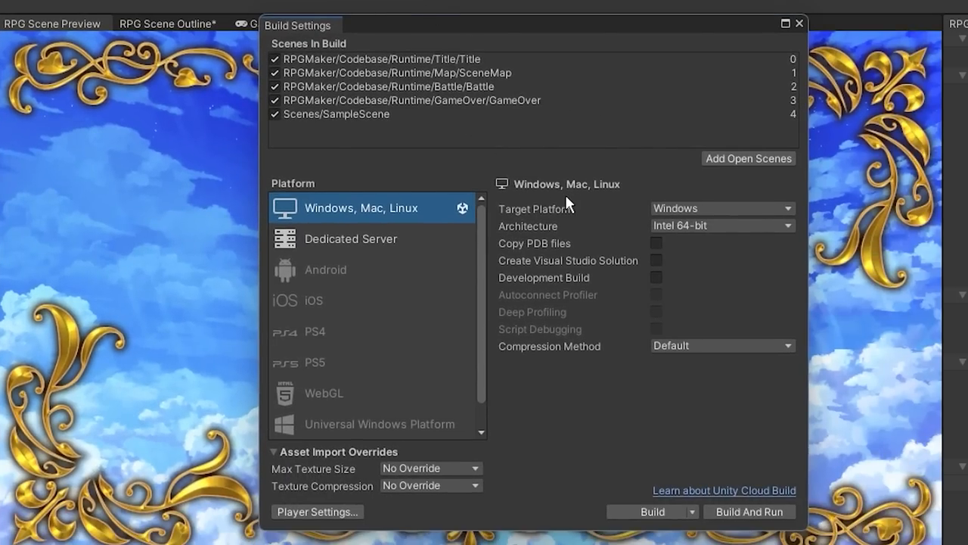
{"action": "mouse_move", "coordinate": [786, 22]}
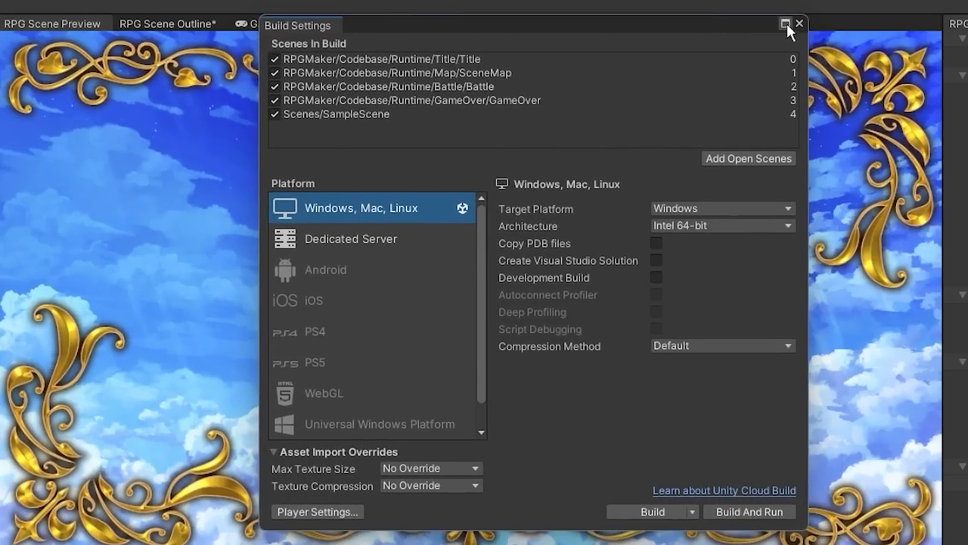
{"action": "left_click", "coordinate": [798, 23]}
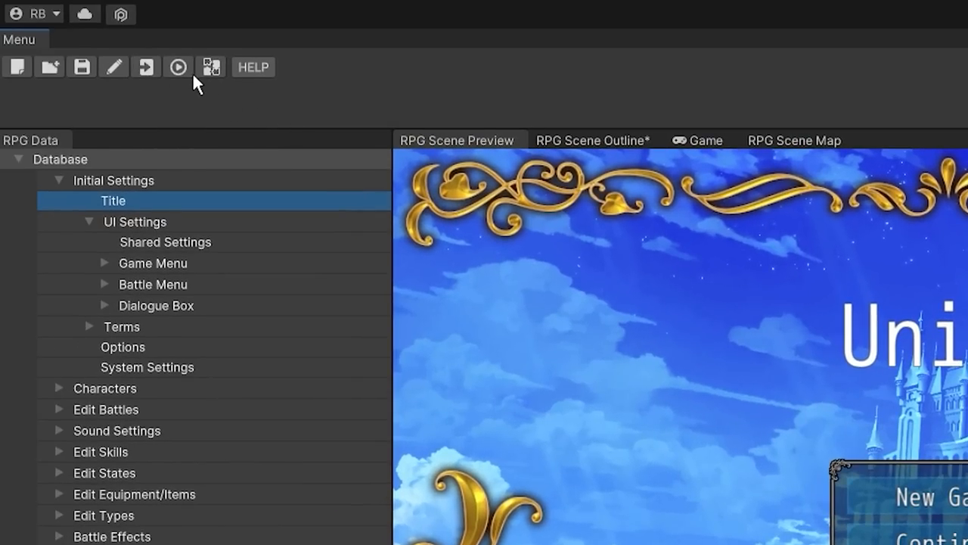
{"action": "left_click", "coordinate": [211, 67]}
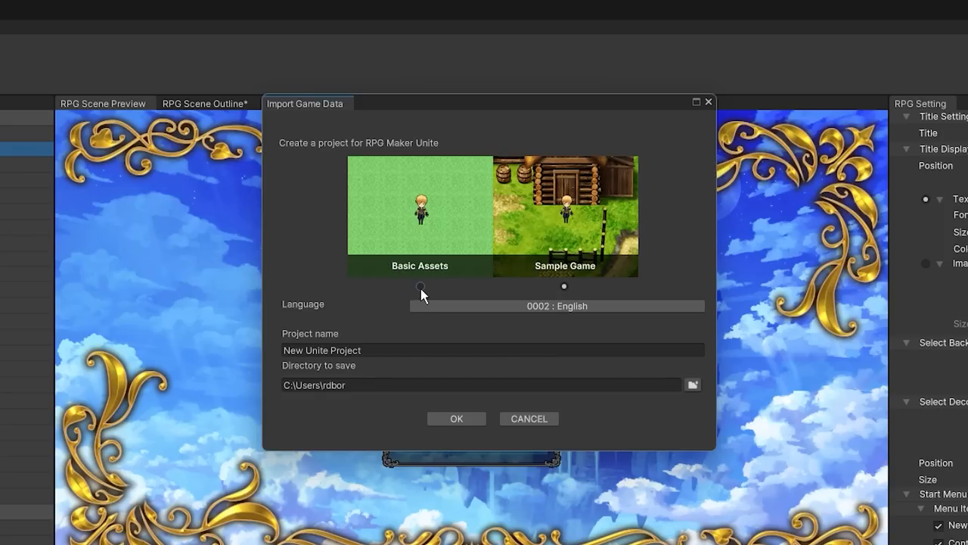
Step: Select Sample Game rather than Basic Assets as the new project's starting data
{"action": "left_click", "coordinate": [421, 285]}
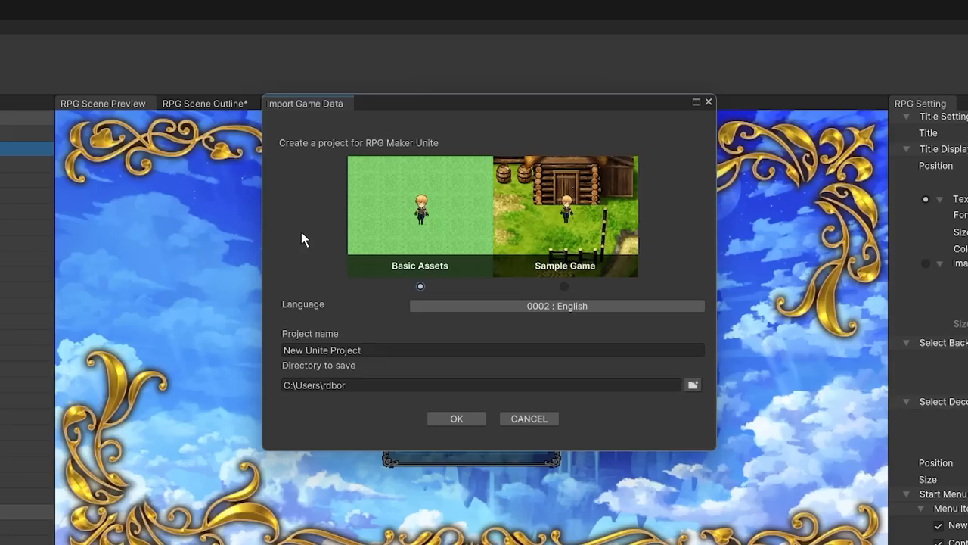
{"action": "mouse_move", "coordinate": [590, 294]}
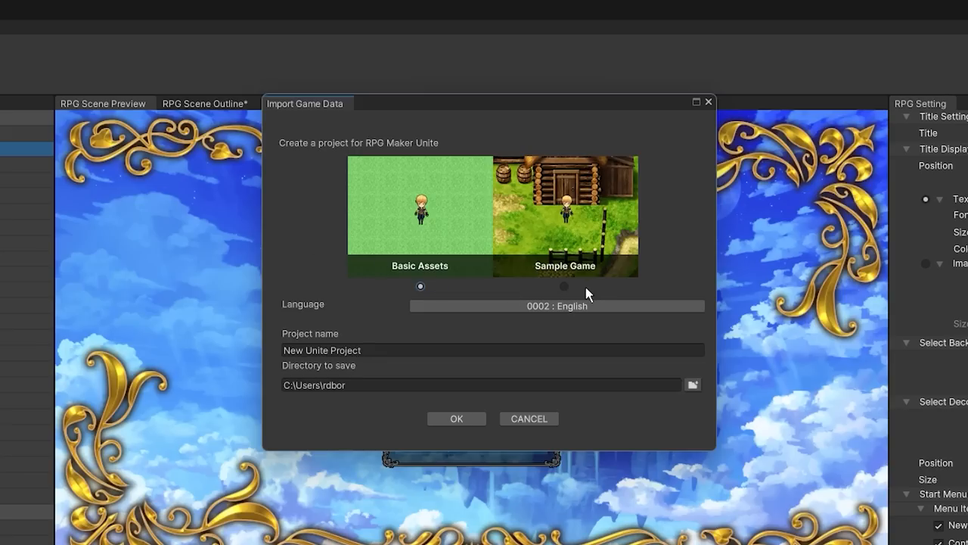
{"action": "left_click", "coordinate": [563, 286]}
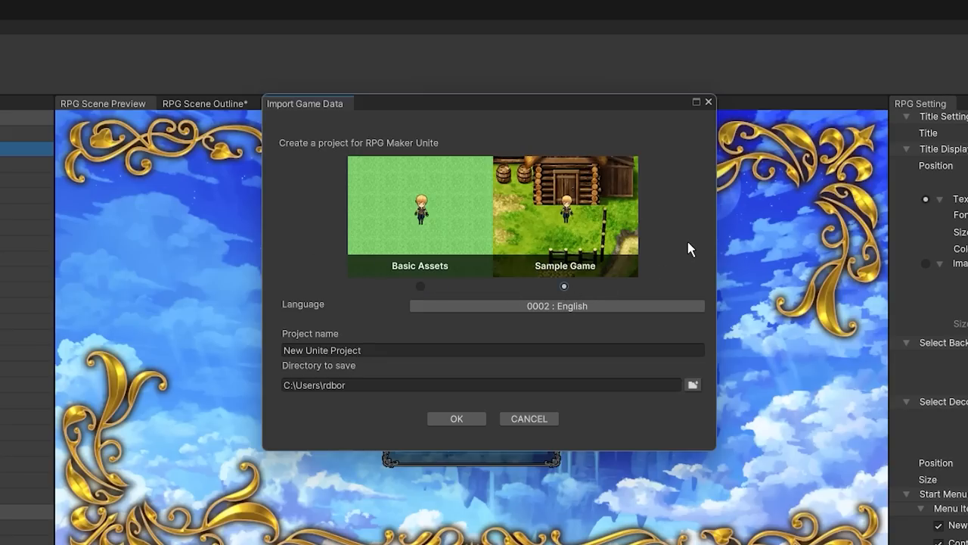
{"action": "left_click", "coordinate": [457, 418]}
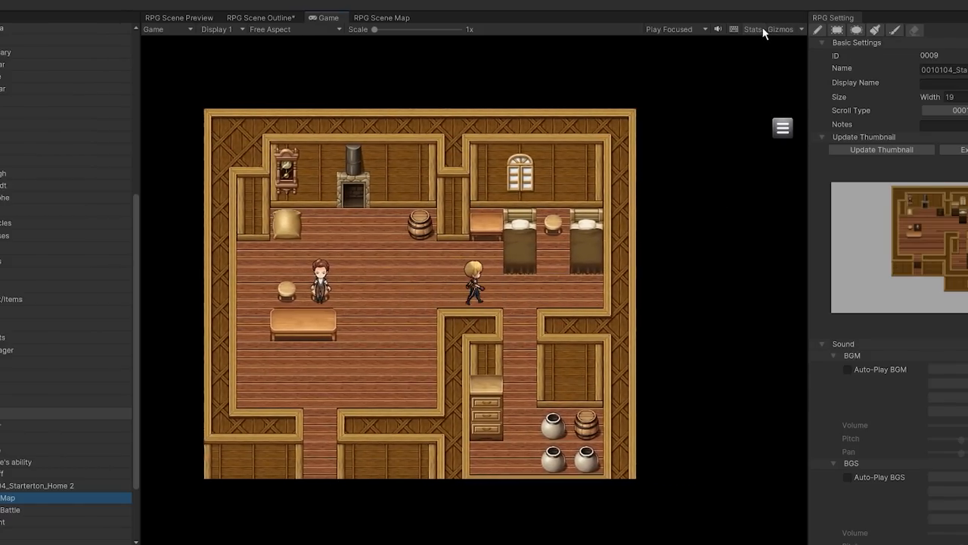
Step: Show performance stats, then simulate a Samsung Galaxy S10+ with Fit to Screen
{"action": "left_click", "coordinate": [752, 29]}
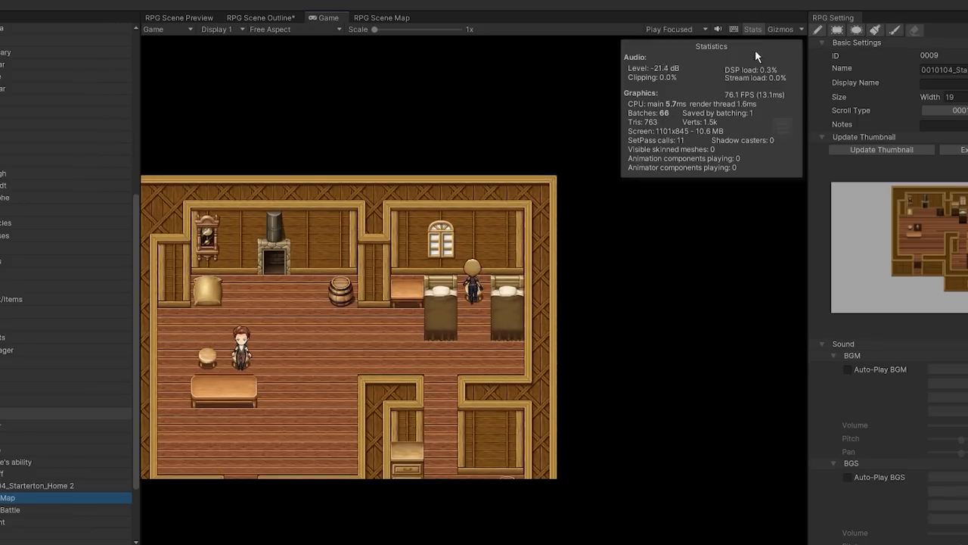
{"action": "left_click_drag", "start_coordinate": [394, 29], "coordinate": [445, 30]}
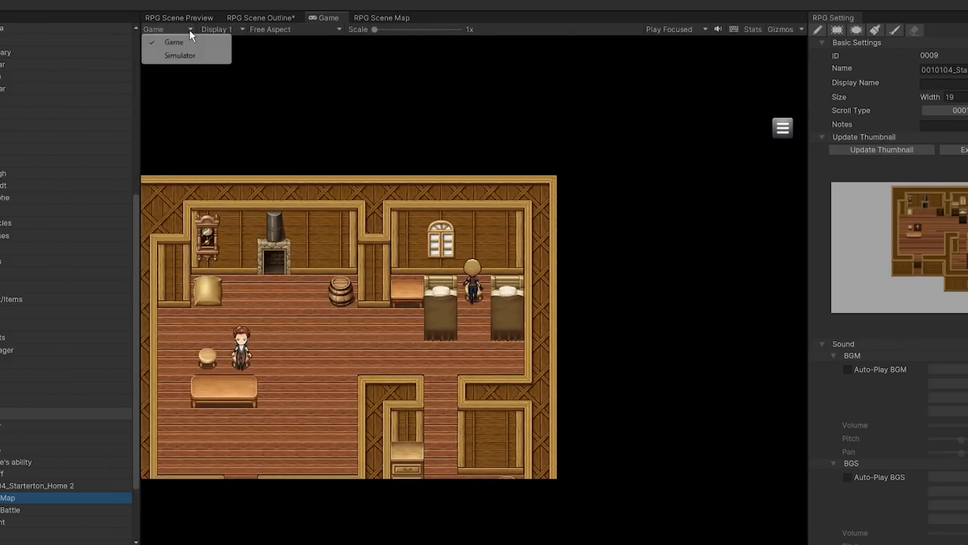
{"action": "left_click", "coordinate": [174, 42]}
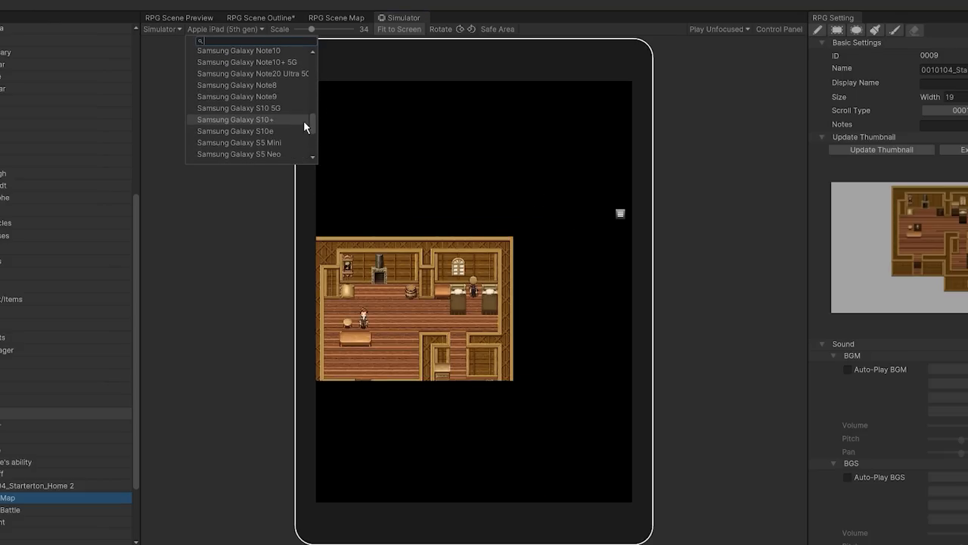
{"action": "left_click", "coordinate": [235, 119]}
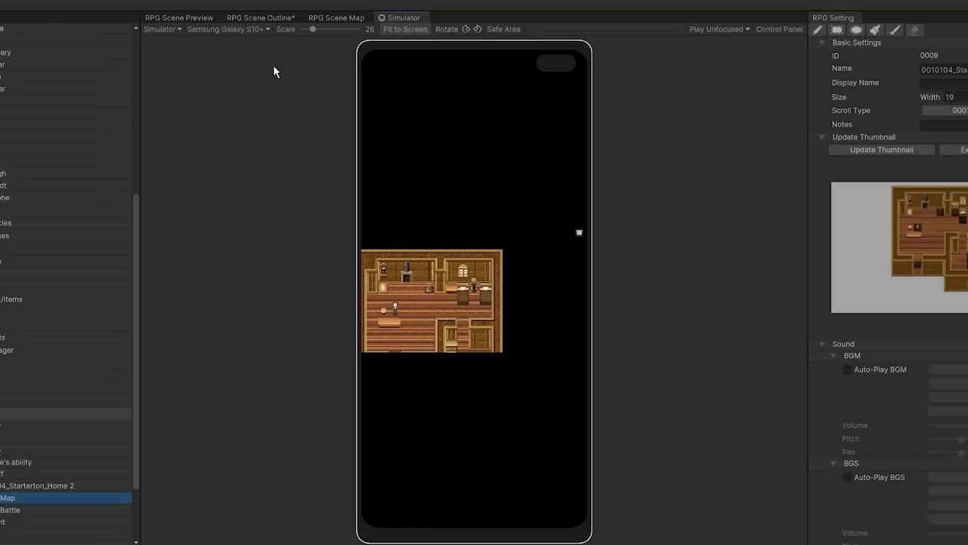
{"action": "left_click_drag", "start_coordinate": [313, 28], "coordinate": [314, 29]}
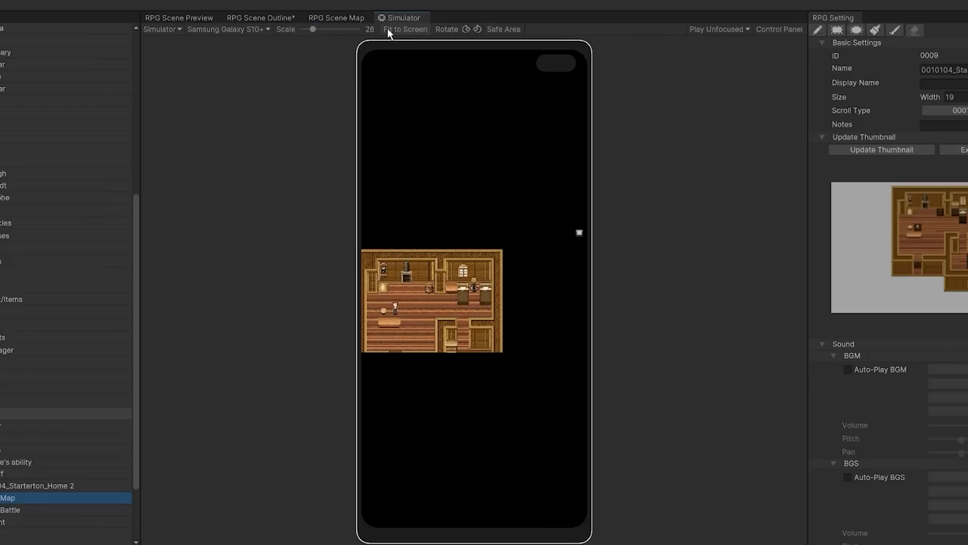
{"action": "left_click", "coordinate": [408, 92]}
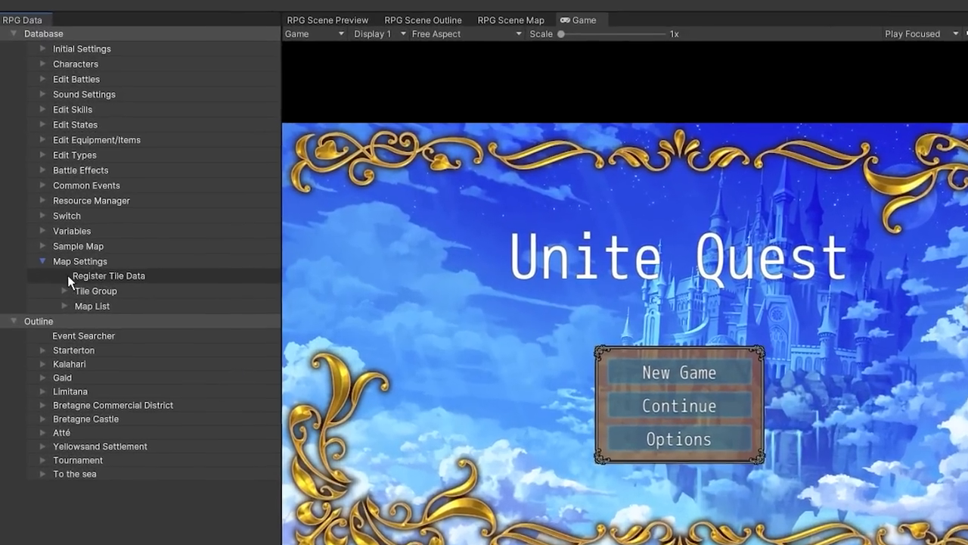
Step: Expand the Map List and open battle region editing for Starterton_Home 2
{"action": "left_click", "coordinate": [91, 306]}
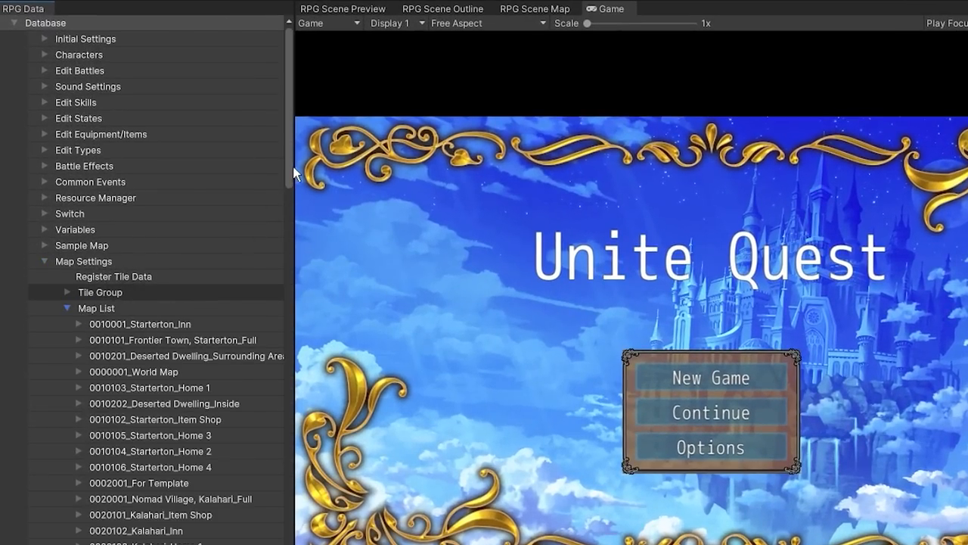
{"action": "scroll", "scroll_direction": "down", "scroll_amount": 3}
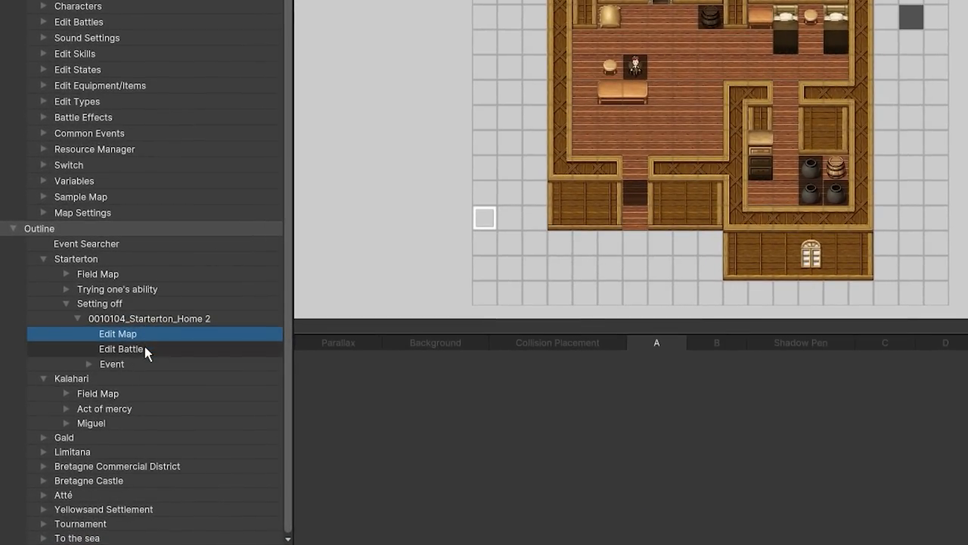
{"action": "left_click", "coordinate": [121, 349]}
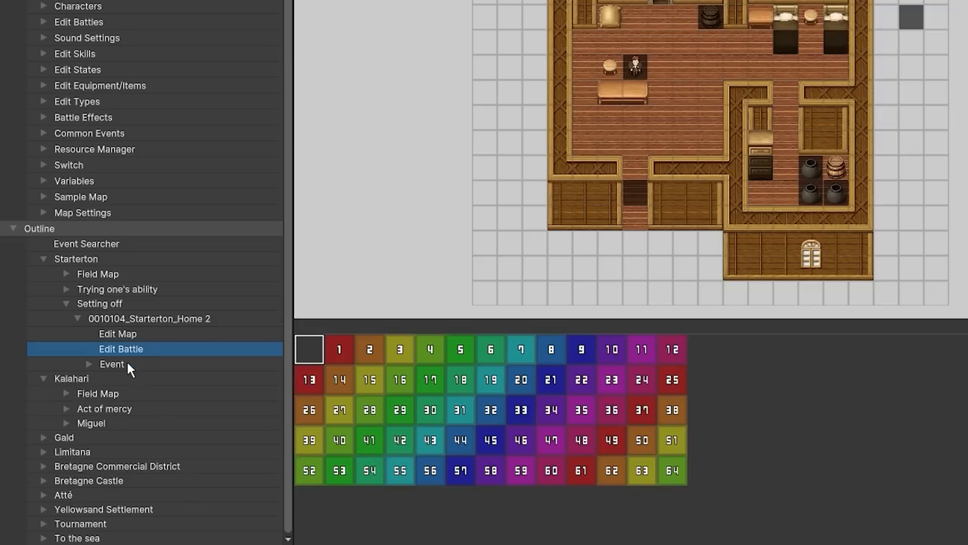
{"action": "left_click", "coordinate": [111, 364]}
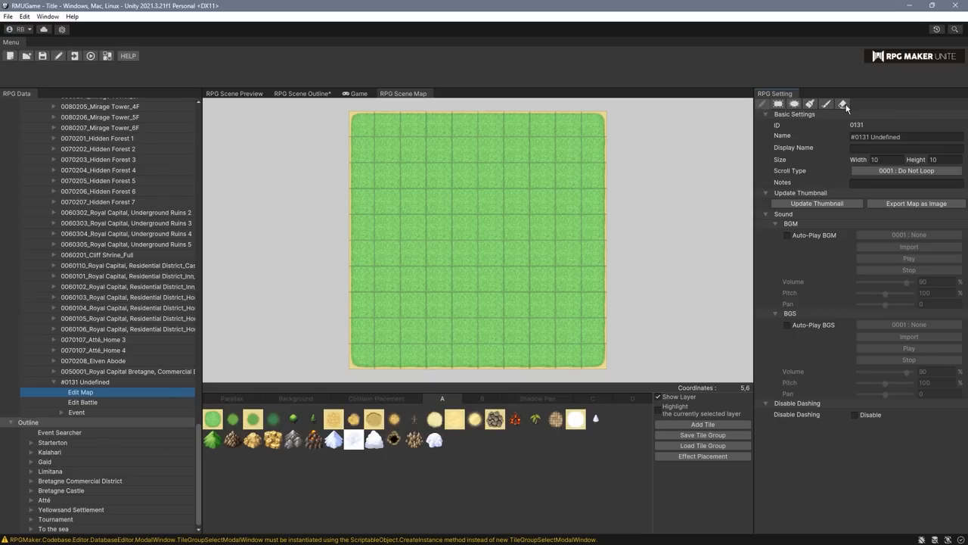
Step: Erase two sections of grass tiles, then open Register Tile Data
{"action": "left_click_drag", "start_coordinate": [378, 144], "coordinate": [568, 204]}
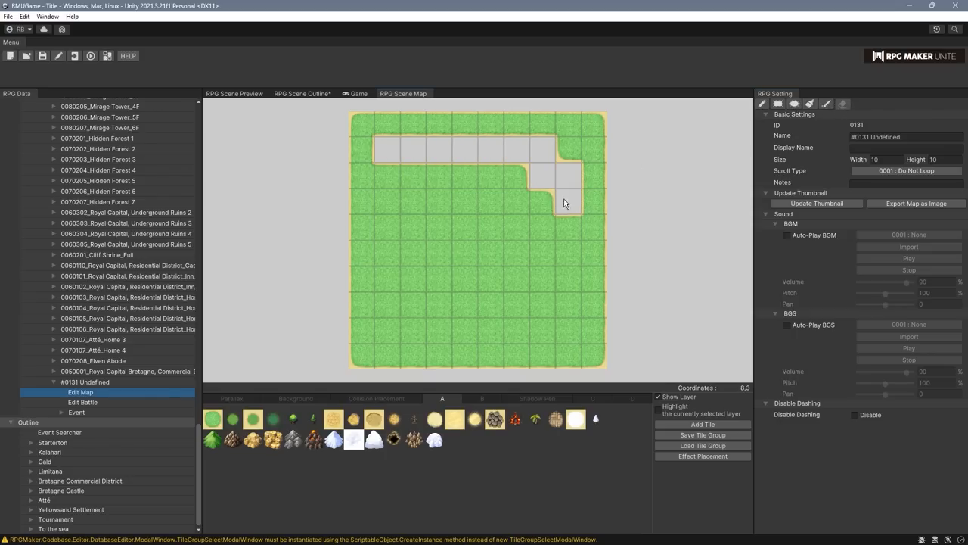
{"action": "left_click_drag", "start_coordinate": [571, 202], "coordinate": [435, 333]}
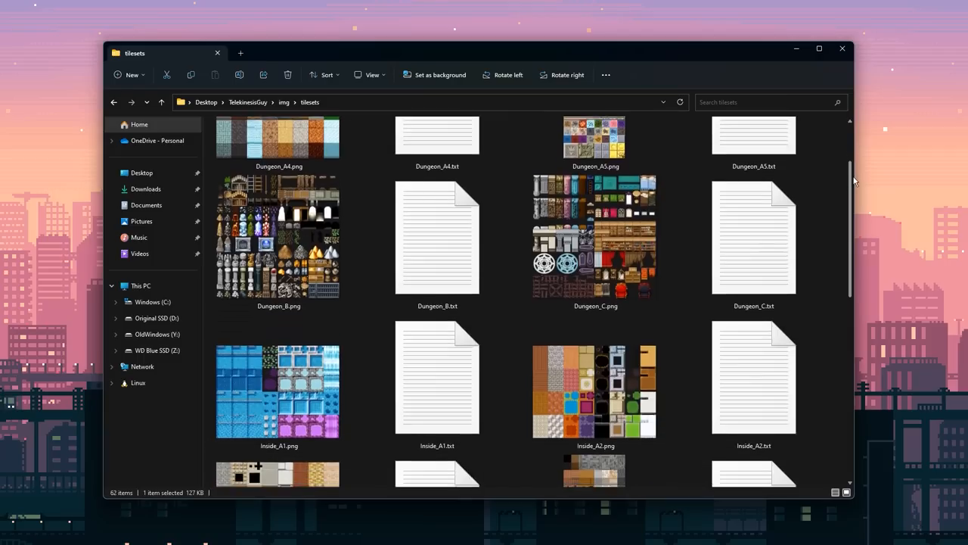
{"action": "scroll", "scroll_direction": "down", "scroll_amount": 3}
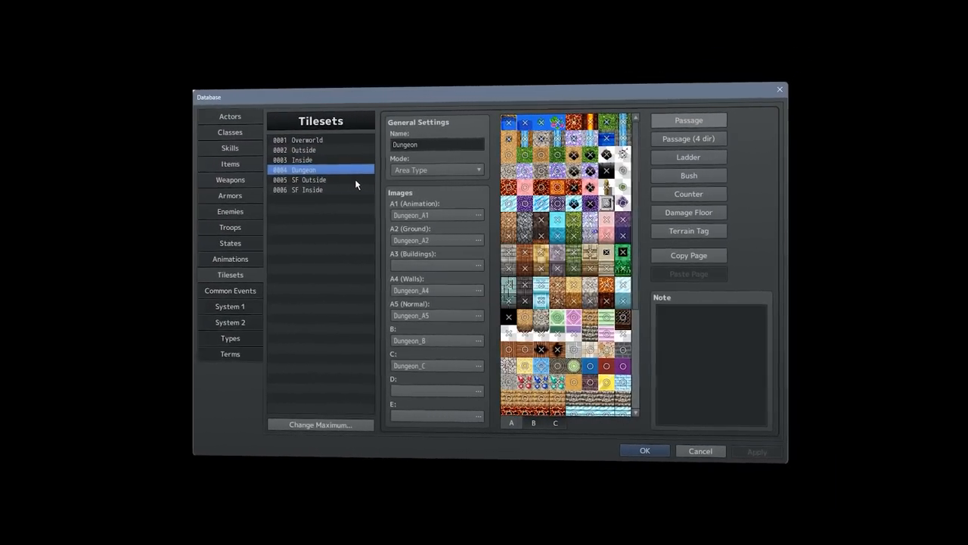
{"action": "left_click", "coordinate": [307, 180]}
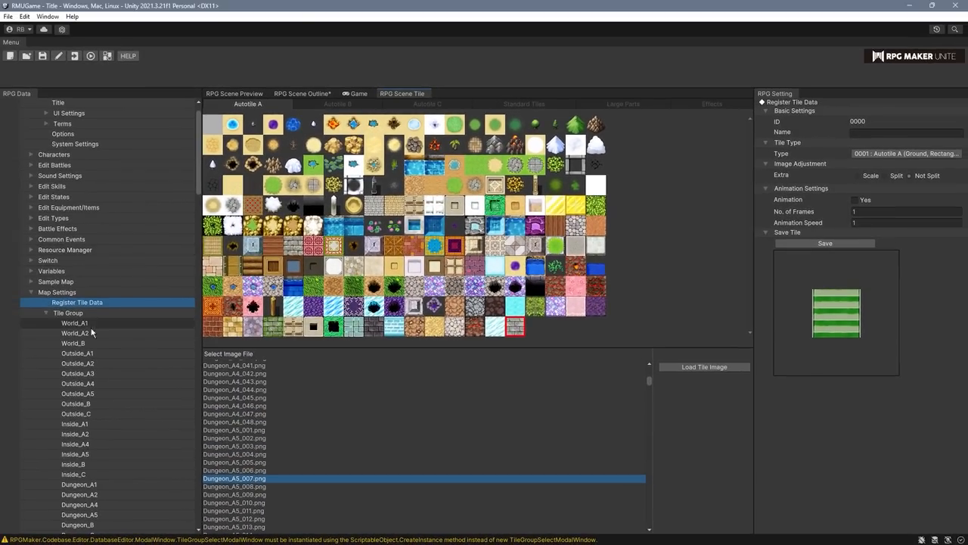
Step: Open the World_A1 tile group to see its member tiles and autotile palette
{"action": "left_click", "coordinate": [74, 322]}
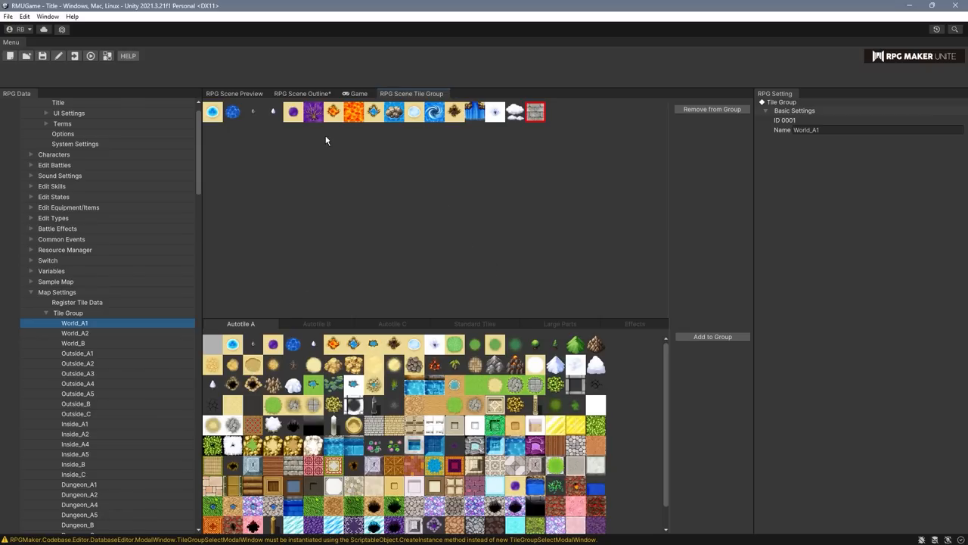
{"action": "mouse_move", "coordinate": [394, 332]}
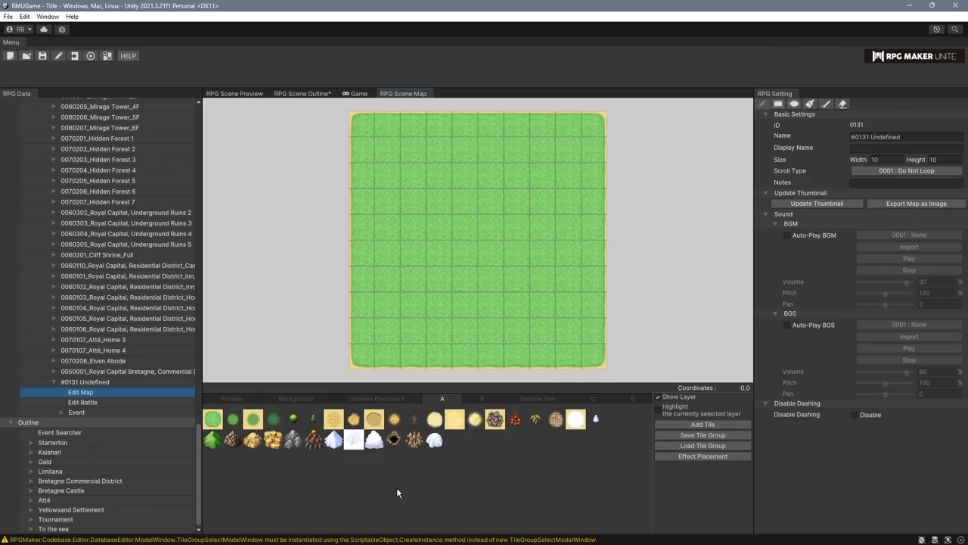
{"action": "mouse_move", "coordinate": [436, 420]}
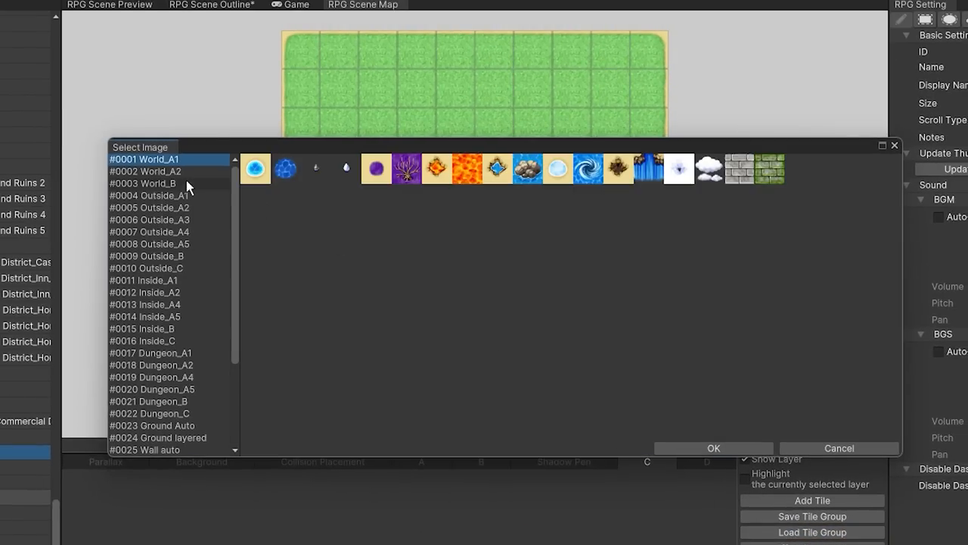
{"action": "mouse_move", "coordinate": [800, 183]}
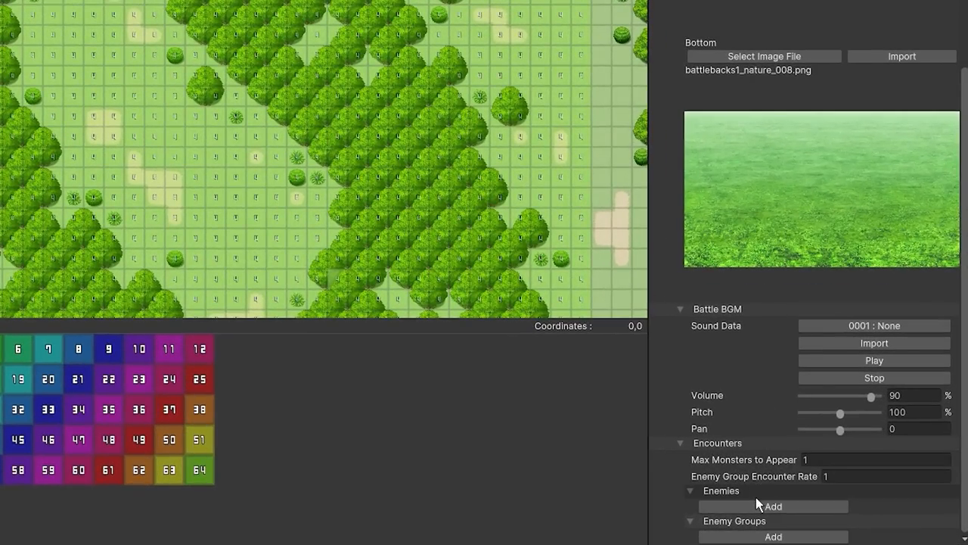
Step: Add an enemy to the field map's encounter list and scroll down
{"action": "left_click", "coordinate": [772, 505]}
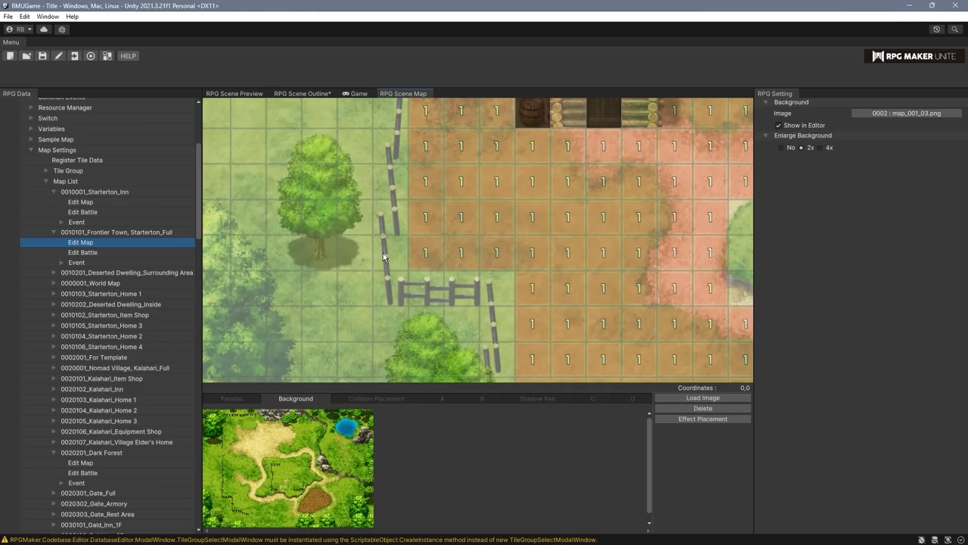
{"action": "scroll", "scroll_direction": "down", "scroll_amount": 3}
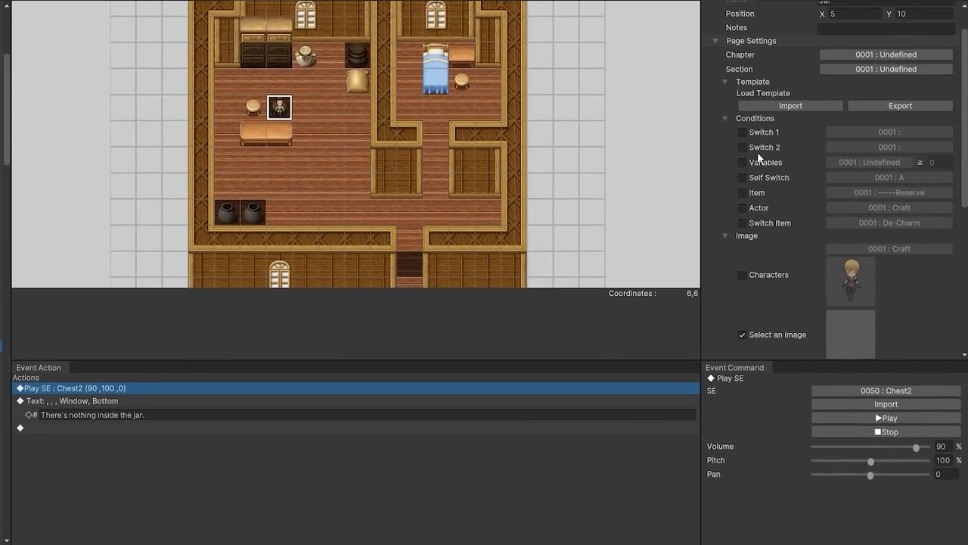
Step: Require a switch item as the jar event's condition and fix its direction to 0007 : Damage
{"action": "scroll", "scroll_direction": "down", "scroll_amount": 3}
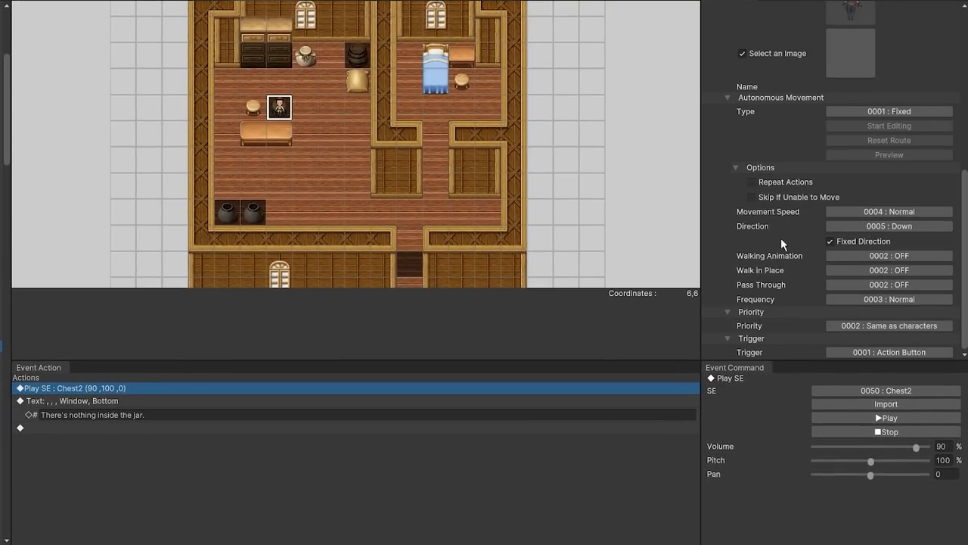
{"action": "mouse_move", "coordinate": [138, 459]}
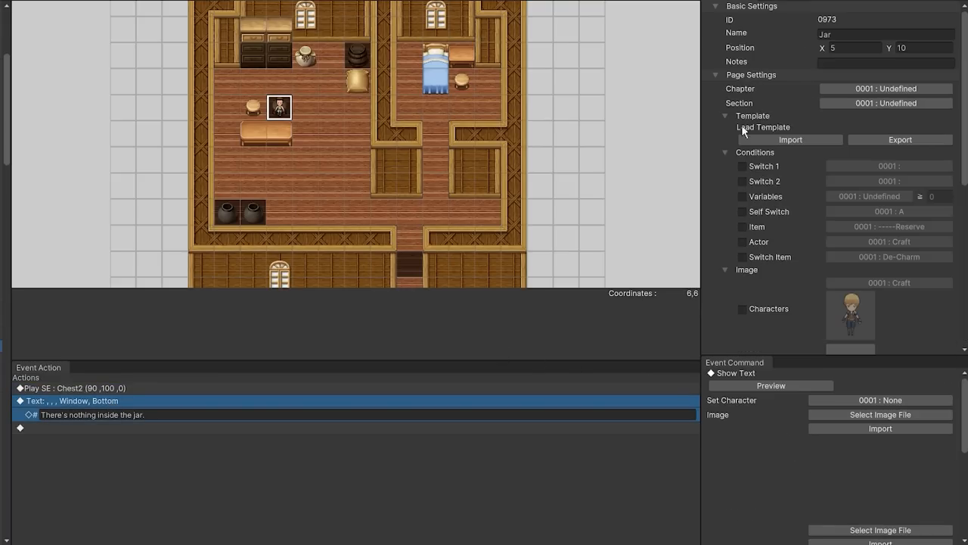
{"action": "mouse_move", "coordinate": [791, 116]}
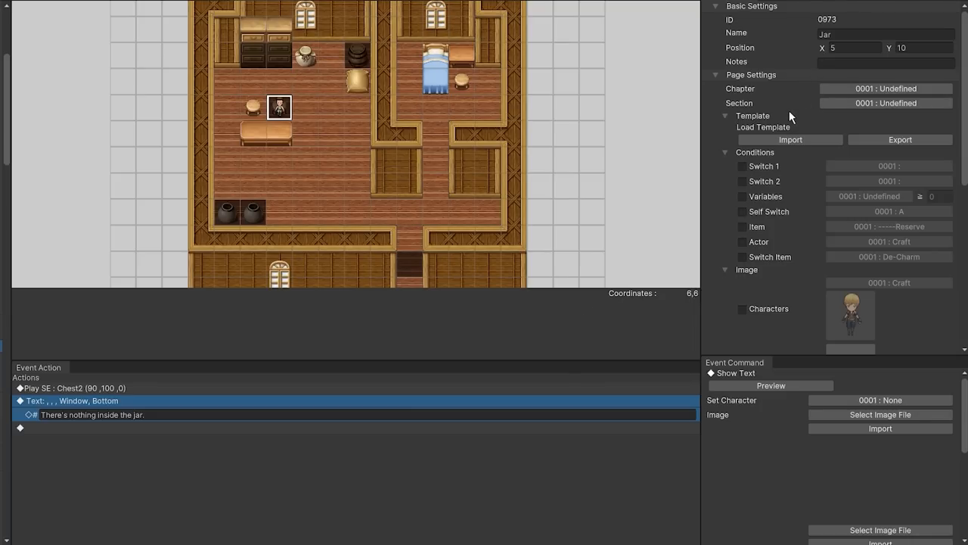
{"action": "mouse_move", "coordinate": [754, 95]}
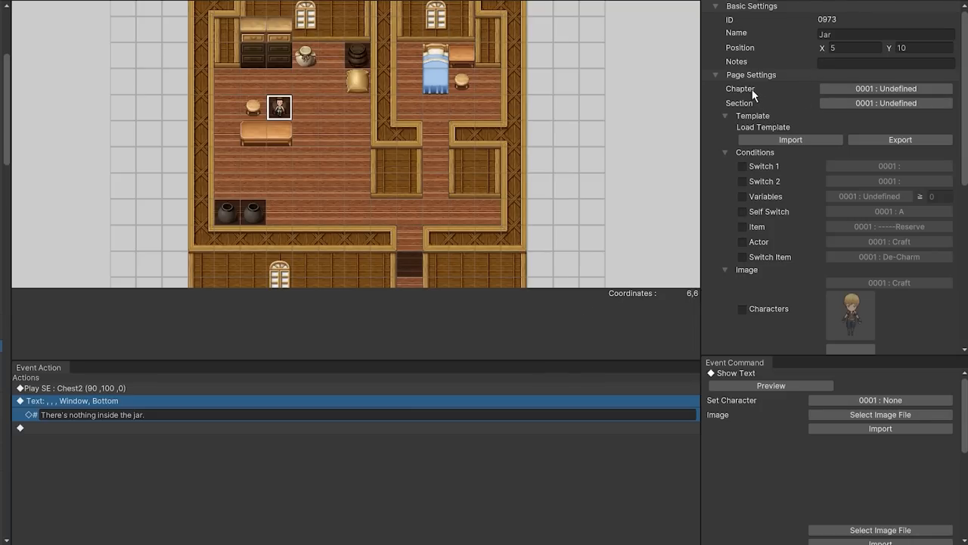
{"action": "mouse_move", "coordinate": [747, 111]}
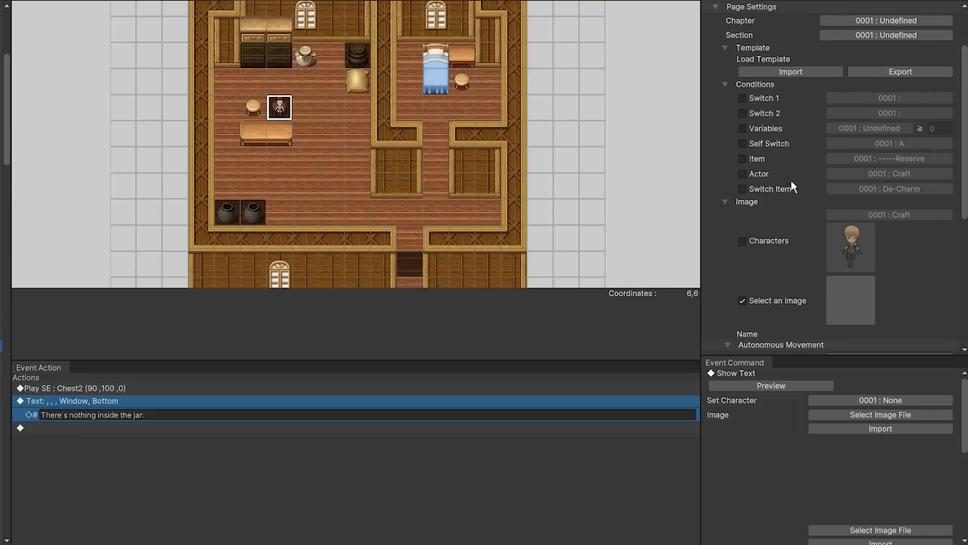
{"action": "left_click", "coordinate": [742, 188]}
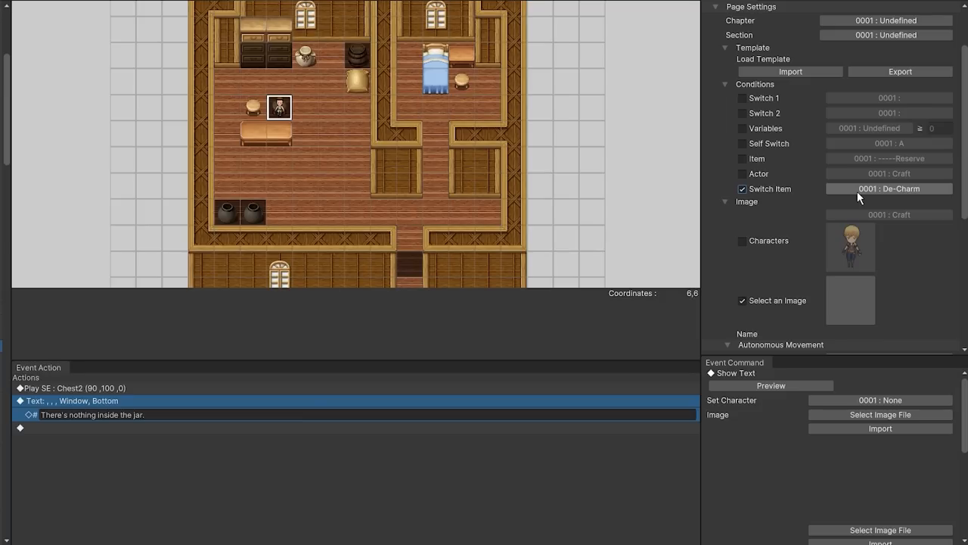
{"action": "left_click", "coordinate": [849, 246]}
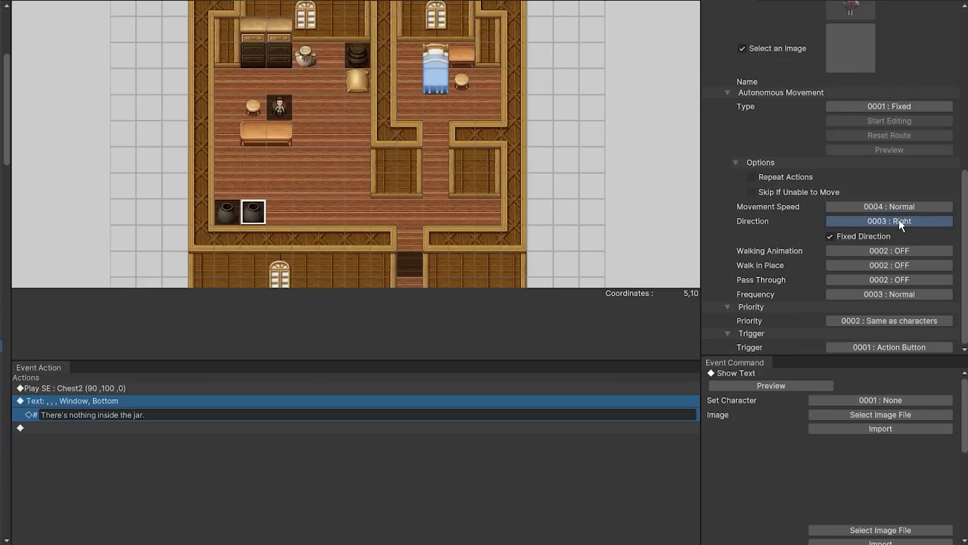
{"action": "left_click", "coordinate": [889, 220]}
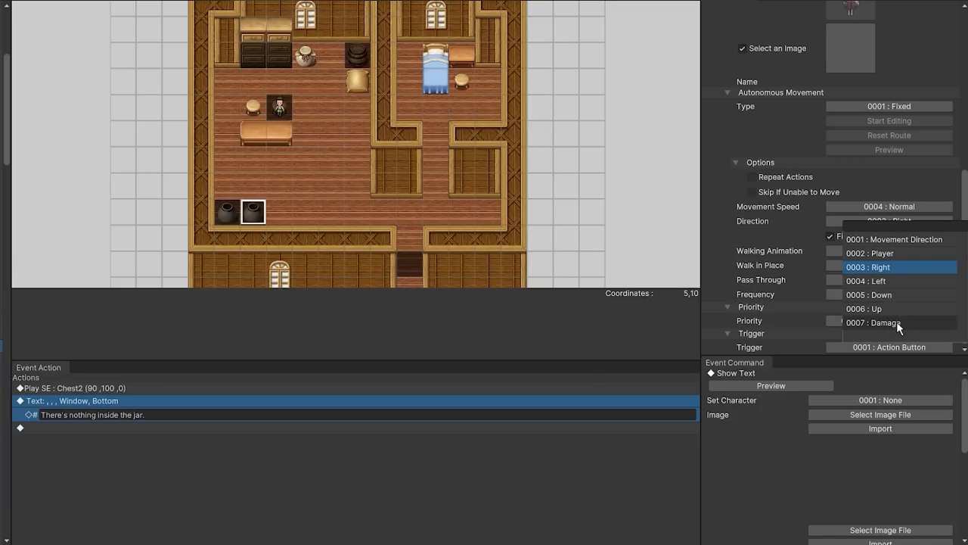
{"action": "left_click", "coordinate": [900, 323]}
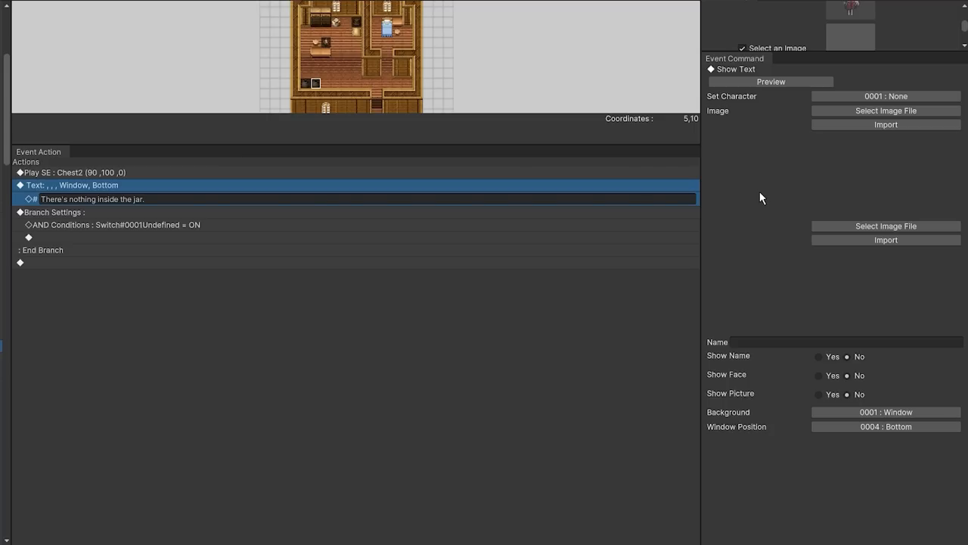
Step: Choose the speaking character for the jar event's Show Text message
{"action": "left_click", "coordinate": [886, 96]}
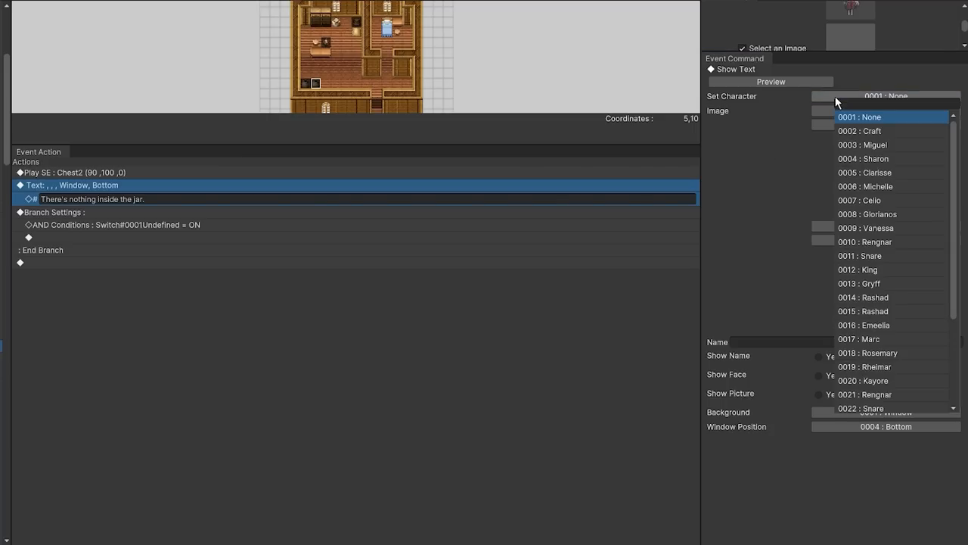
{"action": "left_click", "coordinate": [864, 186]}
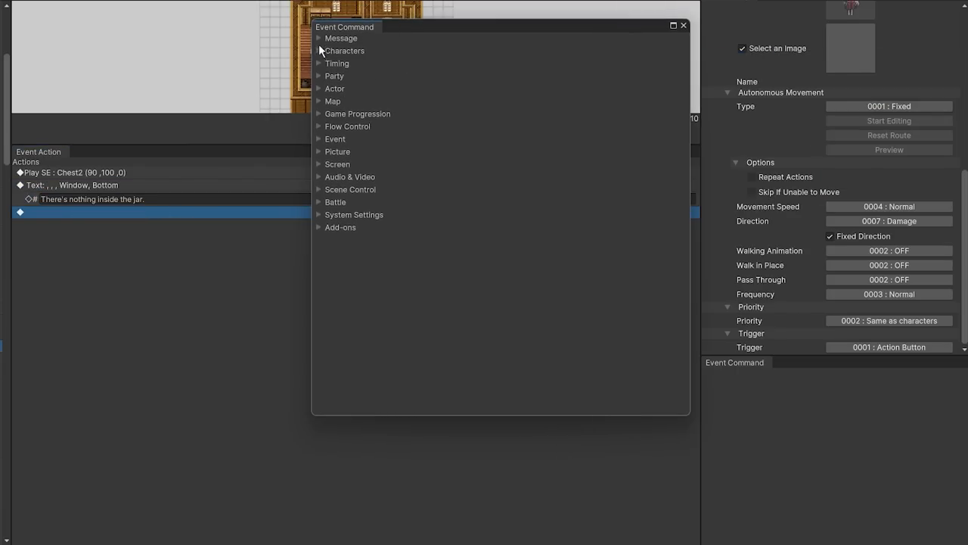
Step: Expand the Characters, Vehicle and Flow Control command groups and add the command to the jar event
{"action": "left_click", "coordinate": [344, 51]}
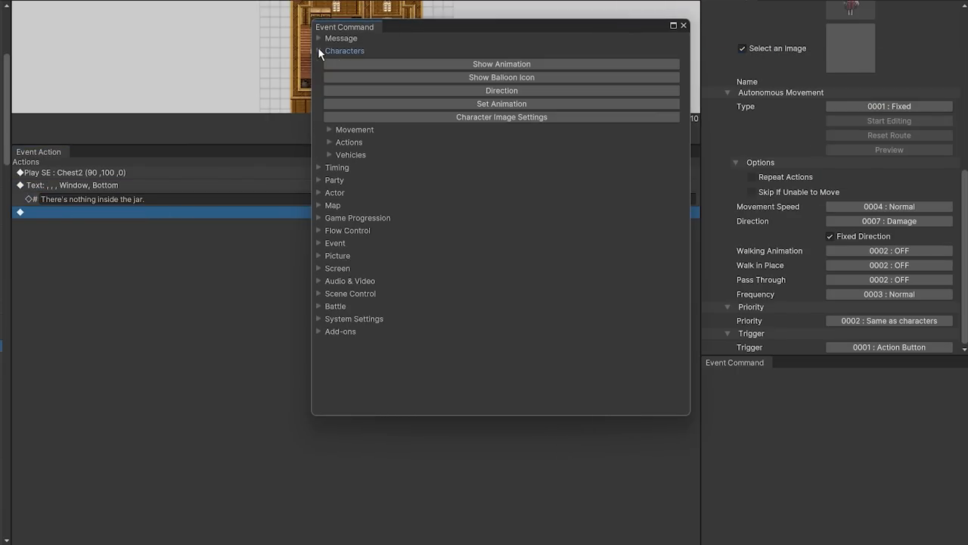
{"action": "left_click", "coordinate": [346, 155]}
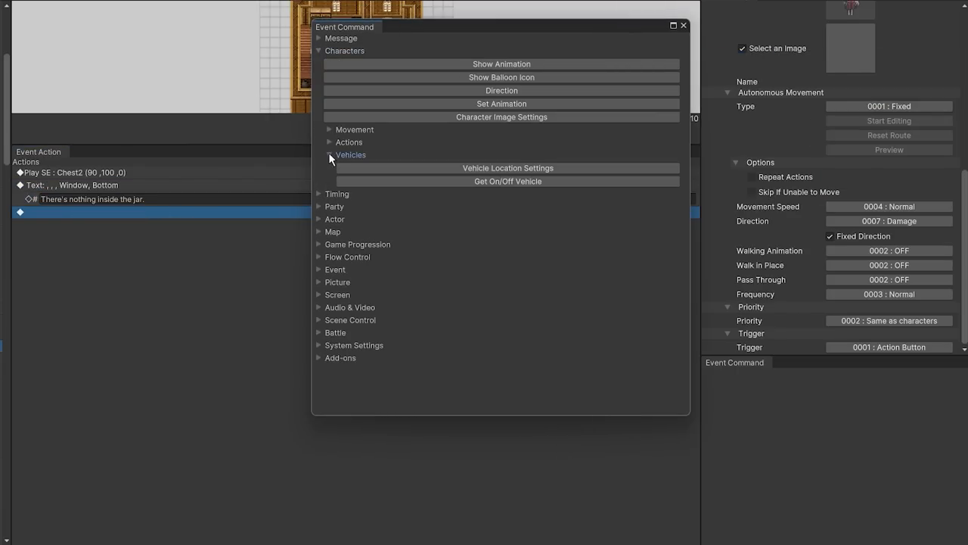
{"action": "left_click", "coordinate": [347, 127]}
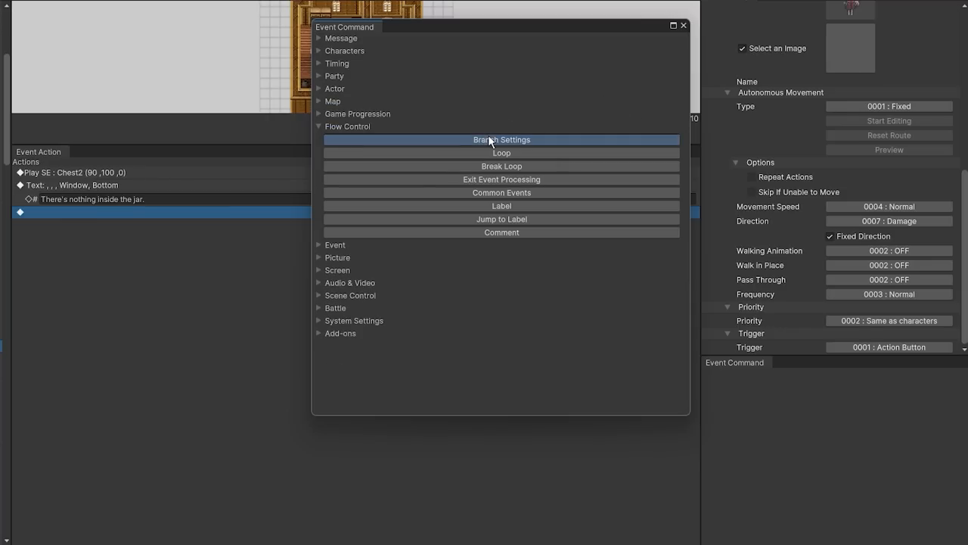
{"action": "left_click", "coordinate": [501, 139]}
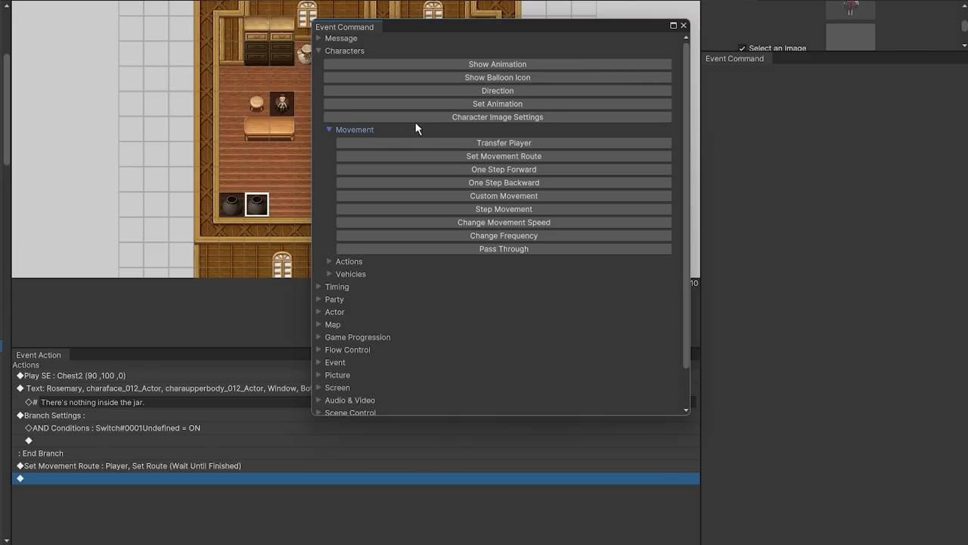
{"action": "mouse_move", "coordinate": [503, 249]}
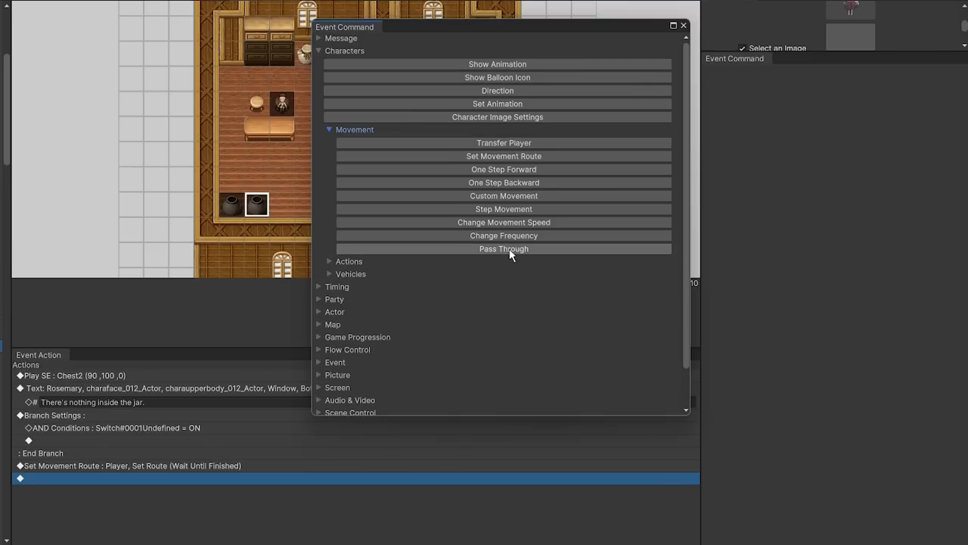
{"action": "mouse_move", "coordinate": [518, 258]}
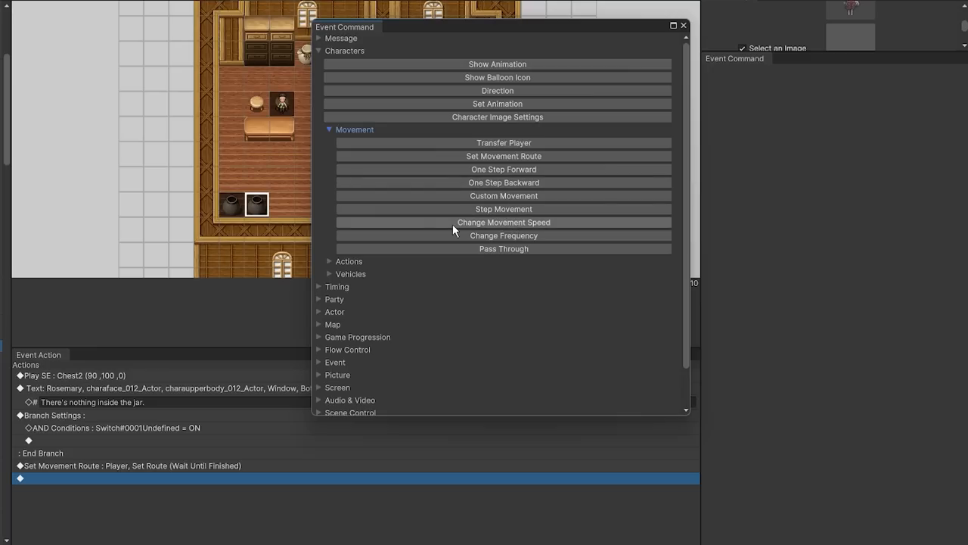
{"action": "mouse_move", "coordinate": [456, 238]}
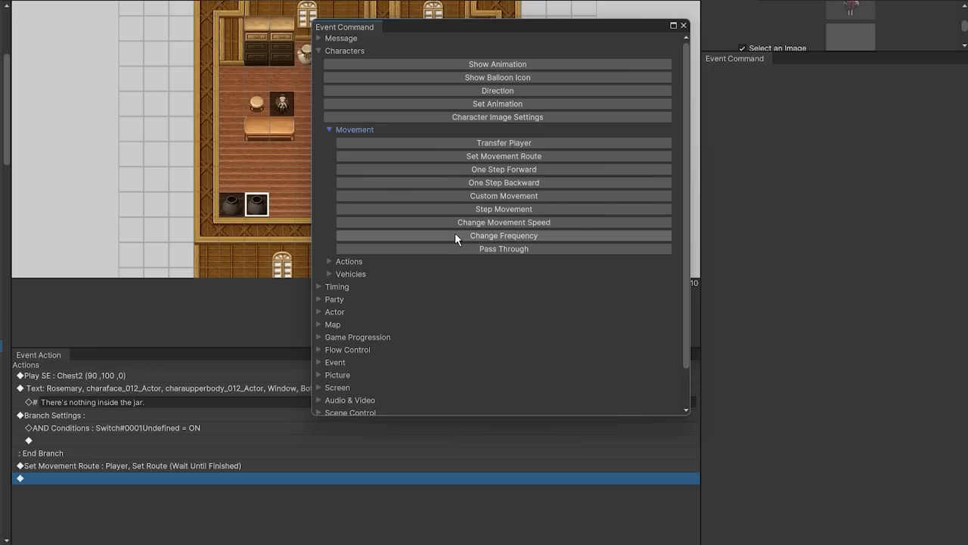
{"action": "mouse_move", "coordinate": [471, 214]}
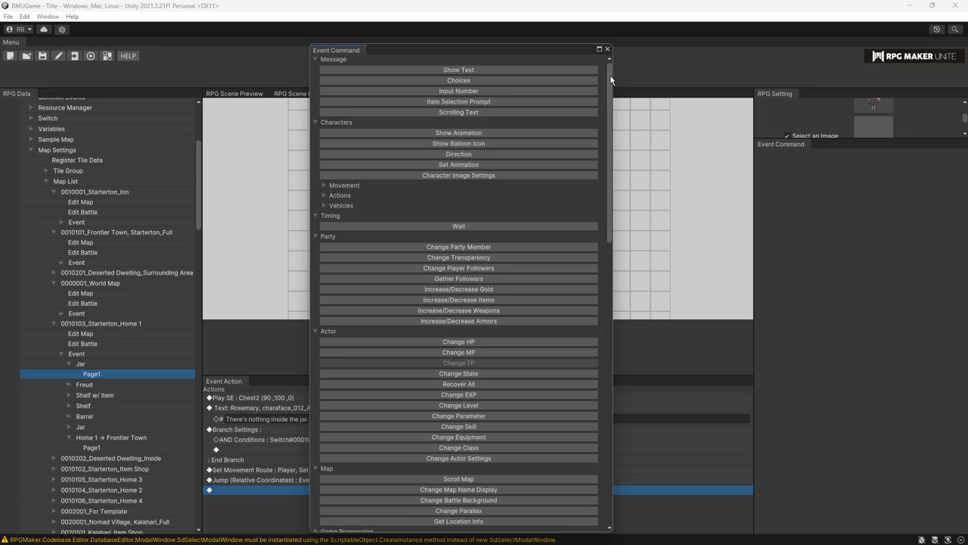
Step: Switch to the RPG Scene Outline, entering the text '// js stuff h' along the way
{"action": "scroll", "scroll_direction": "down", "scroll_amount": 3}
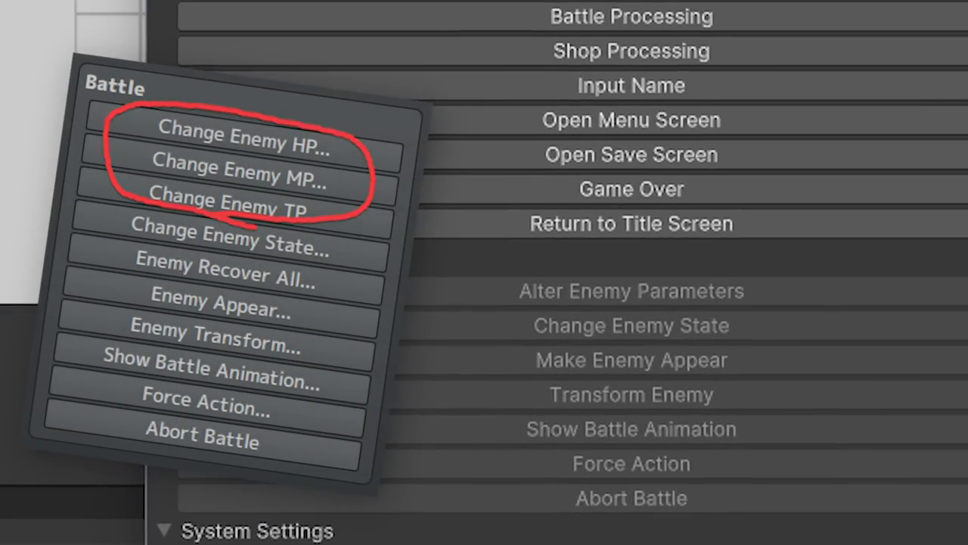
{"action": "mouse_move", "coordinate": [794, 348]}
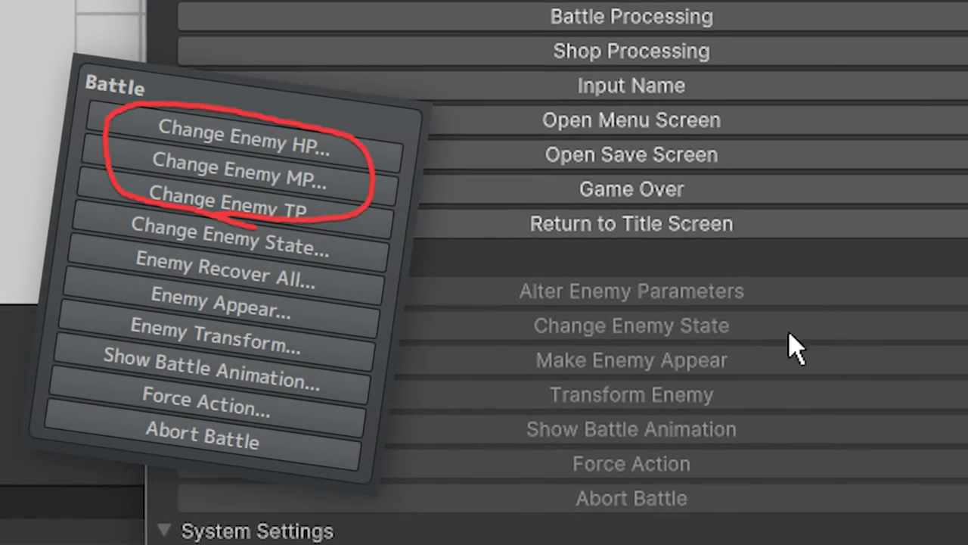
{"action": "mouse_move", "coordinate": [616, 355]}
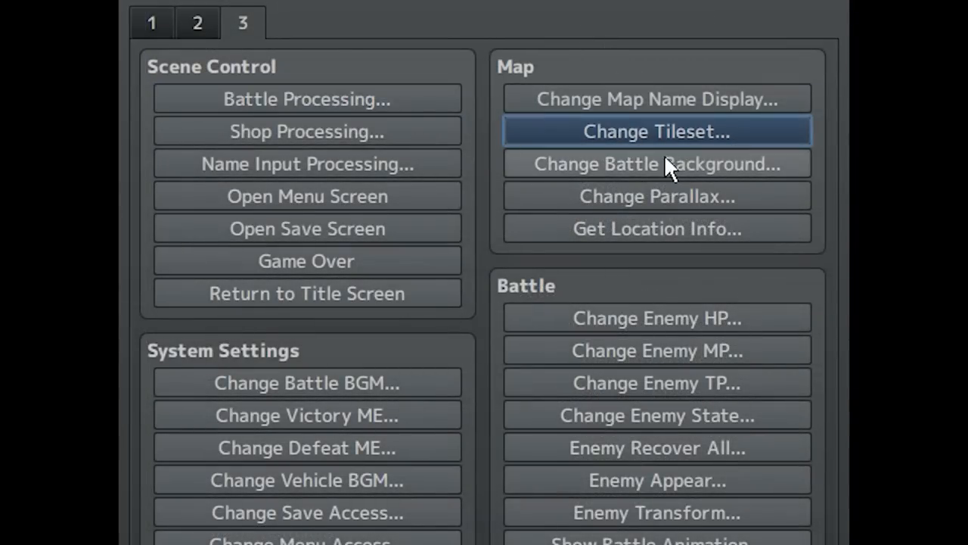
{"action": "left_click", "coordinate": [656, 131]}
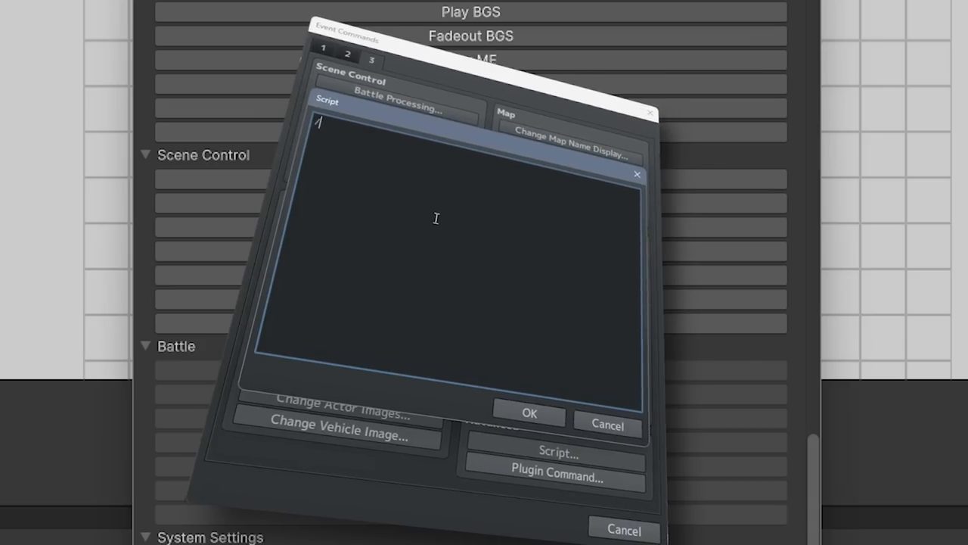
{"action": "type", "text": "// js stuff h"}
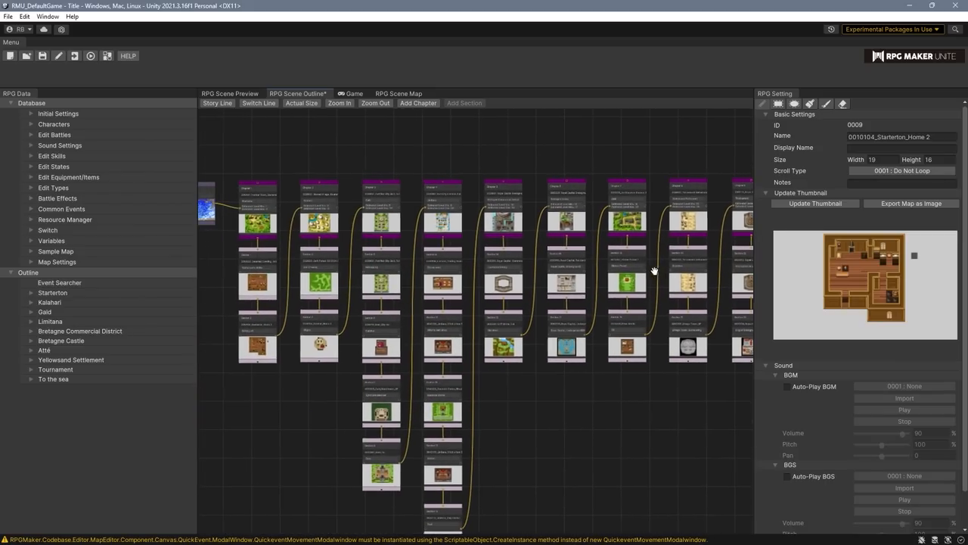
Step: Add the chapter My Chapter and create a new section under it
{"action": "left_click_drag", "start_coordinate": [654, 271], "coordinate": [424, 261]}
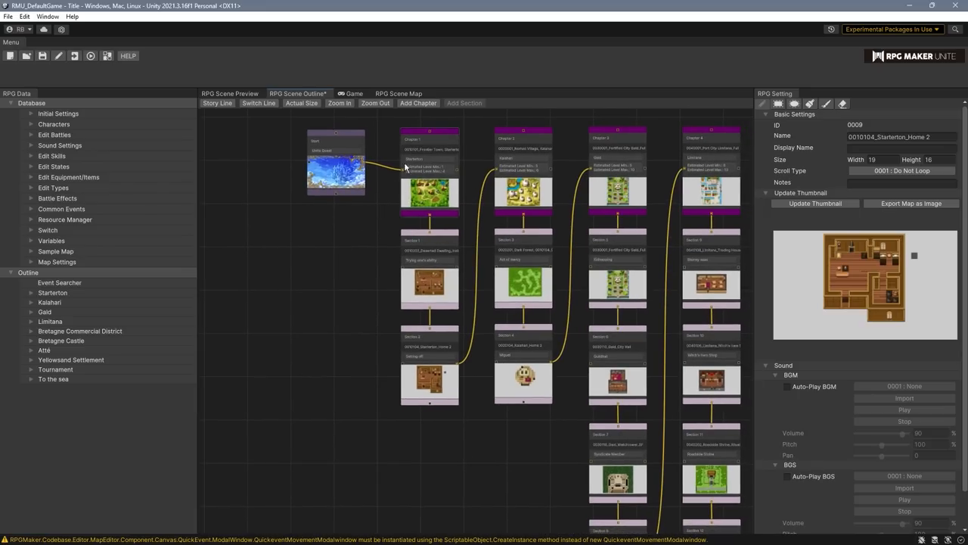
{"action": "left_click", "coordinate": [31, 261]}
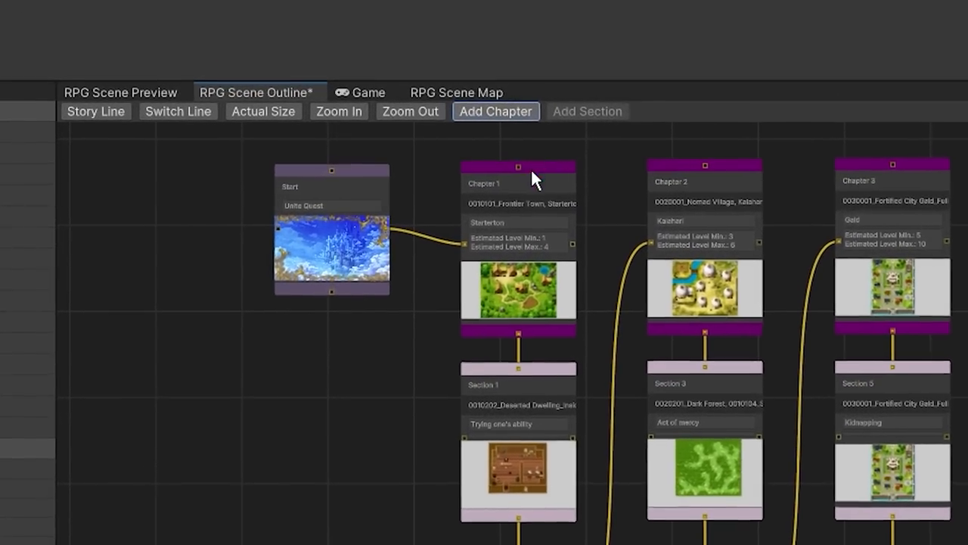
{"action": "left_click", "coordinate": [495, 111]}
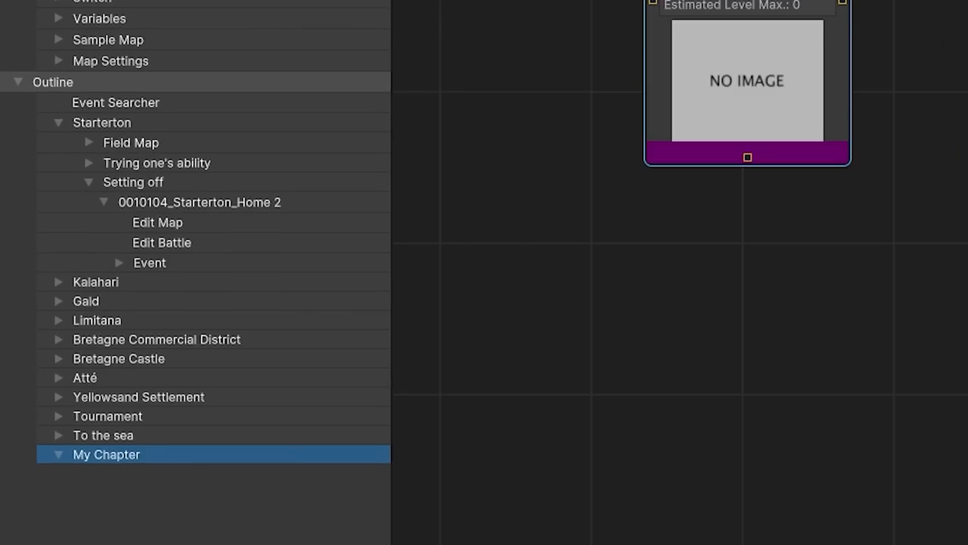
{"action": "right_click", "coordinate": [107, 454]}
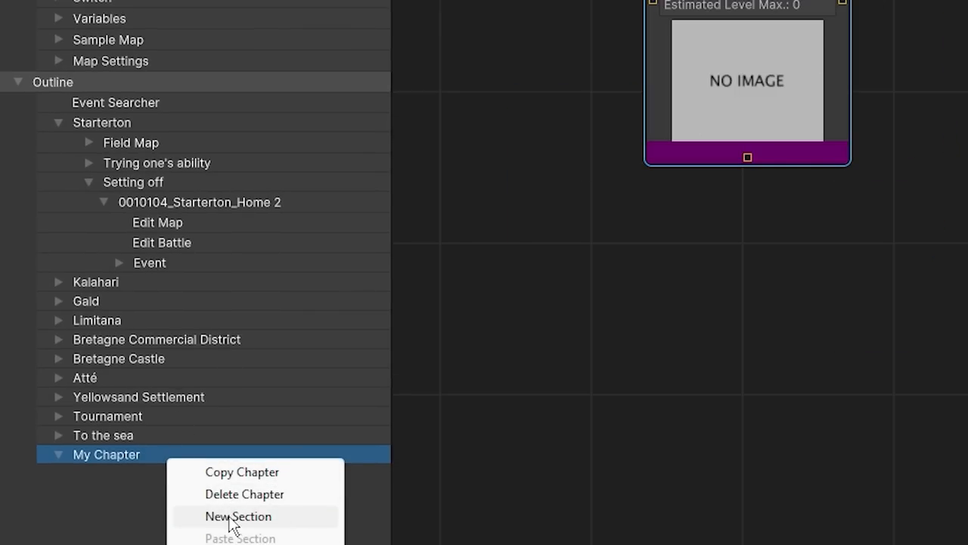
{"action": "left_click", "coordinate": [238, 516]}
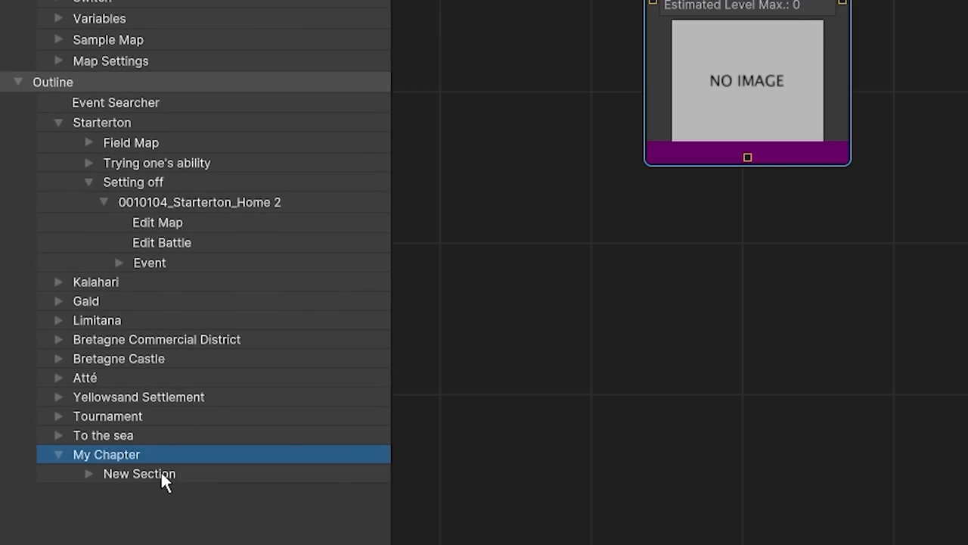
Step: Link the new section to the Starterton_Inn map and review the section settings
{"action": "left_click", "coordinate": [684, 133]}
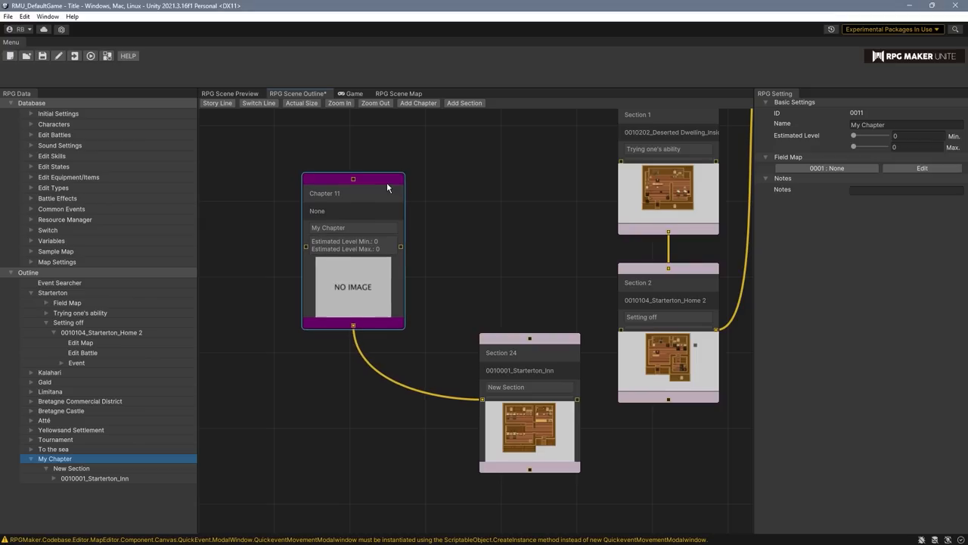
{"action": "mouse_move", "coordinate": [551, 351]}
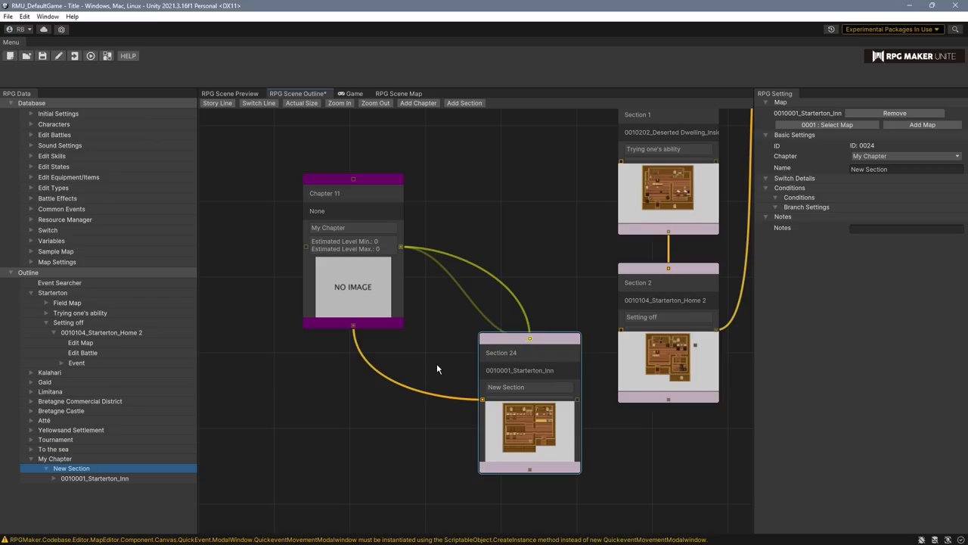
{"action": "left_click", "coordinate": [530, 401]}
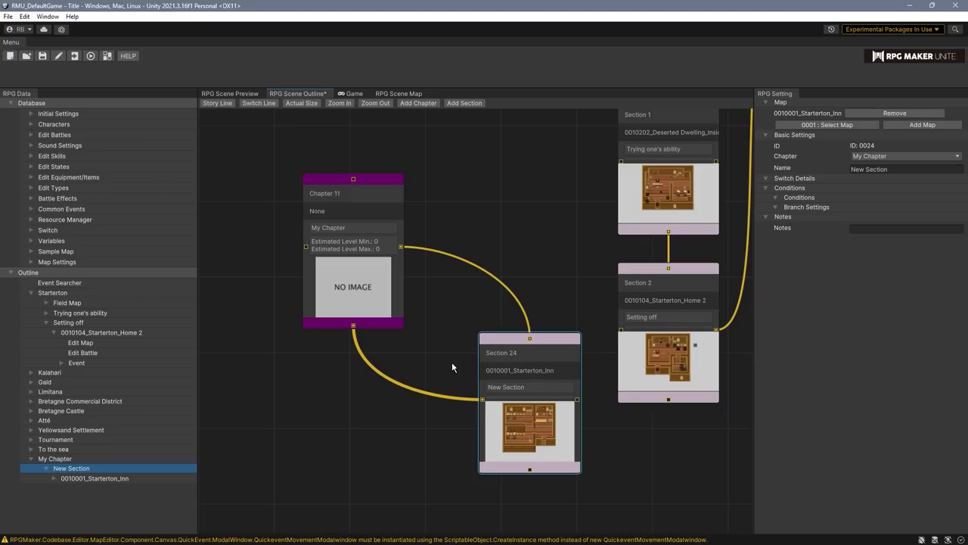
{"action": "mouse_move", "coordinate": [337, 387]}
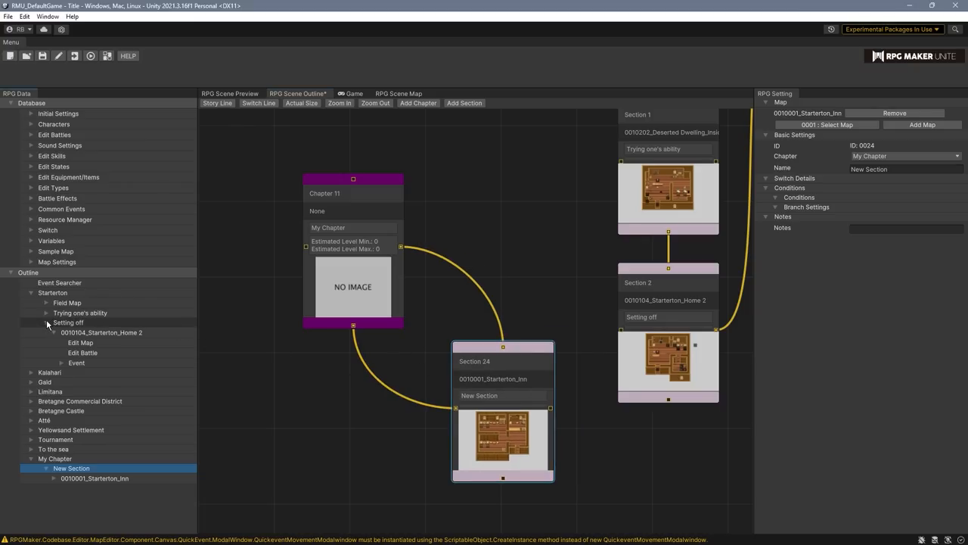
{"action": "left_click", "coordinate": [30, 293]}
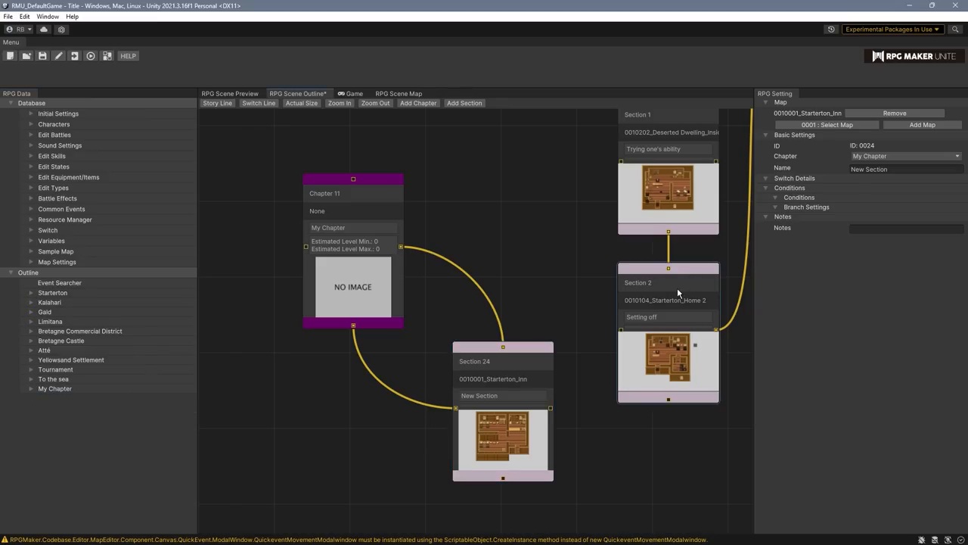
{"action": "left_click", "coordinate": [668, 282]}
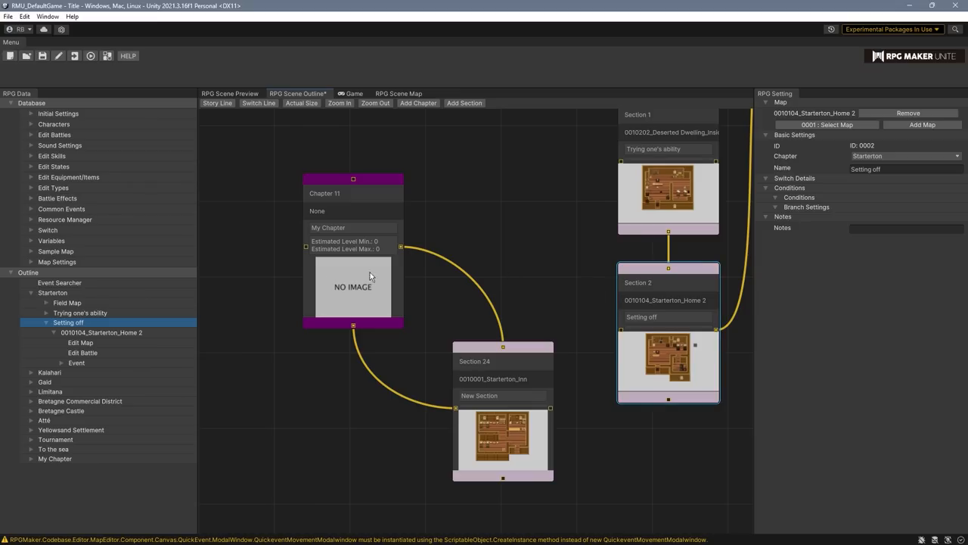
{"action": "mouse_move", "coordinate": [120, 327]}
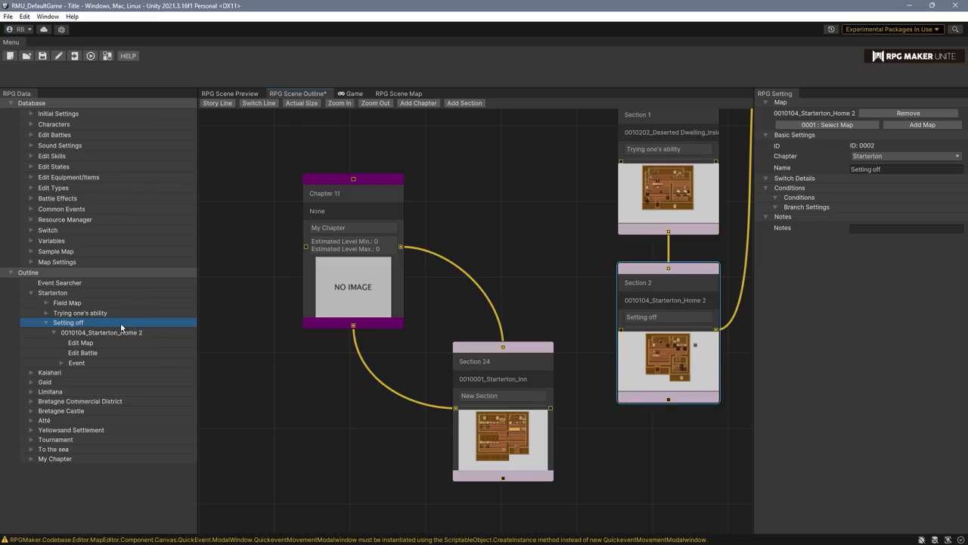
{"action": "mouse_move", "coordinate": [535, 275]}
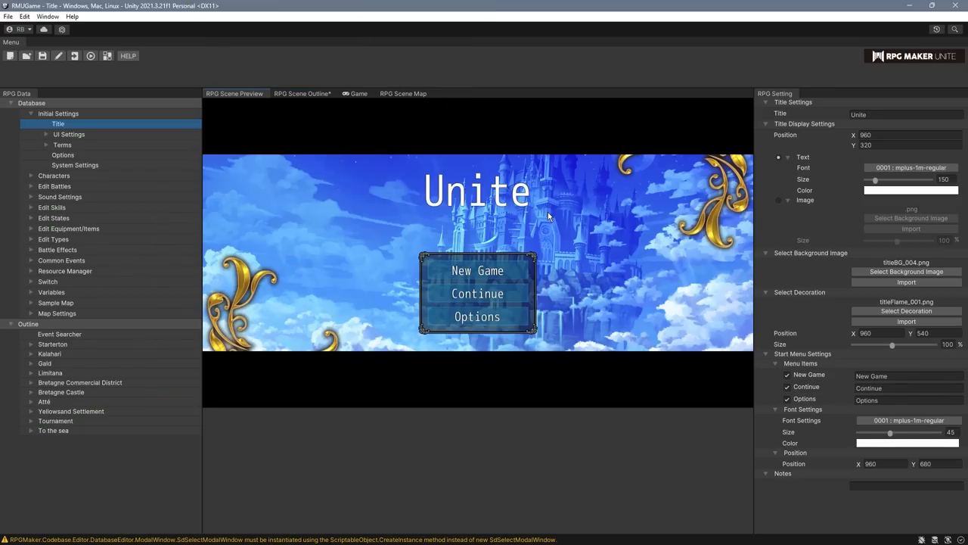
{"action": "mouse_move", "coordinate": [633, 303]}
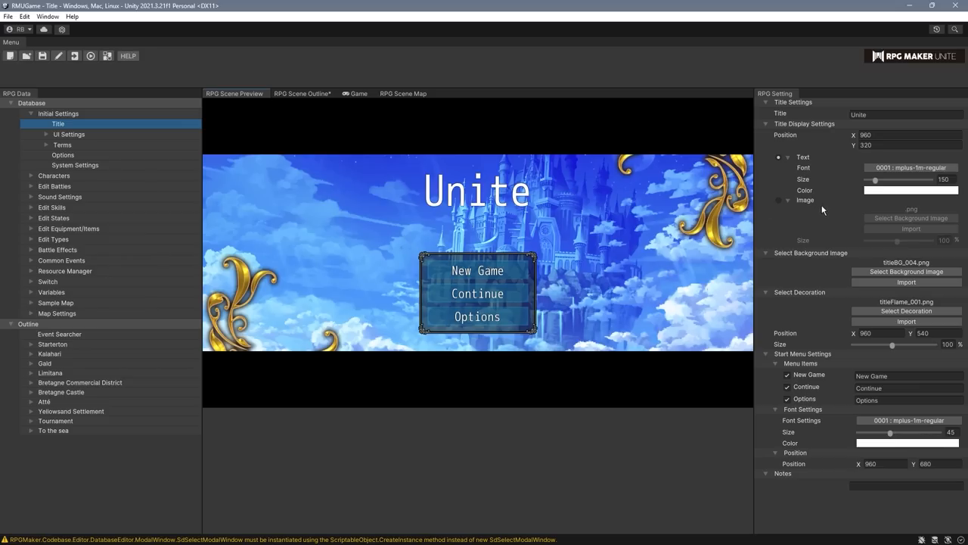
{"action": "mouse_move", "coordinate": [768, 114]}
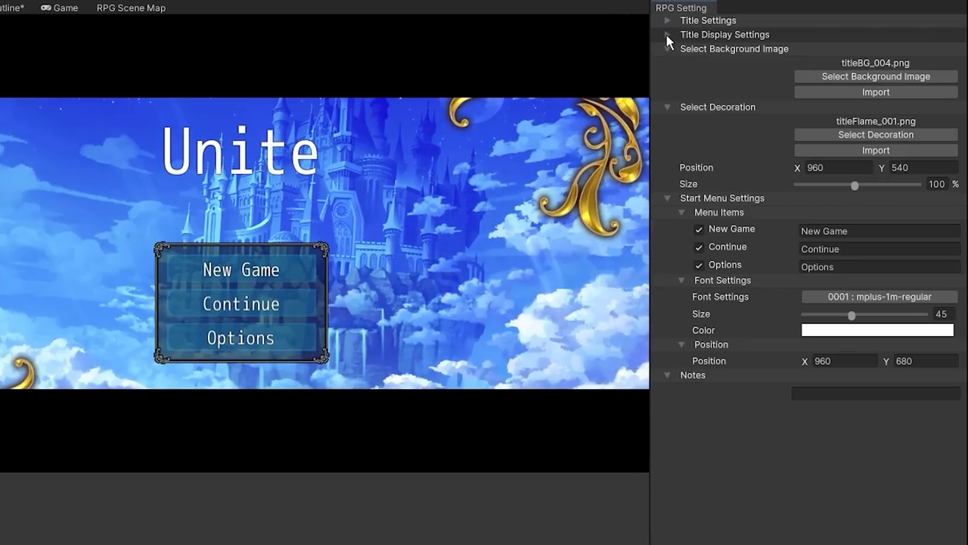
Step: Expand Title Display Settings and set the title Text Color to light blue
{"action": "left_click", "coordinate": [668, 34]}
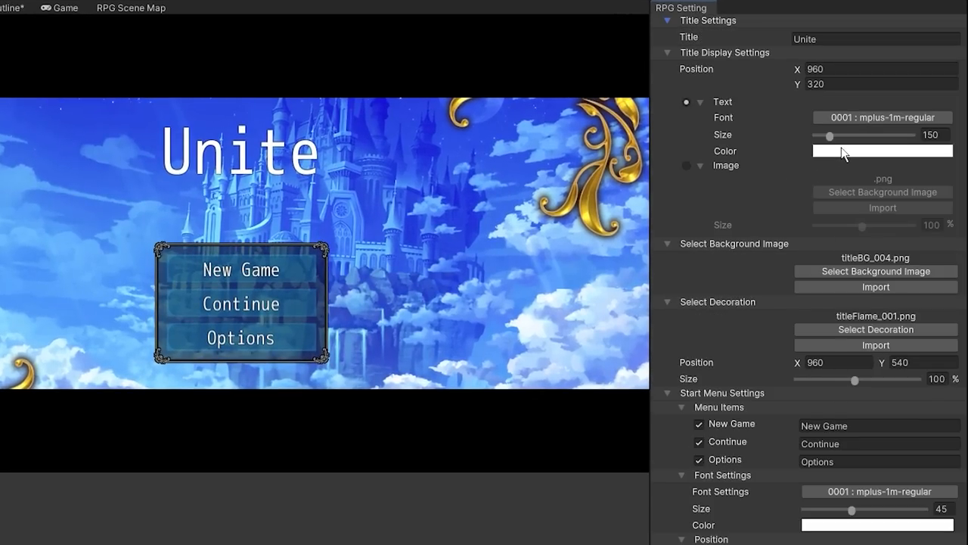
{"action": "left_click", "coordinate": [882, 151]}
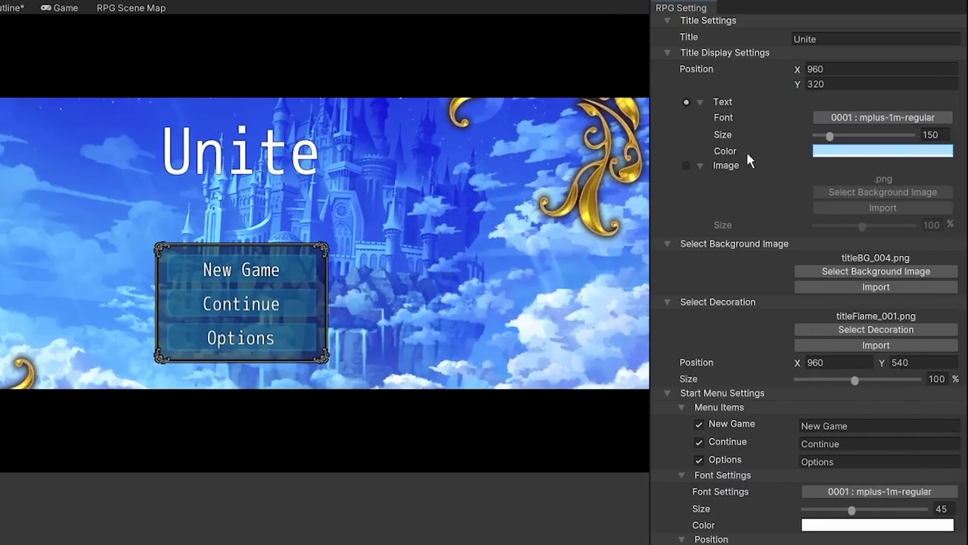
{"action": "left_click", "coordinate": [882, 118]}
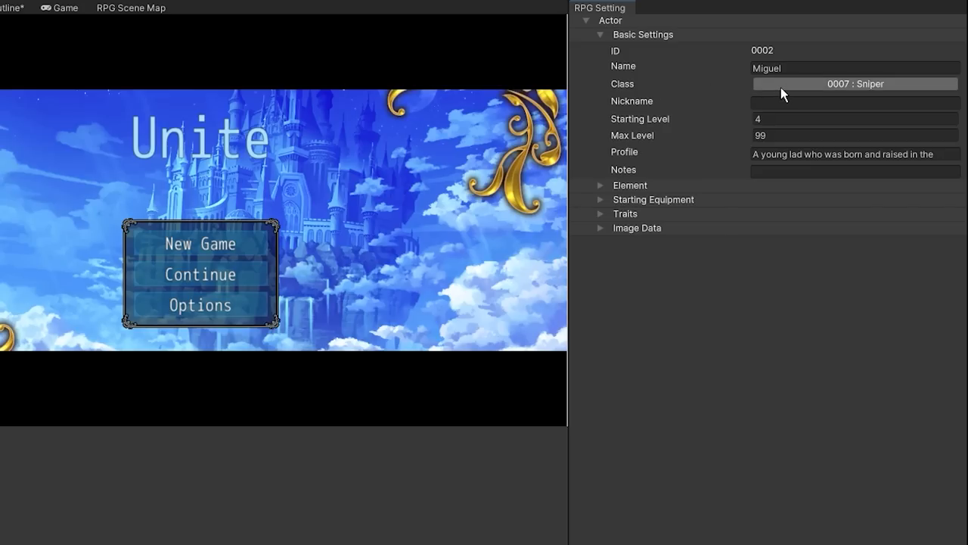
Step: Search the class list for Ninja and assign 0011 : Ninja to Miguel
{"action": "left_click", "coordinate": [855, 83]}
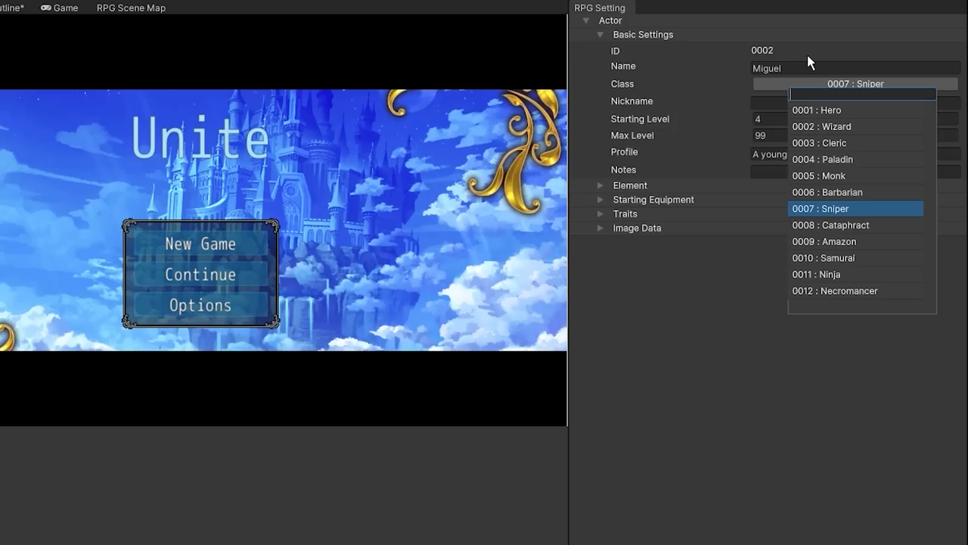
{"action": "type", "text": "Ninja"}
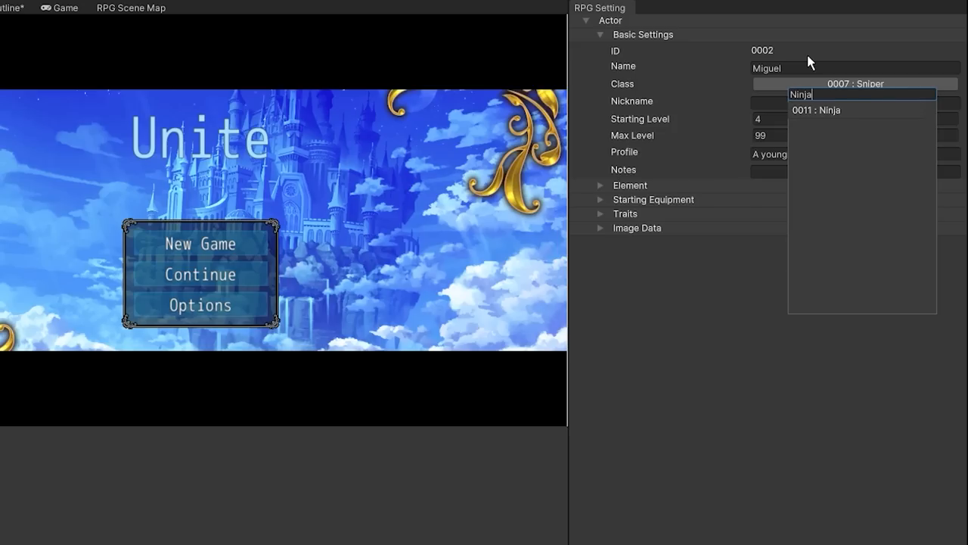
{"action": "left_click", "coordinate": [816, 109]}
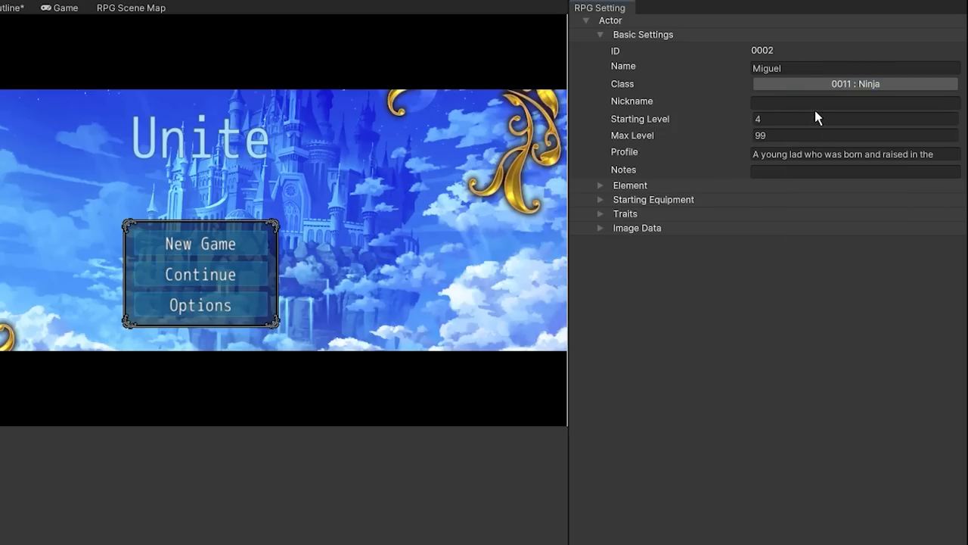
{"action": "left_click", "coordinate": [130, 8]}
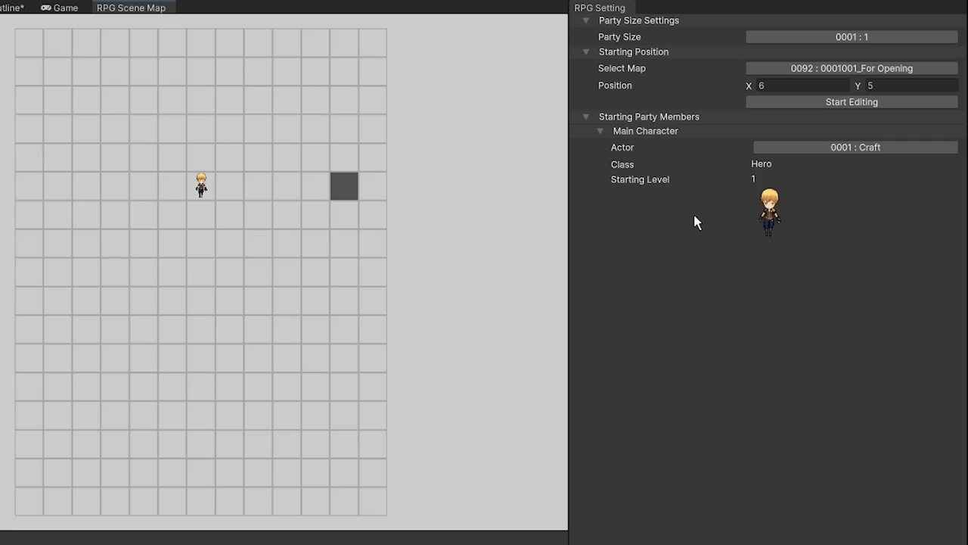
Step: Place the party's starting tile at X 2, Y 6 on the opening map
{"action": "left_click", "coordinate": [852, 101]}
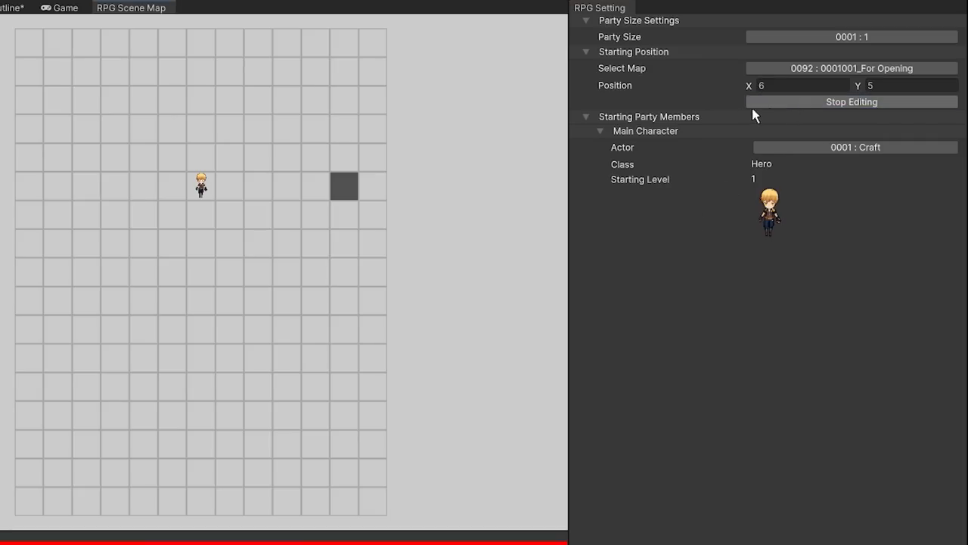
{"action": "left_click", "coordinate": [173, 329]}
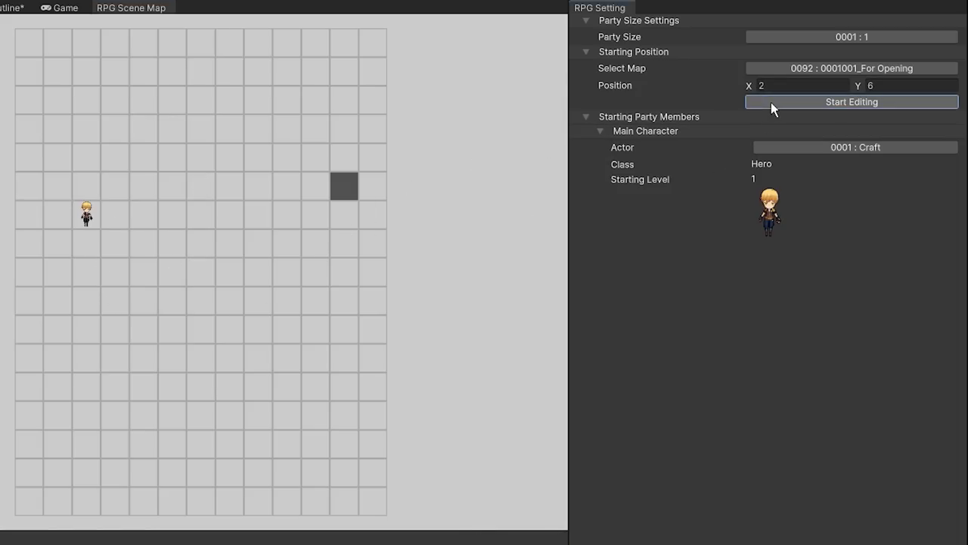
{"action": "scroll", "scroll_direction": "down", "scroll_amount": 3}
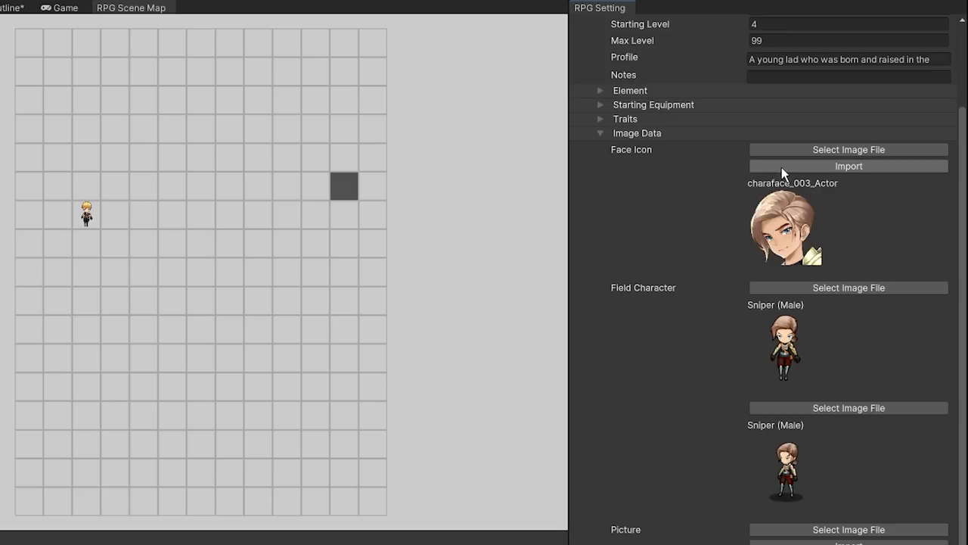
Step: Preview other face images for Miguel but cancel, keeping charaface_003, and reopen Basic Settings
{"action": "left_click", "coordinate": [848, 149]}
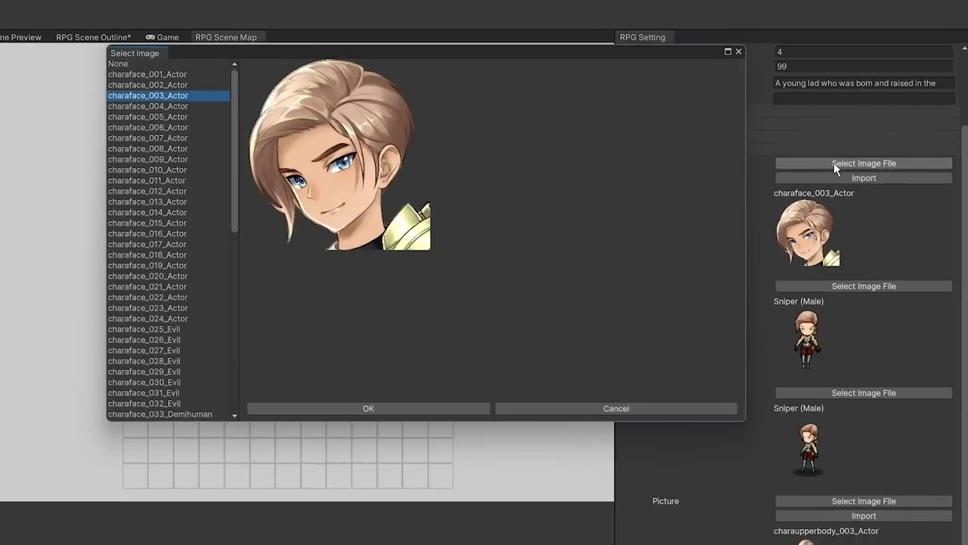
{"action": "left_click", "coordinate": [156, 171]}
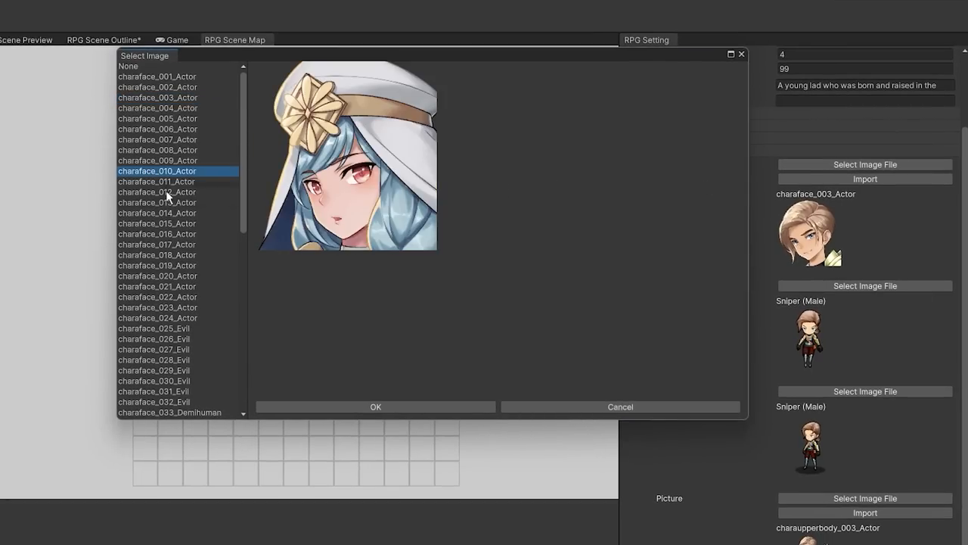
{"action": "left_click", "coordinate": [620, 406]}
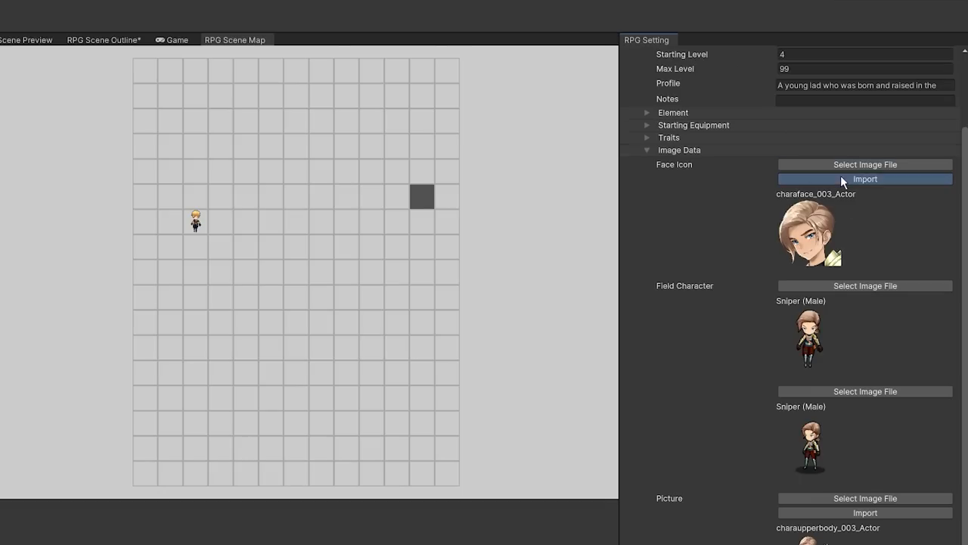
{"action": "left_click", "coordinate": [865, 179]}
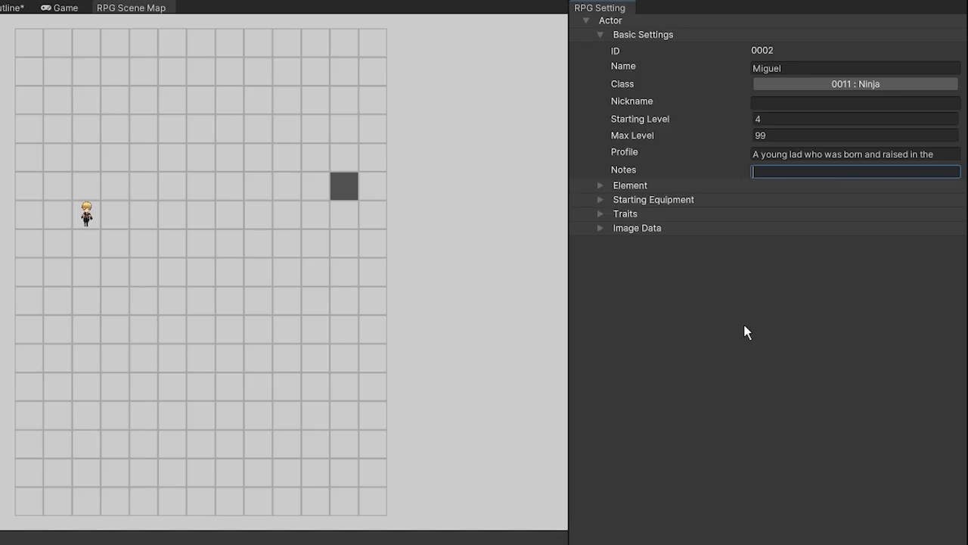
Step: Browse icons for Double Strike and close the picker, keeping IconSet_076
{"action": "type", "text": "fjdhfsjk"}
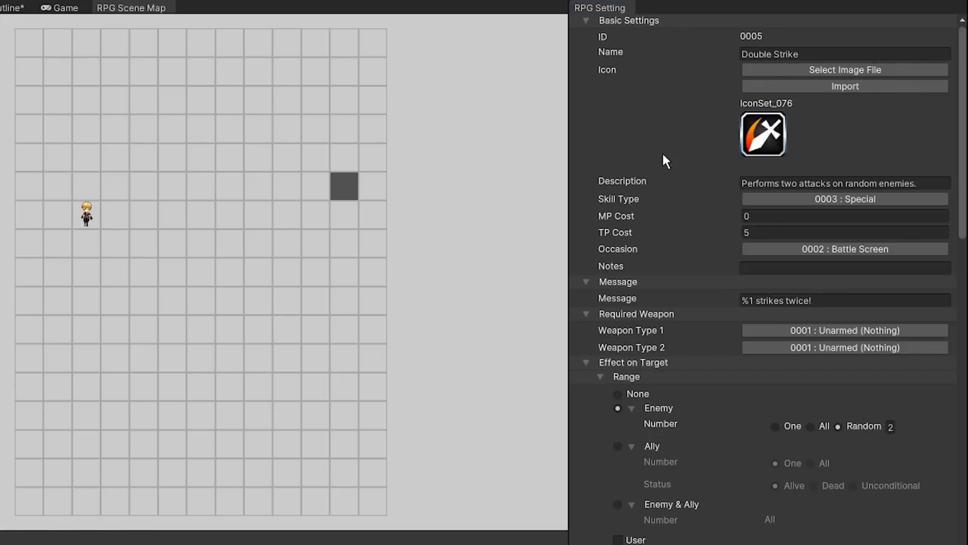
{"action": "left_click", "coordinate": [845, 69]}
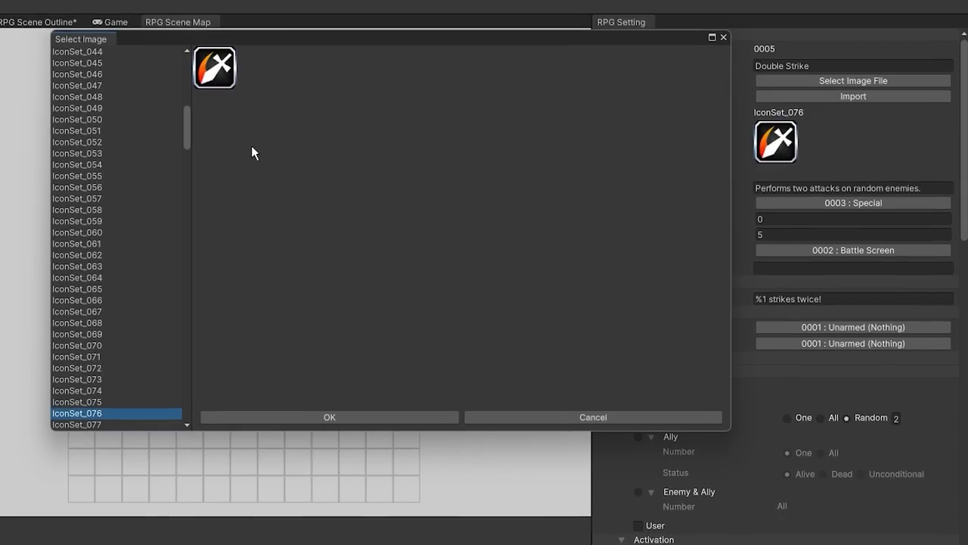
{"action": "left_click", "coordinate": [77, 255]}
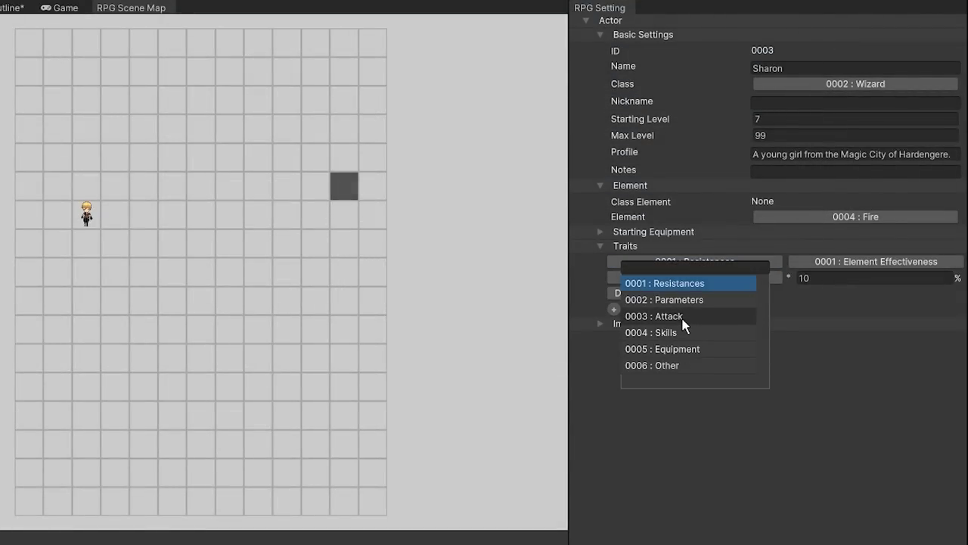
Step: Switch Sharon's trait category from Resistances to 0004 : Skills, sealing a skill type
{"action": "left_click", "coordinate": [651, 332]}
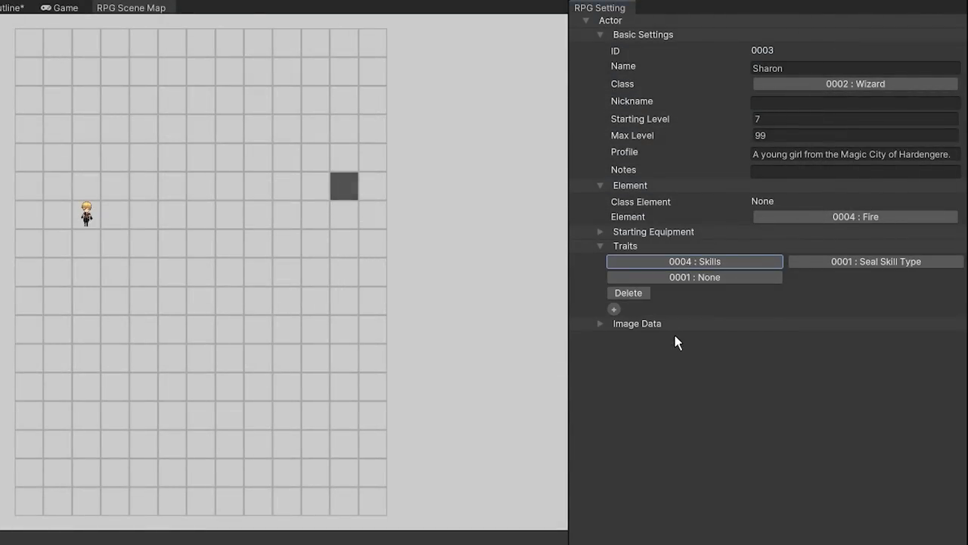
{"action": "left_click", "coordinate": [875, 261]}
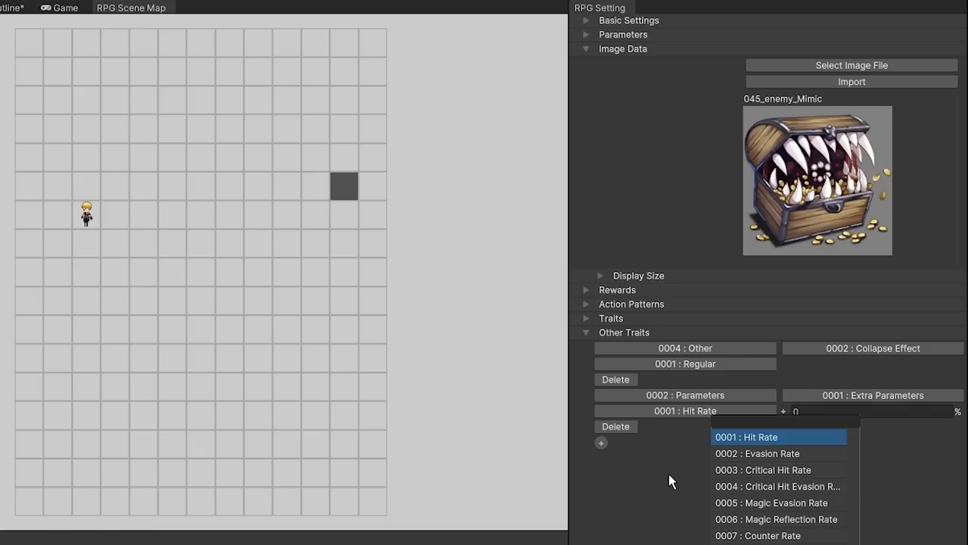
{"action": "mouse_move", "coordinate": [671, 484]}
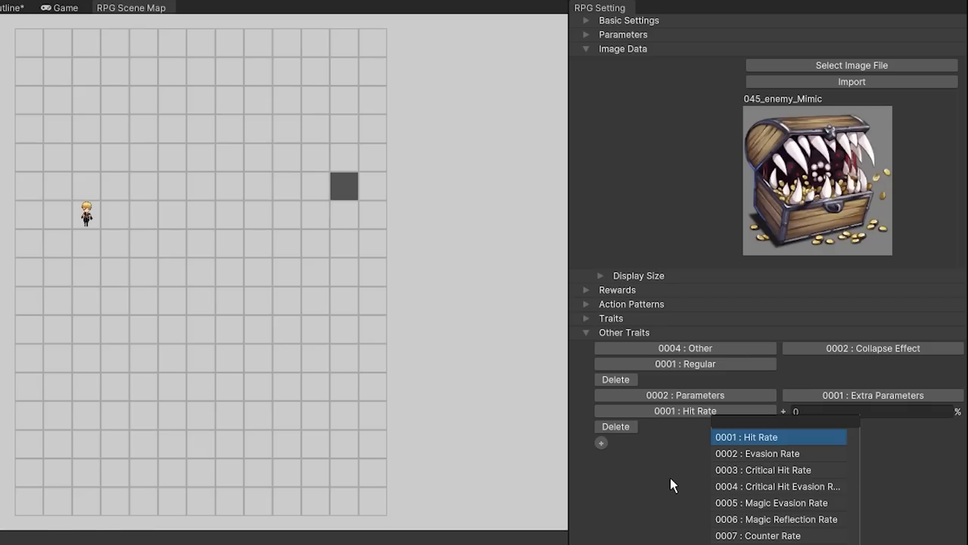
{"action": "mouse_move", "coordinate": [665, 491]}
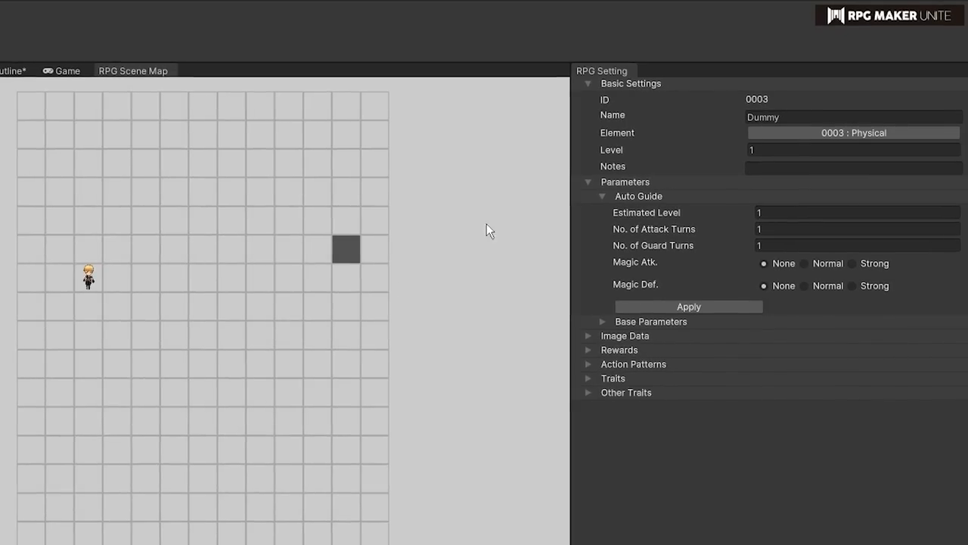
{"action": "mouse_move", "coordinate": [698, 234]}
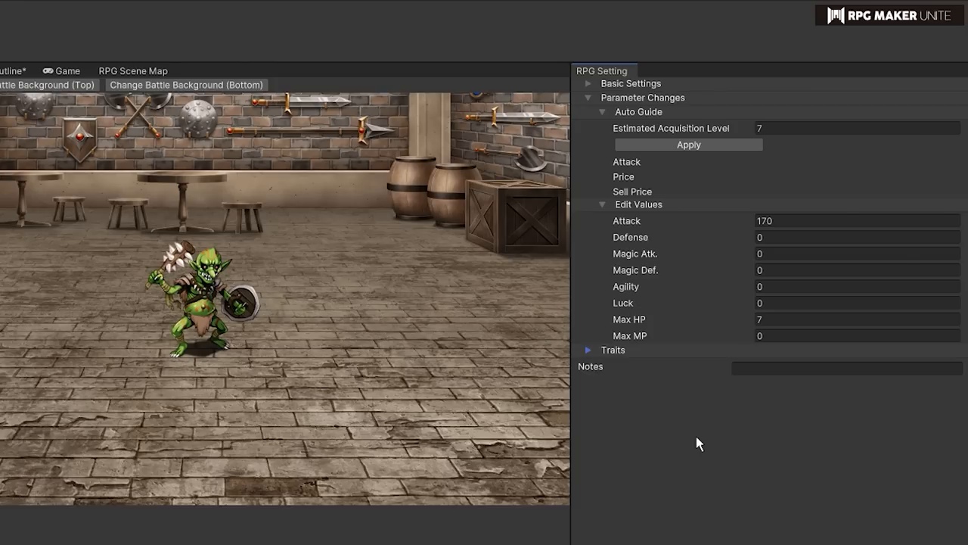
{"action": "mouse_move", "coordinate": [722, 261]}
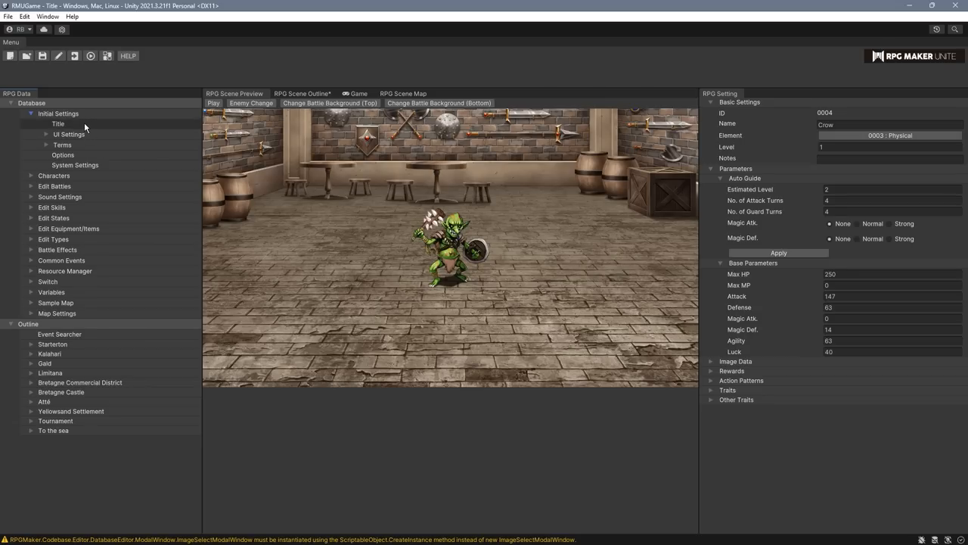
Step: Select Initial Settings > Title to preview the New Game, Continue and Options title screen
{"action": "left_click", "coordinate": [58, 123]}
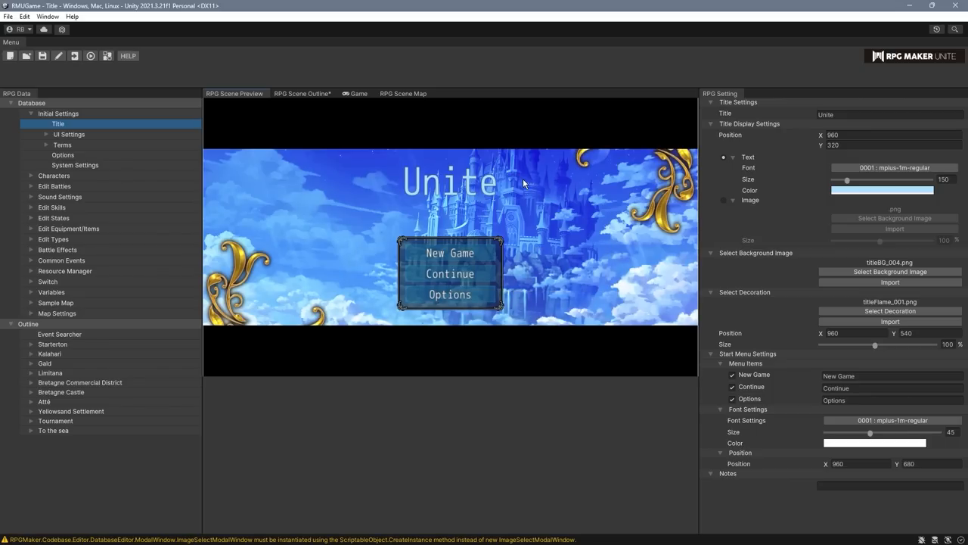
{"action": "mouse_move", "coordinate": [411, 130]}
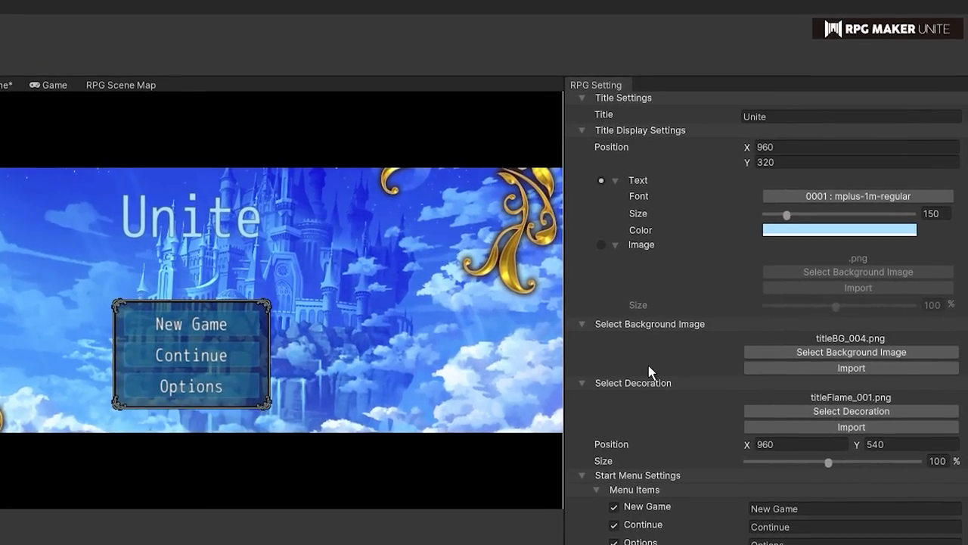
{"action": "scroll", "scroll_direction": "down", "scroll_amount": 3}
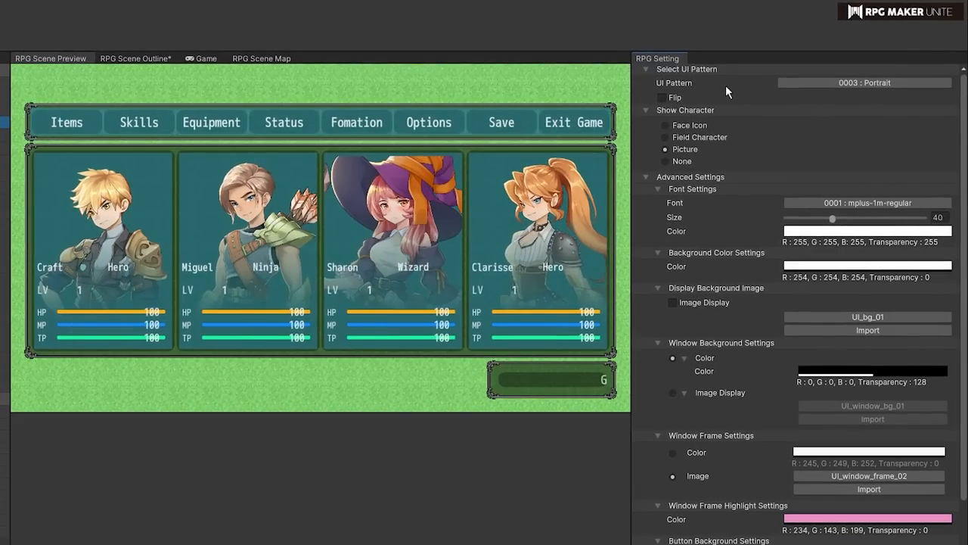
Step: Cycle the menu's Show Character through Face Icon, Field Character and None, back to Picture
{"action": "left_click", "coordinate": [865, 83]}
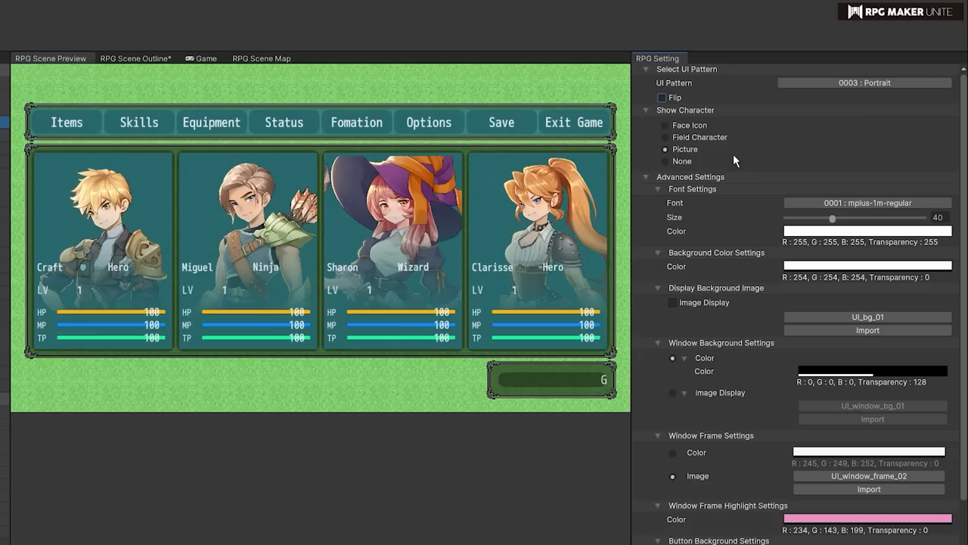
{"action": "left_click", "coordinate": [665, 125]}
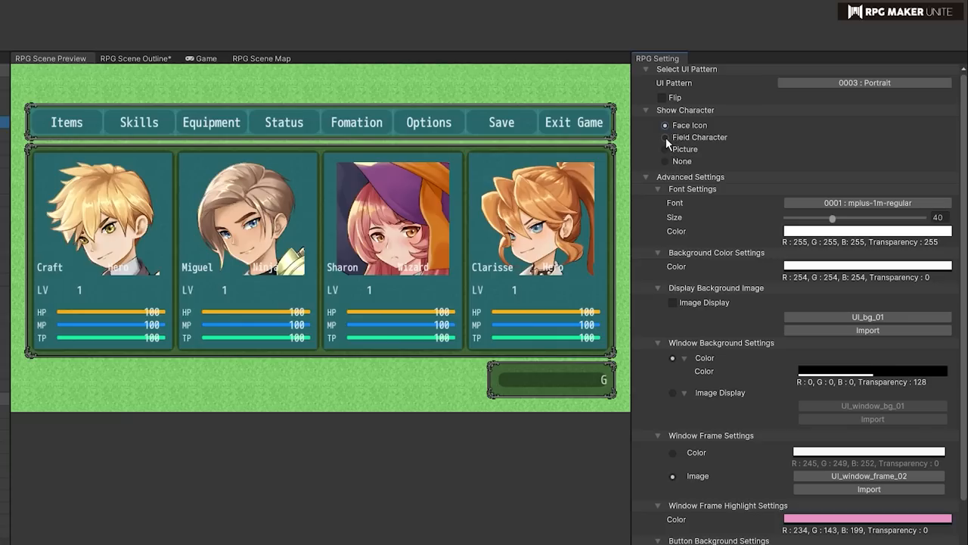
{"action": "left_click", "coordinate": [665, 149]}
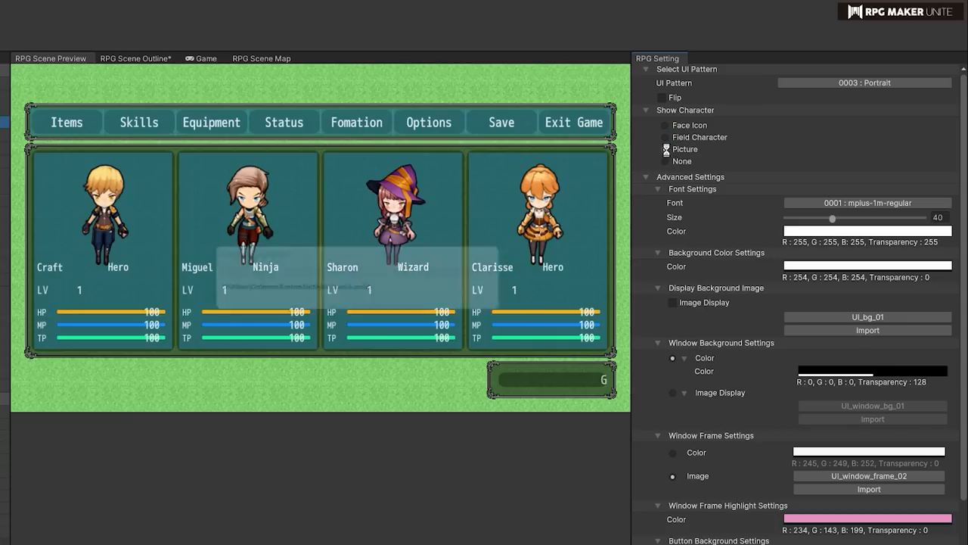
{"action": "left_click", "coordinate": [666, 161]}
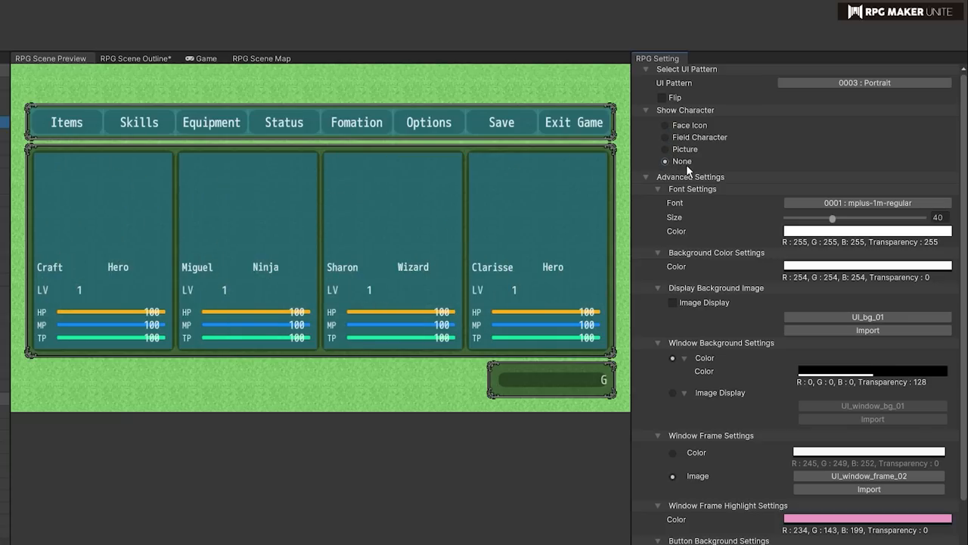
{"action": "left_click", "coordinate": [664, 149]}
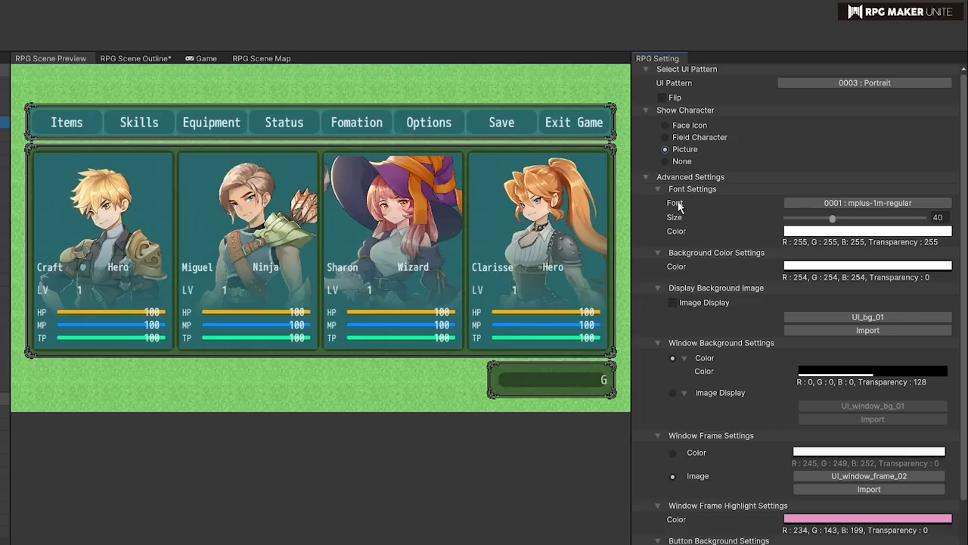
{"action": "mouse_move", "coordinate": [677, 242]}
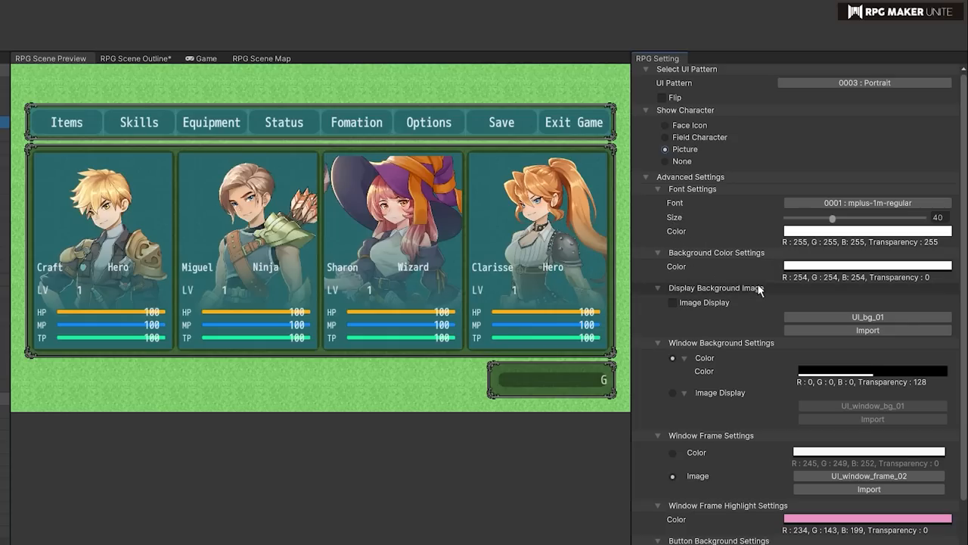
Step: Set the game menu's Background Color to green
{"action": "left_click", "coordinate": [868, 267]}
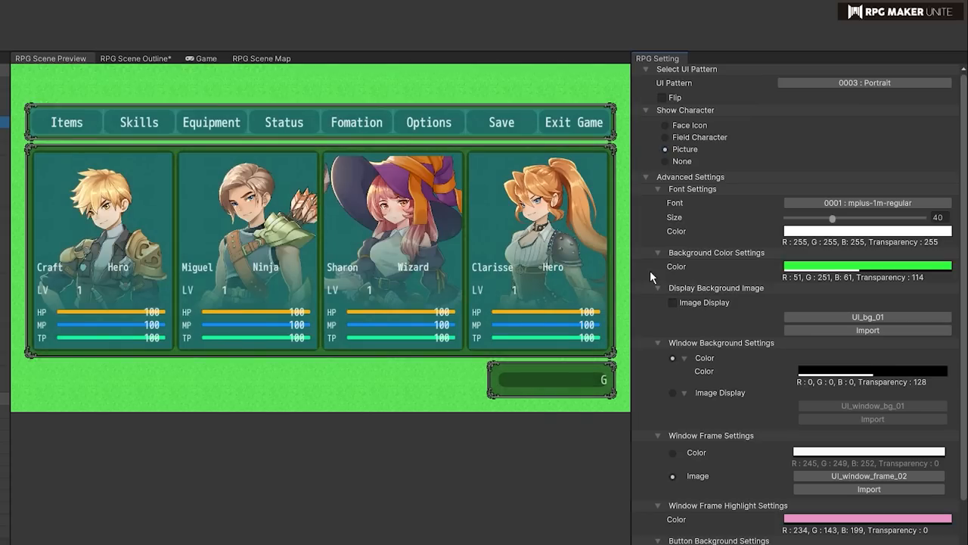
{"action": "left_click", "coordinate": [672, 302]}
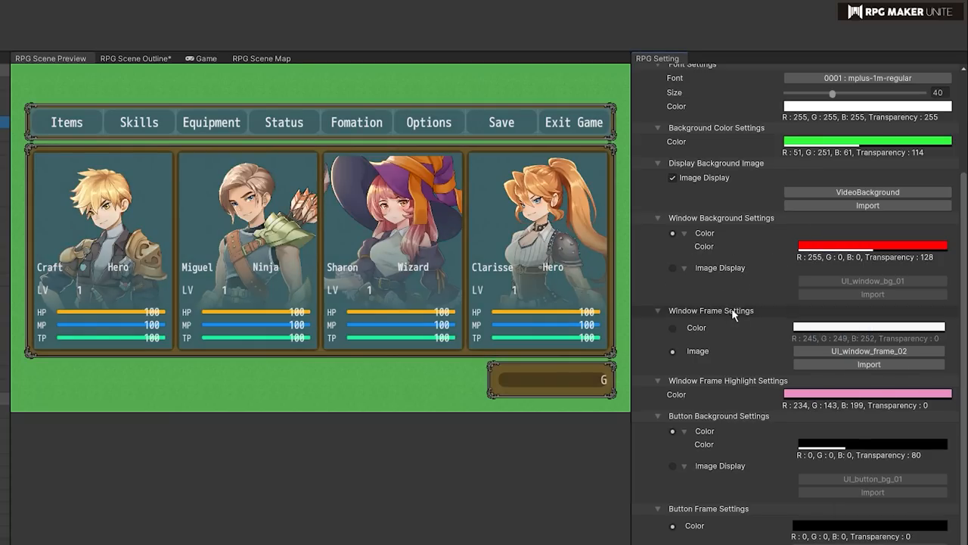
{"action": "mouse_move", "coordinate": [730, 316]}
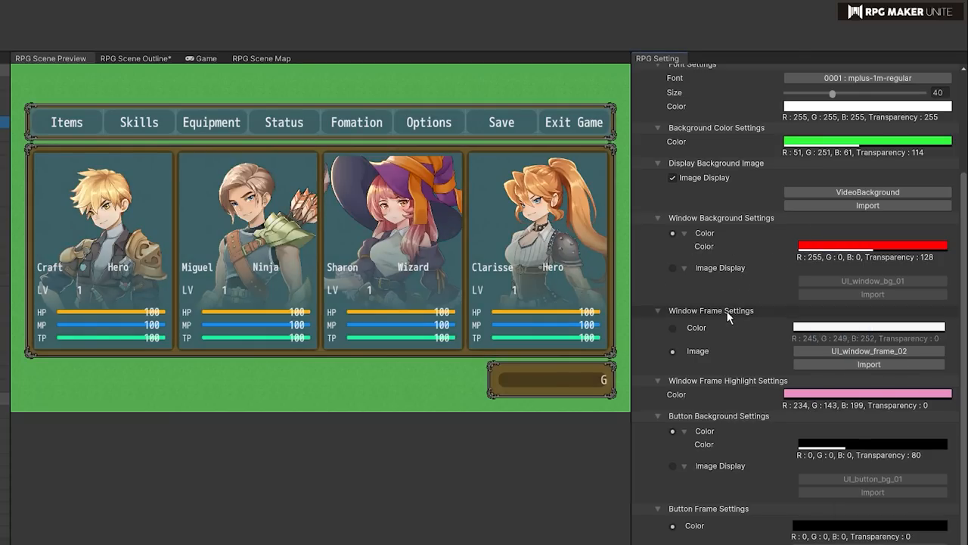
{"action": "mouse_move", "coordinate": [711, 352]}
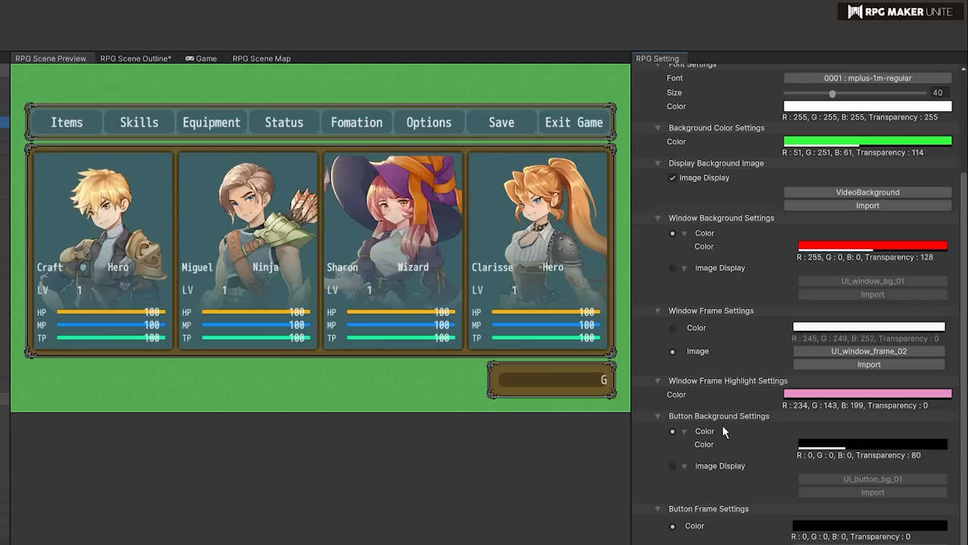
{"action": "mouse_move", "coordinate": [351, 132]}
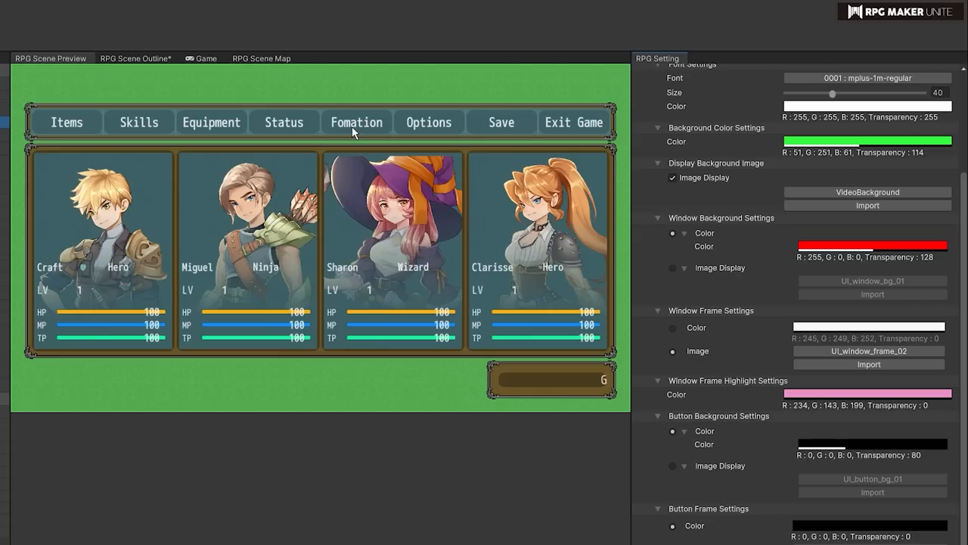
{"action": "mouse_move", "coordinate": [149, 153]}
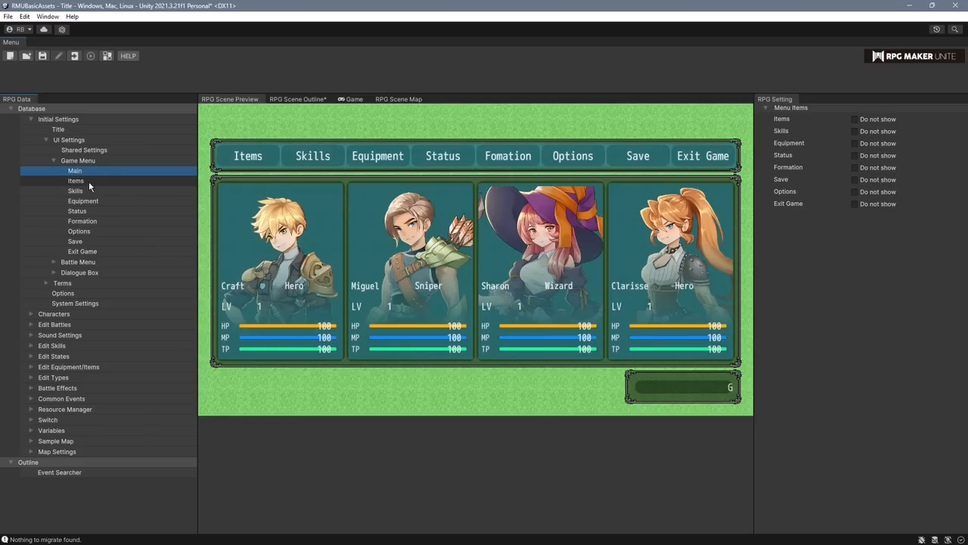
Step: Preview the Skills, Formation, Save and Exit Game screens, then Battle Menu > Main
{"action": "left_click", "coordinate": [74, 191]}
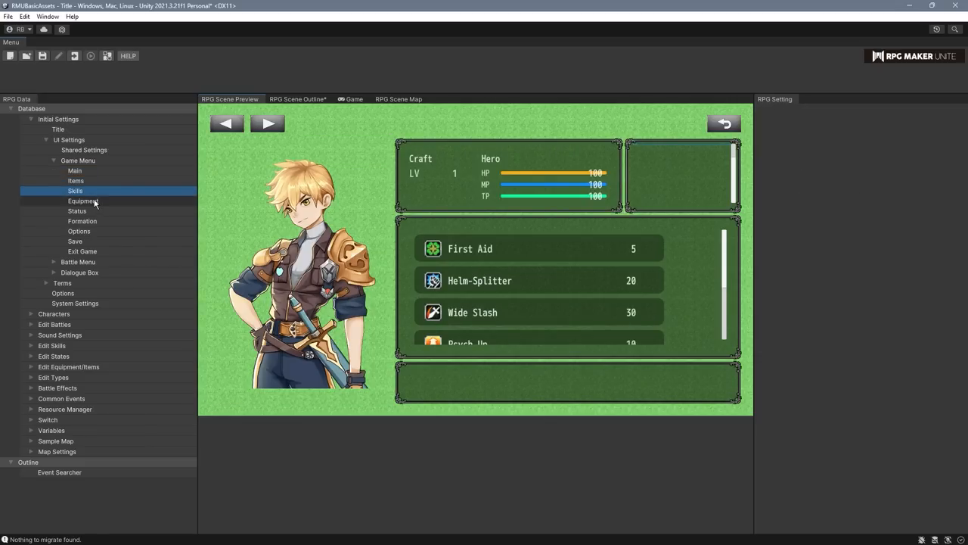
{"action": "left_click", "coordinate": [82, 220]}
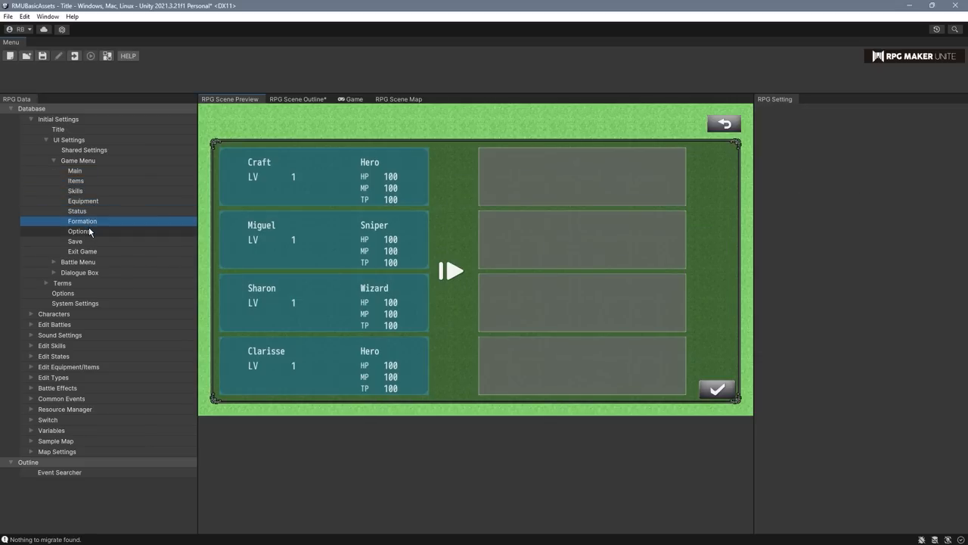
{"action": "left_click", "coordinate": [75, 240]}
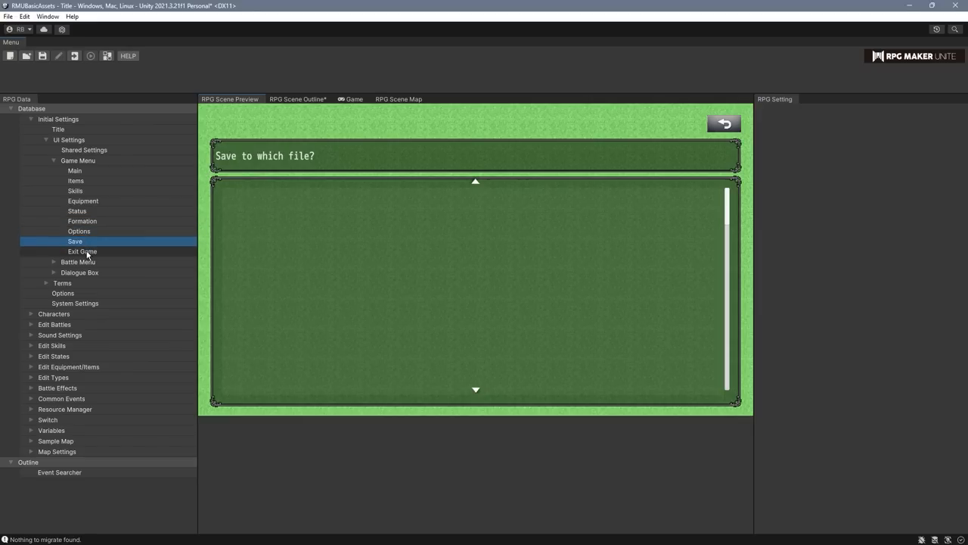
{"action": "left_click", "coordinate": [81, 250]}
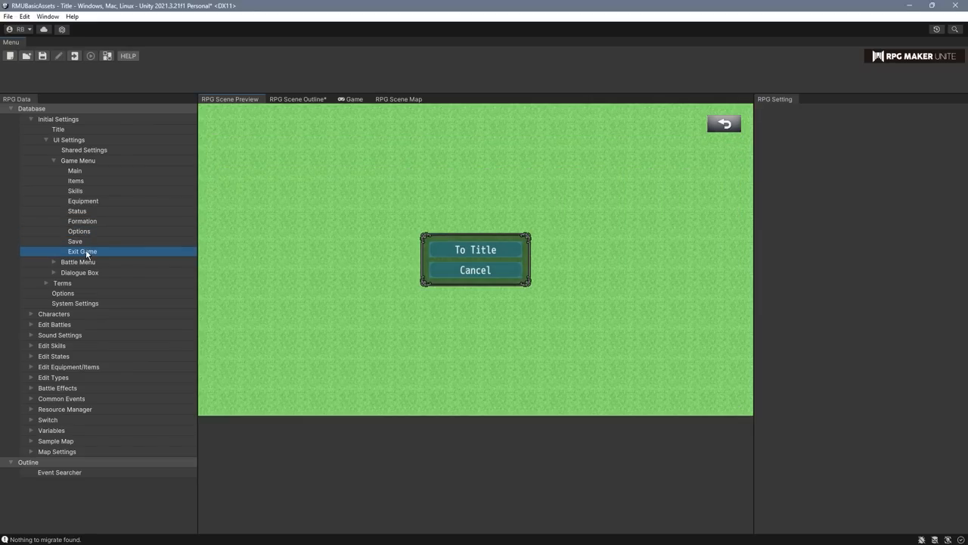
{"action": "left_click", "coordinate": [78, 261]}
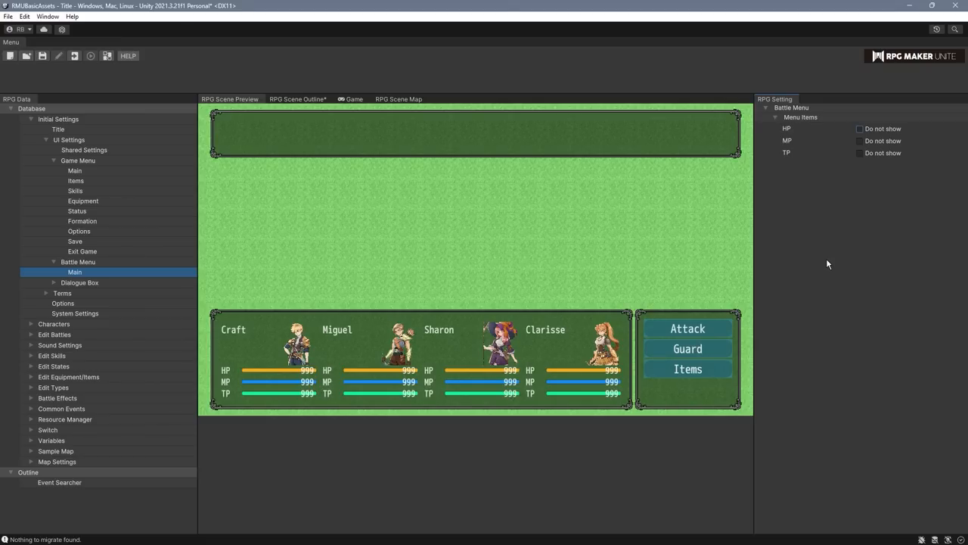
Step: Under Dialogue Box > Character Display, set Characters to Face Icon instead of Picture
{"action": "left_click", "coordinate": [53, 283]}
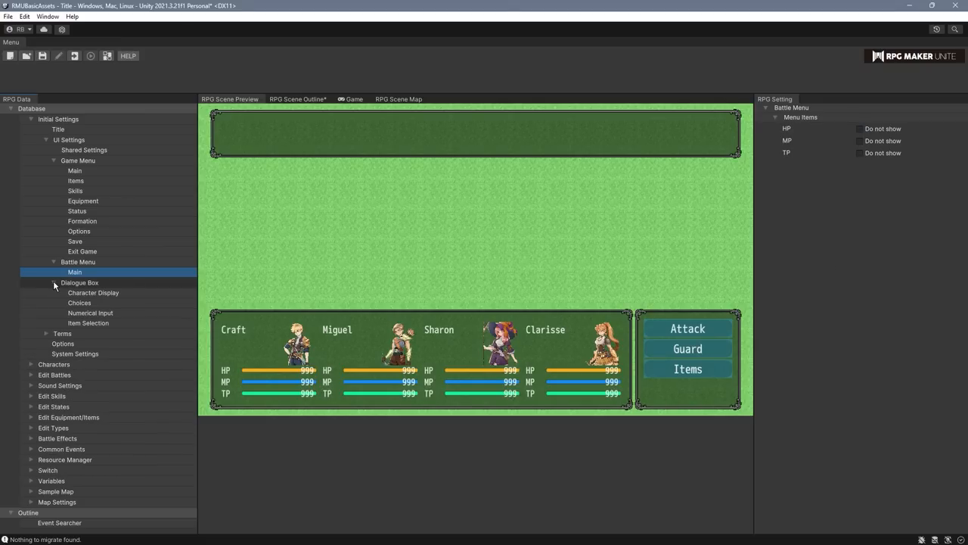
{"action": "left_click", "coordinate": [93, 293]}
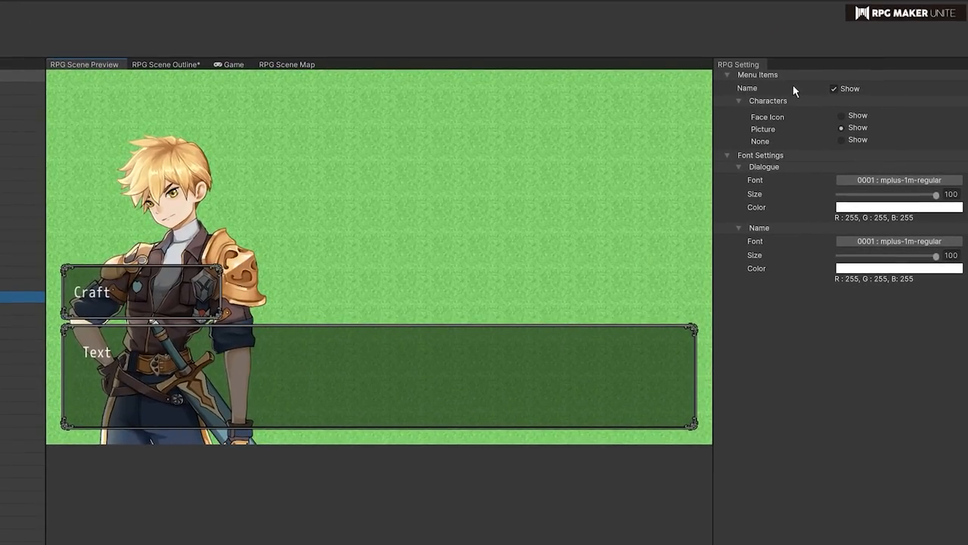
{"action": "left_click", "coordinate": [842, 116]}
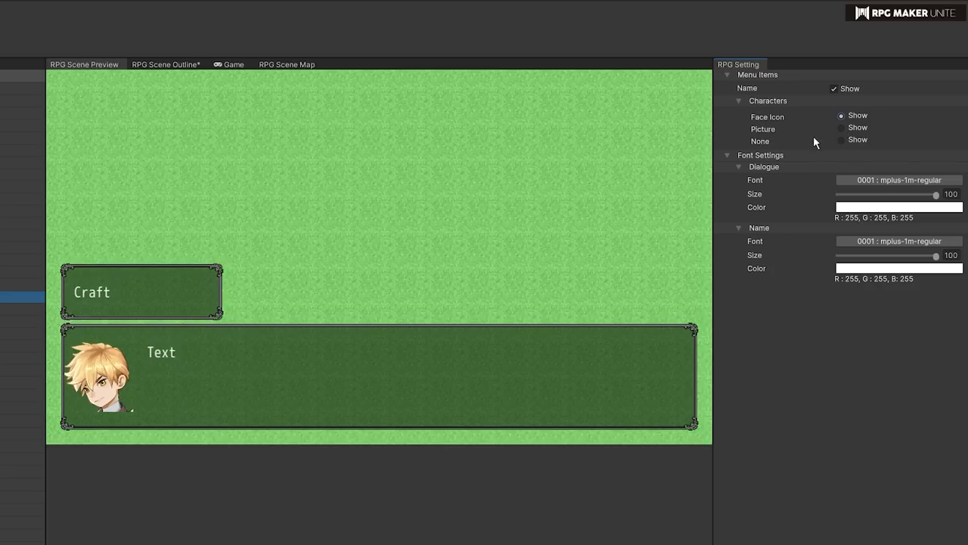
{"action": "mouse_move", "coordinate": [813, 145]}
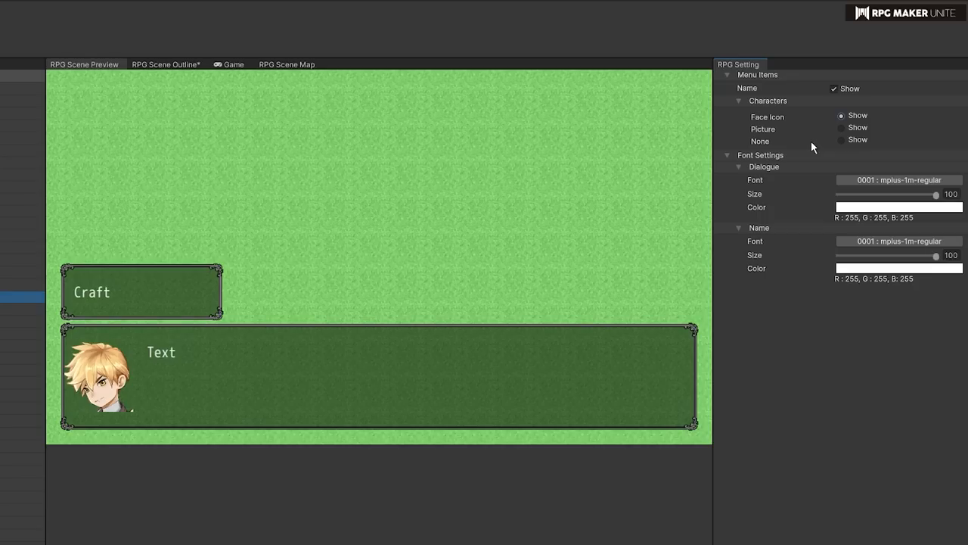
{"action": "mouse_move", "coordinate": [838, 194]}
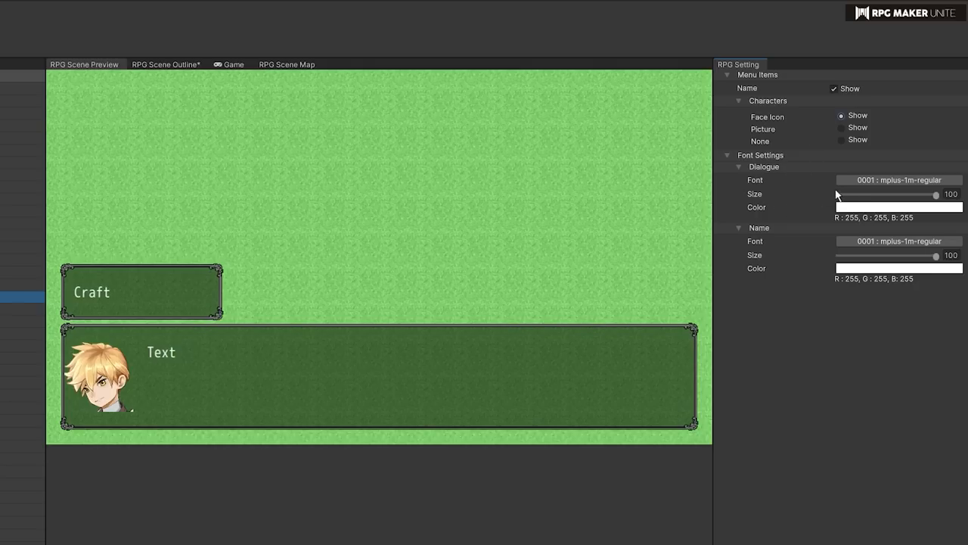
{"action": "mouse_move", "coordinate": [773, 194]}
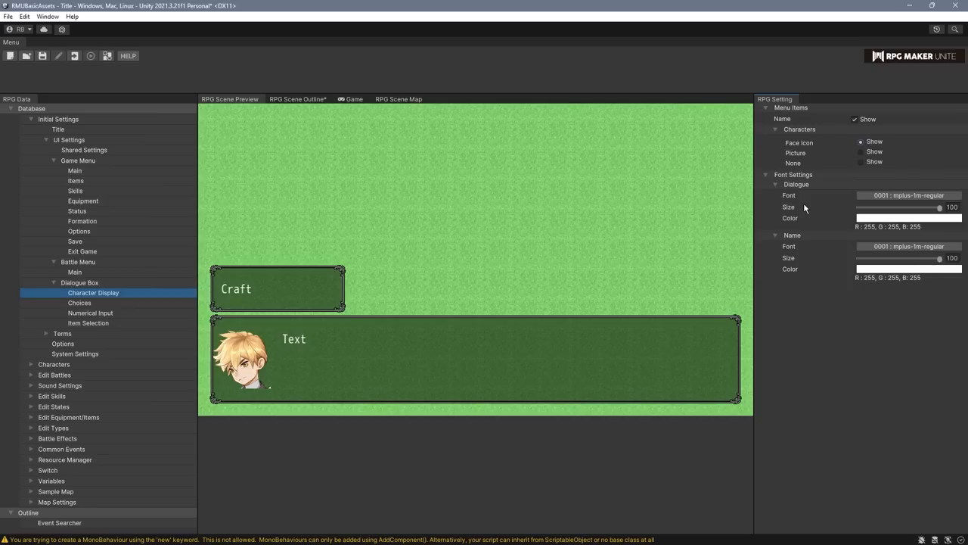
Step: Preview the Choices, Numerical Input and Item Selection windows, then select Terms > Parameters
{"action": "left_click", "coordinate": [79, 302]}
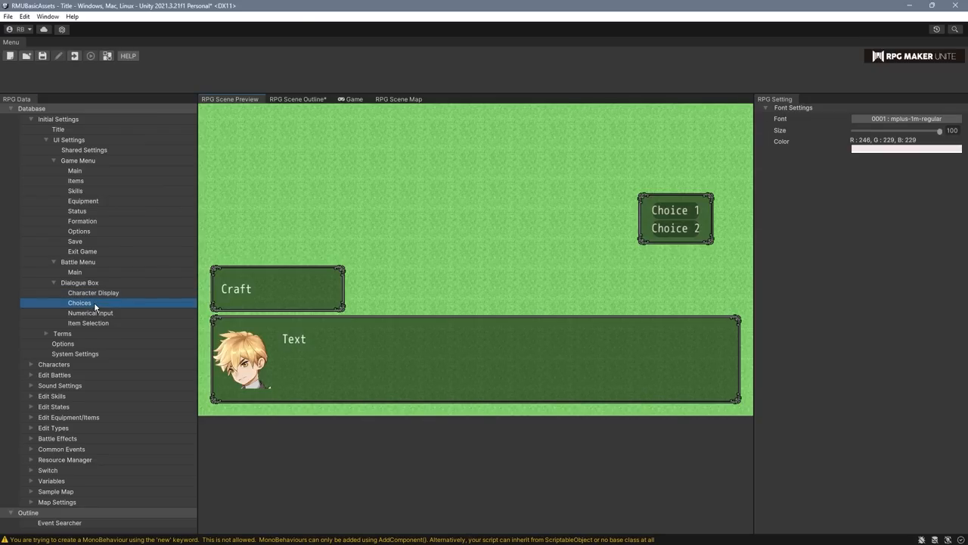
{"action": "left_click", "coordinate": [91, 313]}
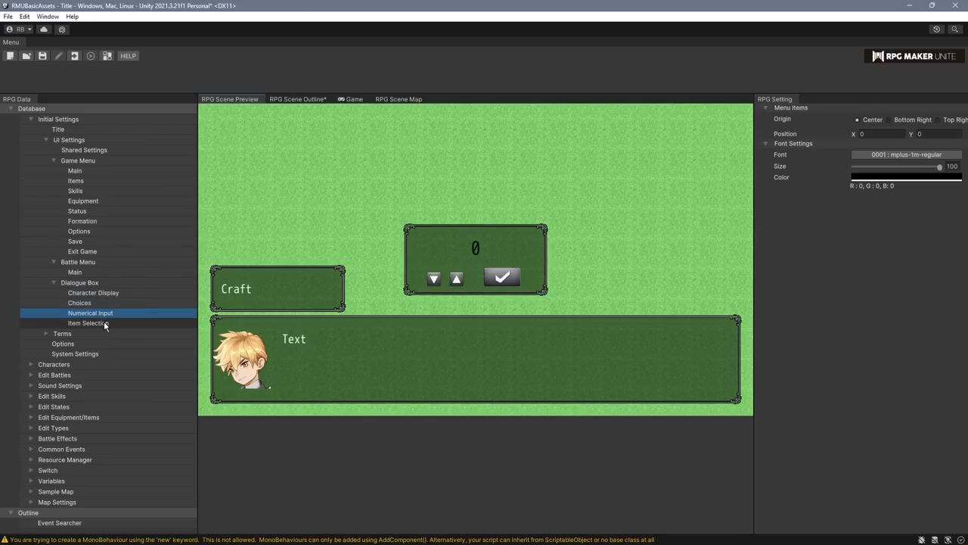
{"action": "left_click", "coordinate": [88, 323]}
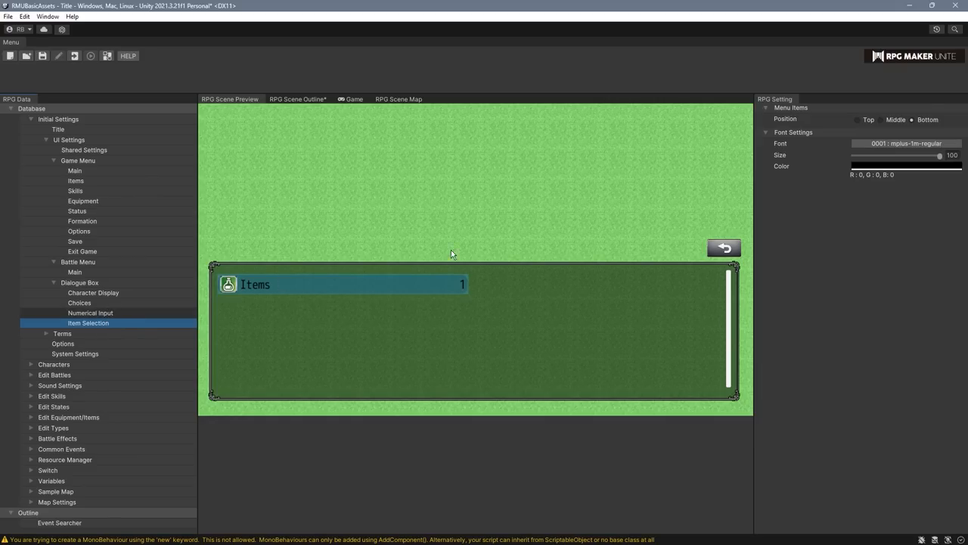
{"action": "left_click", "coordinate": [90, 312]}
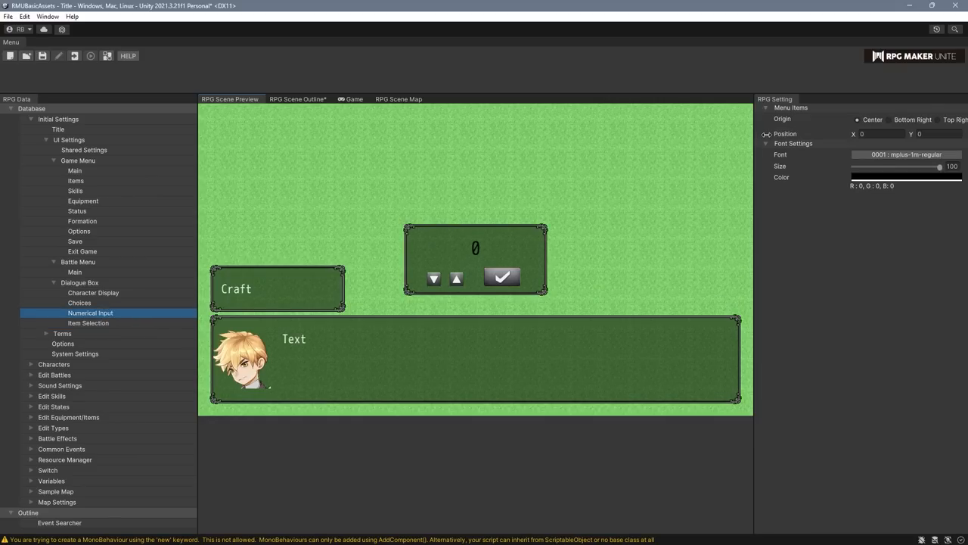
{"action": "left_click", "coordinate": [78, 309]}
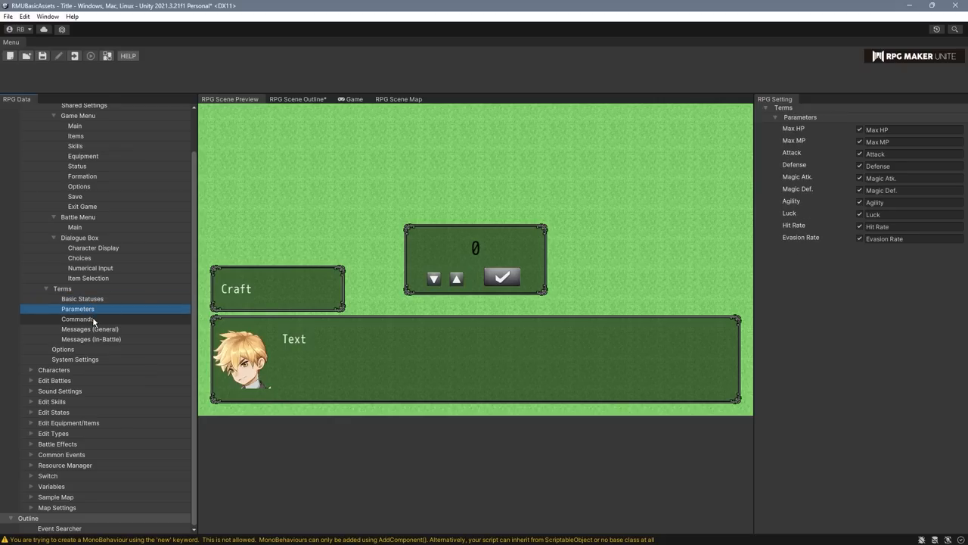
Step: View the Terms wording for Commands and In-Battle Messages
{"action": "left_click", "coordinate": [90, 328]}
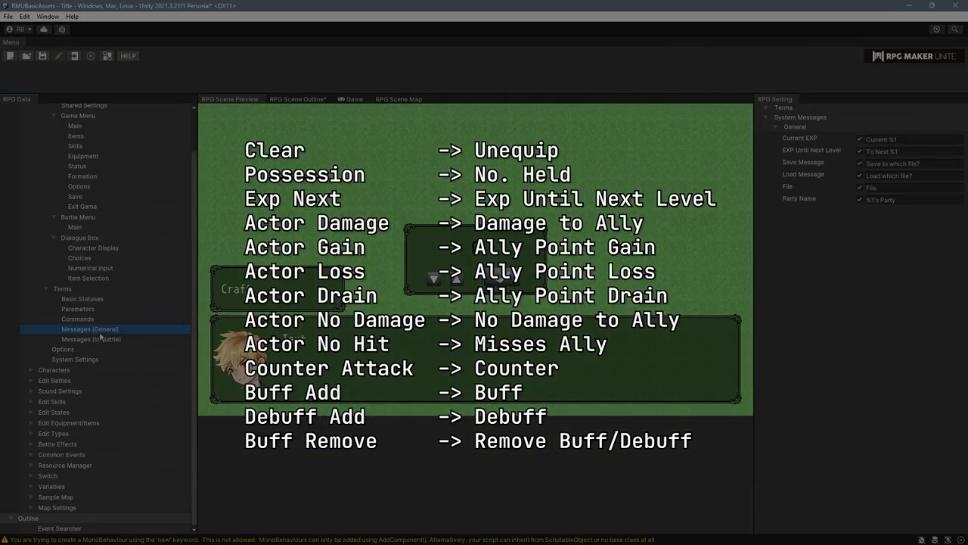
{"action": "left_click", "coordinate": [63, 349]}
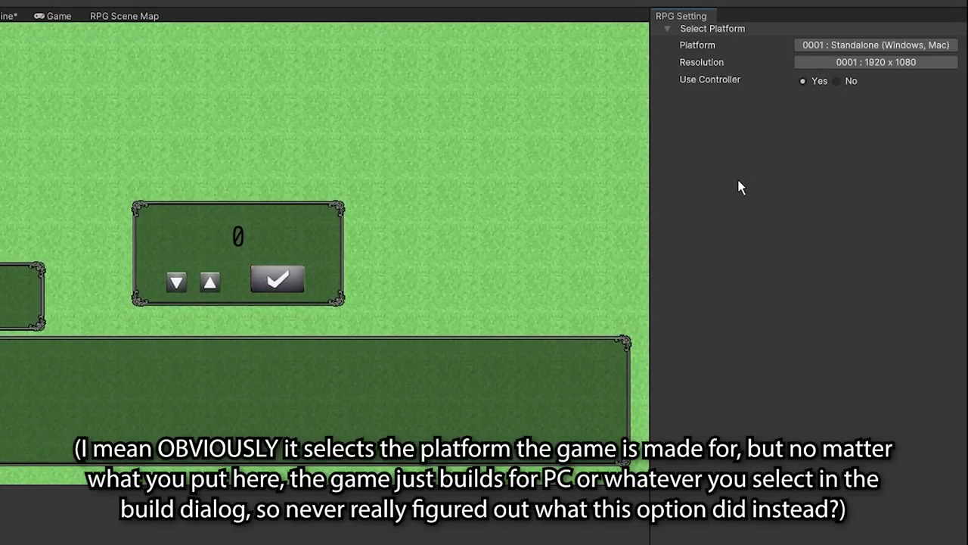
Step: Open and close the resolution Project Settings window, then view the default party settings
{"action": "left_click", "coordinate": [876, 62]}
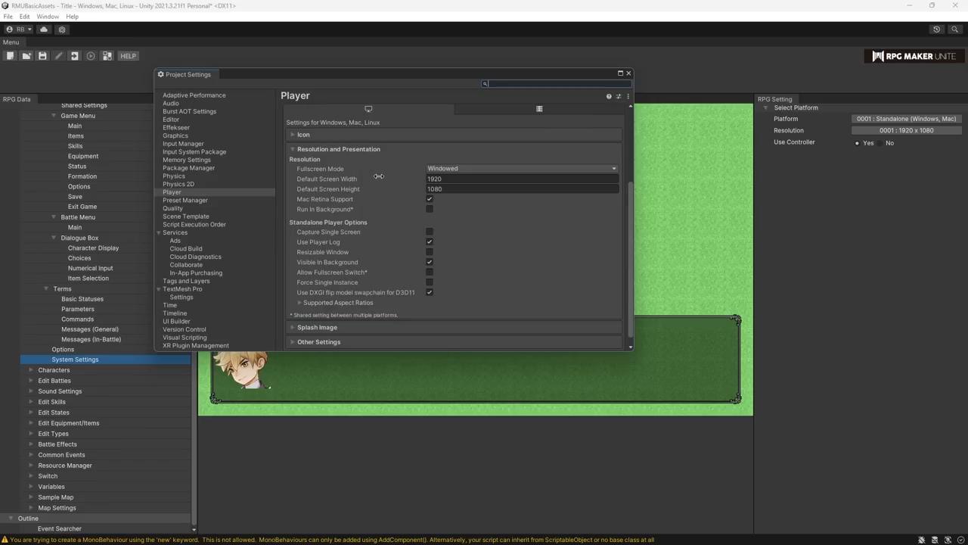
{"action": "left_click", "coordinate": [628, 73]}
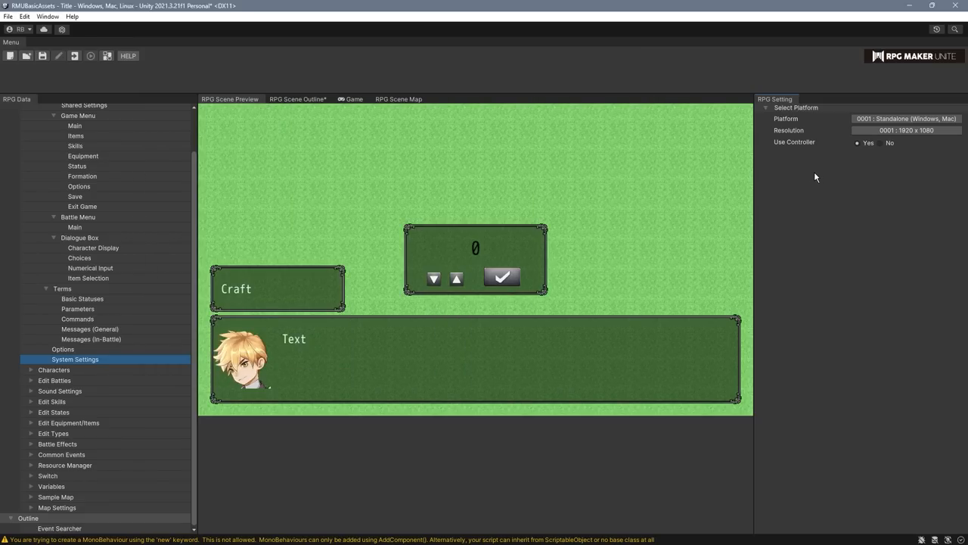
{"action": "mouse_move", "coordinate": [838, 179]}
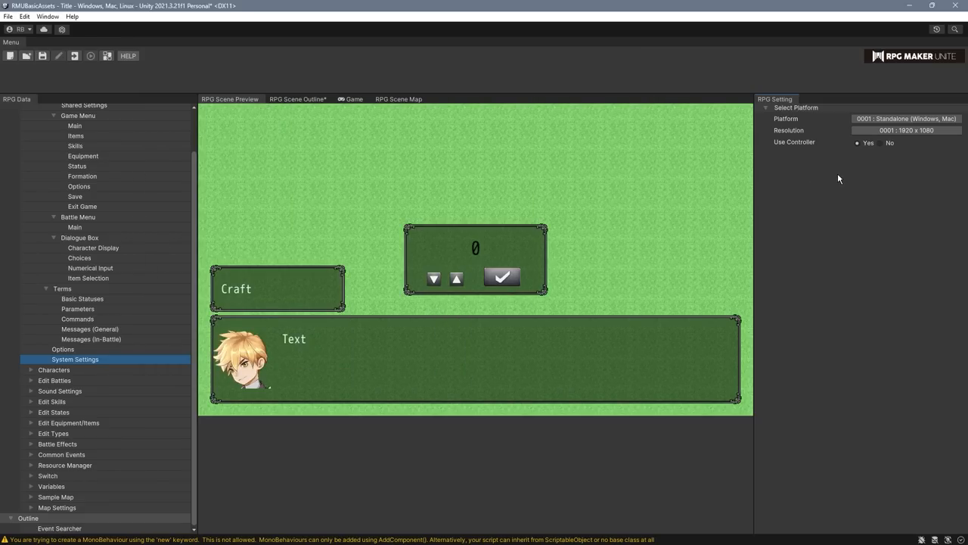
{"action": "mouse_move", "coordinate": [840, 170]}
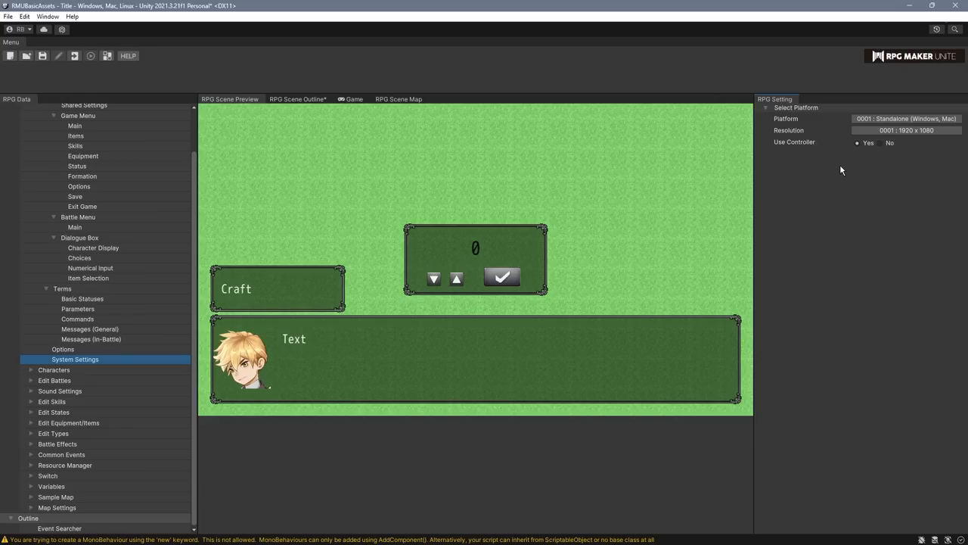
{"action": "left_click", "coordinate": [881, 143]}
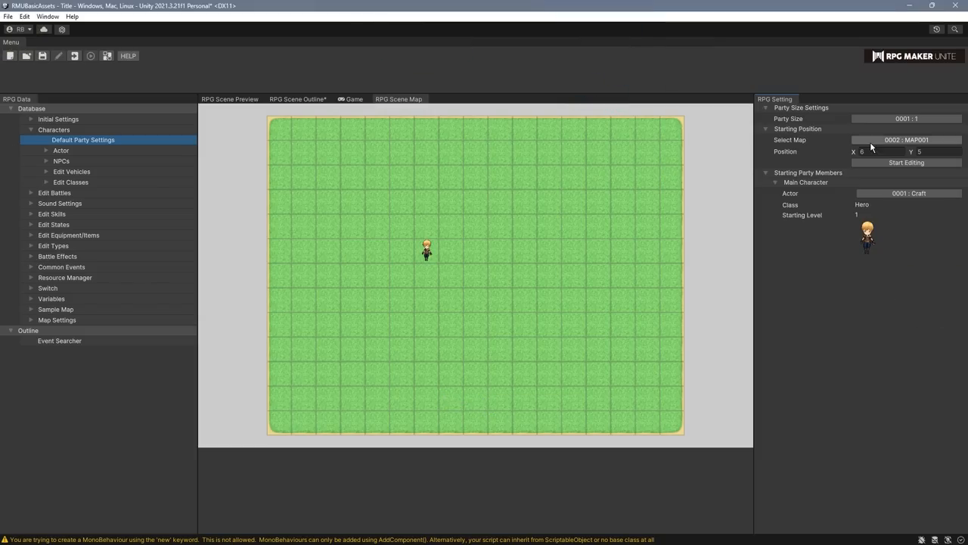
Step: Grow the starting party to 3 members and browse Craft's Element dropdown
{"action": "left_click", "coordinate": [906, 118]}
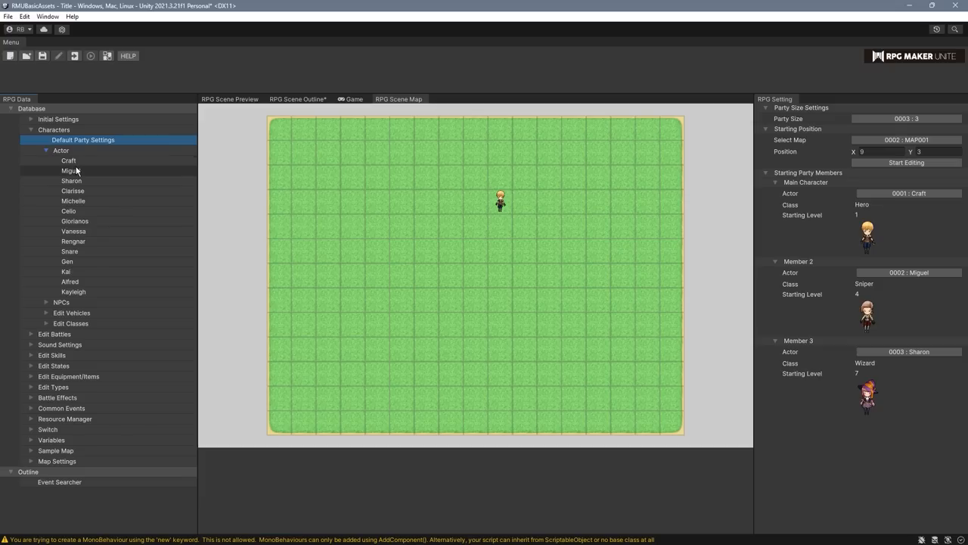
{"action": "left_click", "coordinate": [68, 160]}
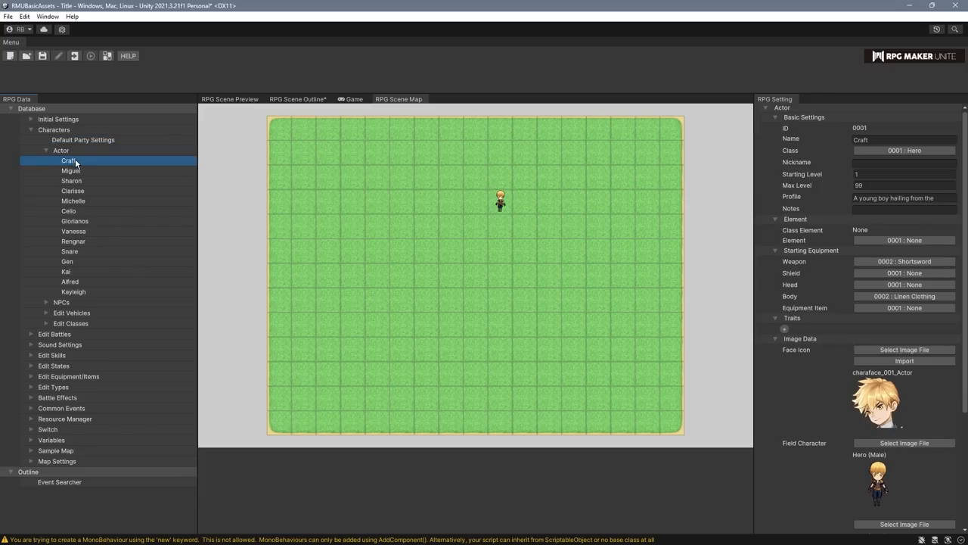
{"action": "mouse_move", "coordinate": [809, 242]}
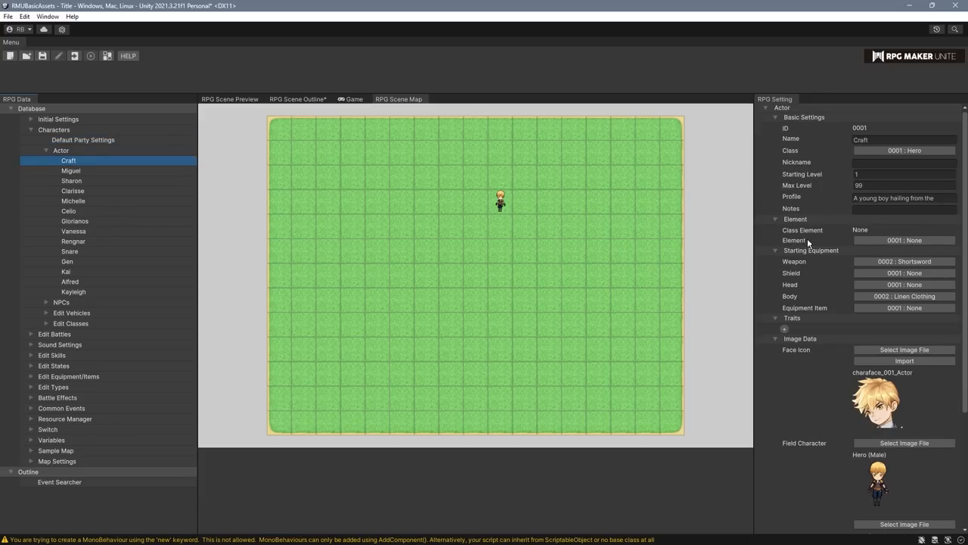
{"action": "left_click", "coordinate": [904, 240]}
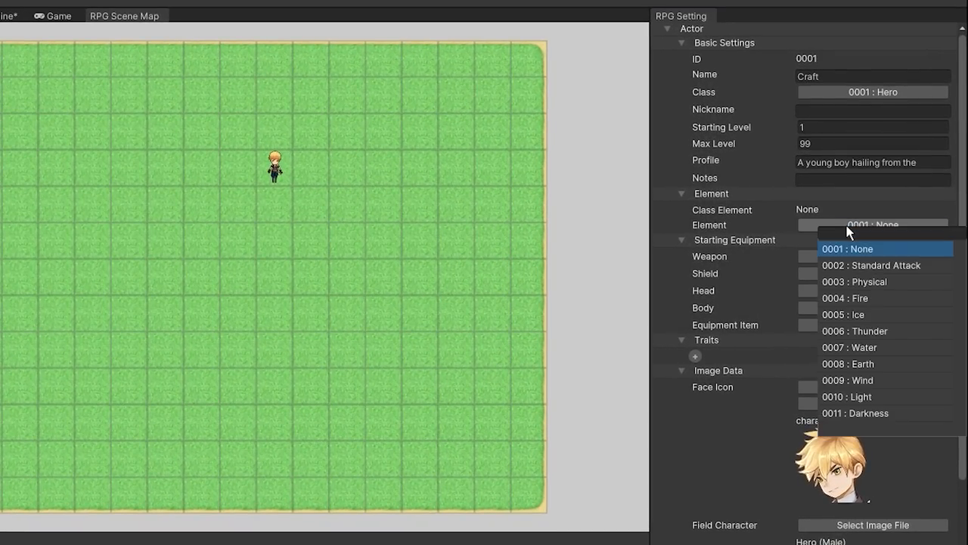
{"action": "left_click", "coordinate": [842, 314]}
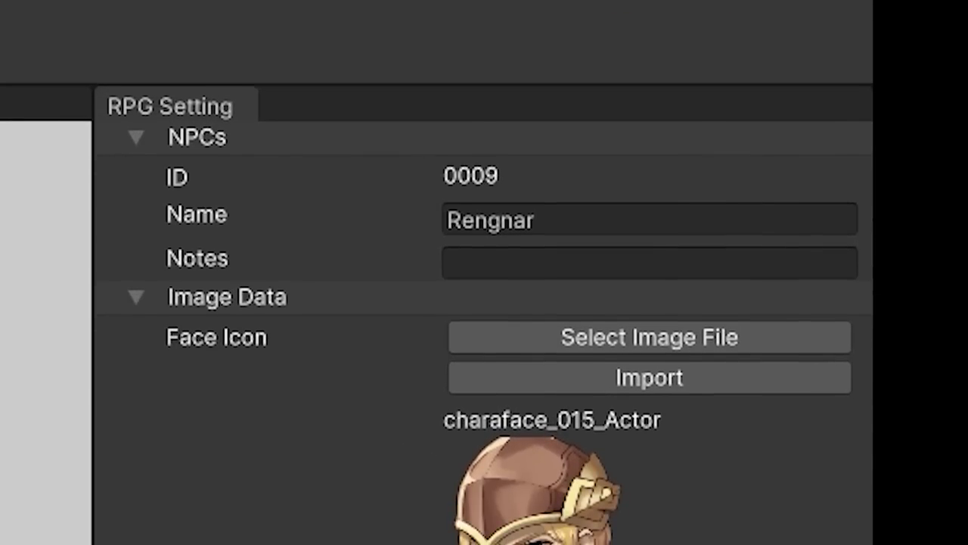
Step: Select the NPC Rengnar to view its face, field character and picture images
{"action": "scroll", "scroll_direction": "down", "scroll_amount": 3}
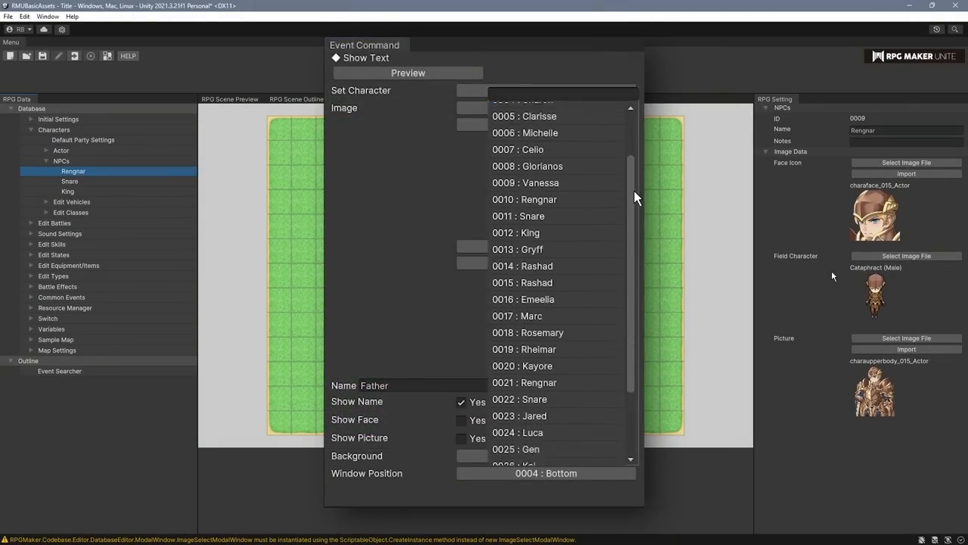
{"action": "left_click", "coordinate": [523, 382]}
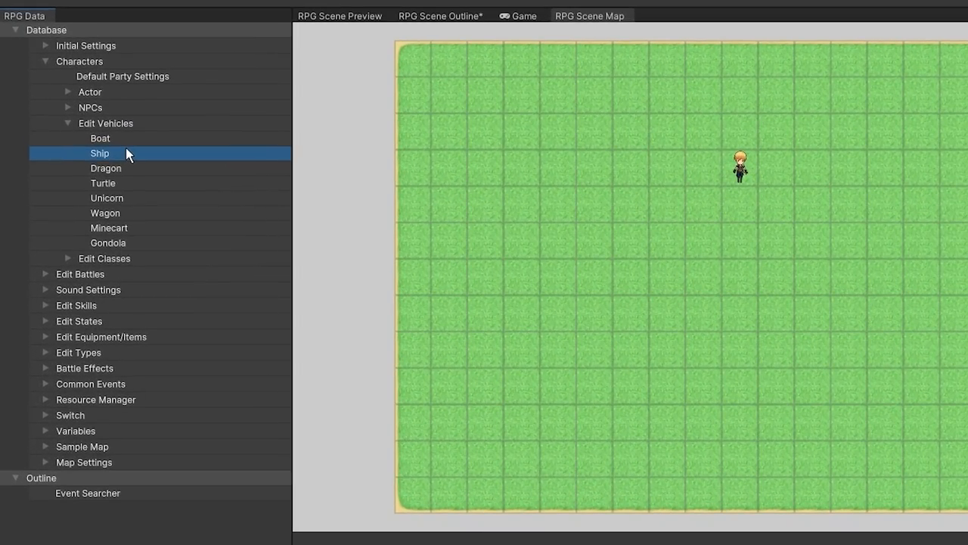
{"action": "mouse_move", "coordinate": [617, 78]}
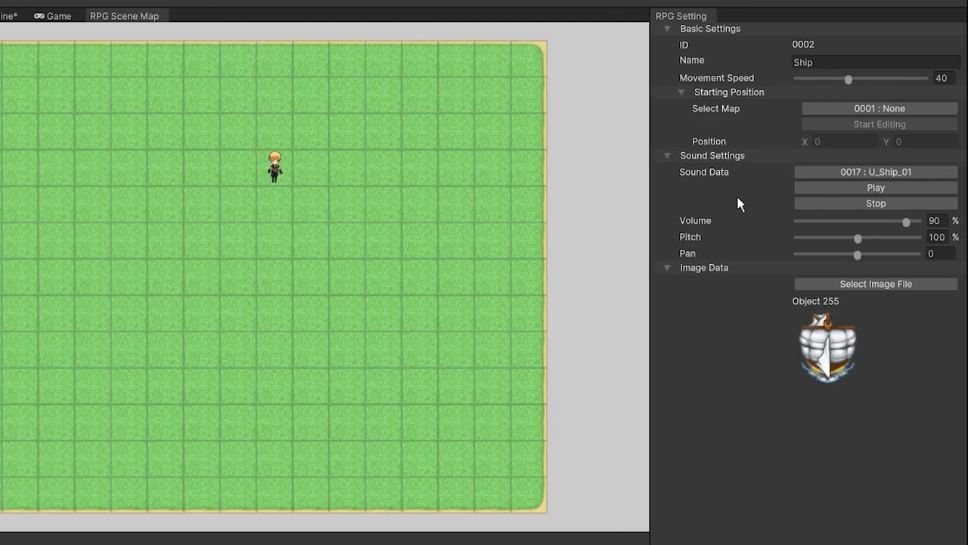
{"action": "mouse_move", "coordinate": [732, 205]}
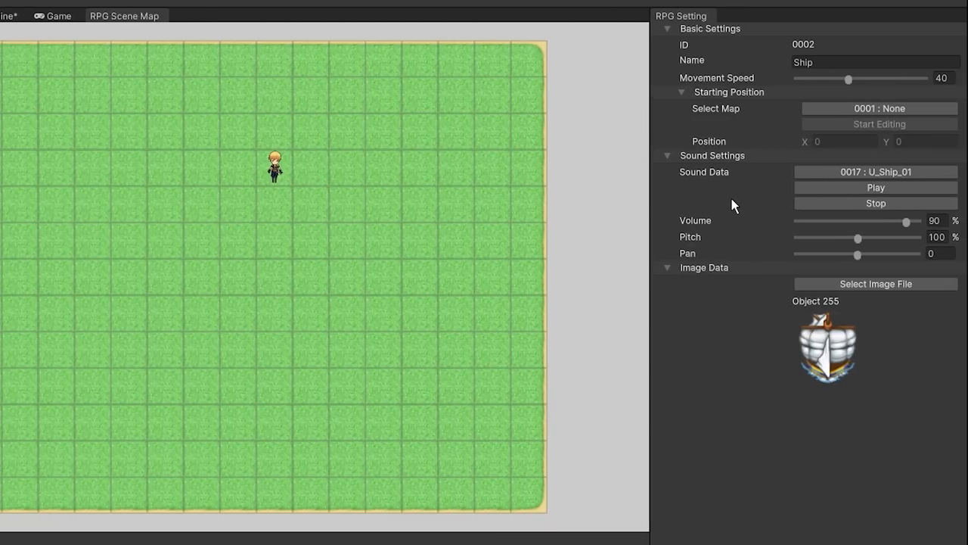
{"action": "mouse_move", "coordinate": [720, 211]}
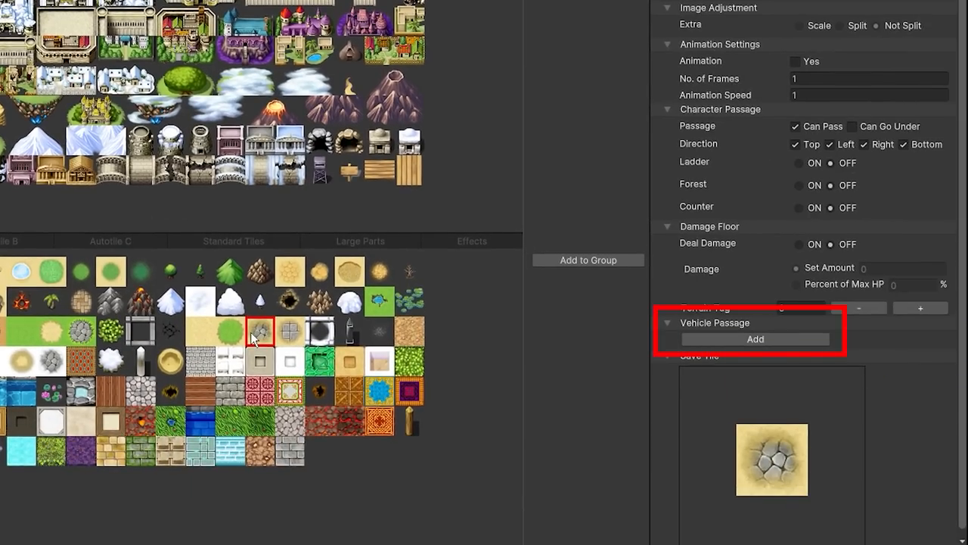
Step: Select the rocky ground tile to show its Character Passage, Damage Floor and Vehicle Passage settings
{"action": "left_click", "coordinate": [755, 339]}
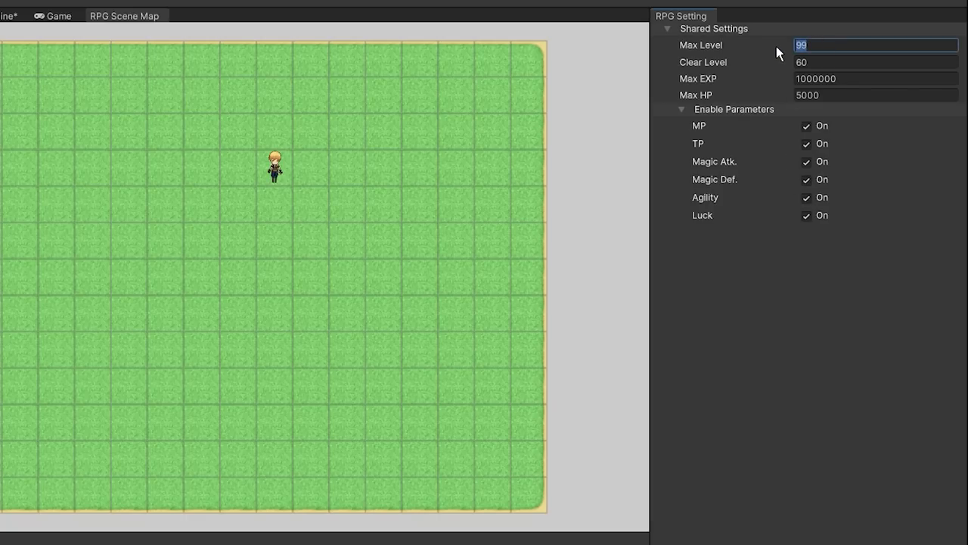
Step: Browse the Wizard class's learnable skills, EXP curve table and parameter balance guide
{"action": "left_click", "coordinate": [876, 95]}
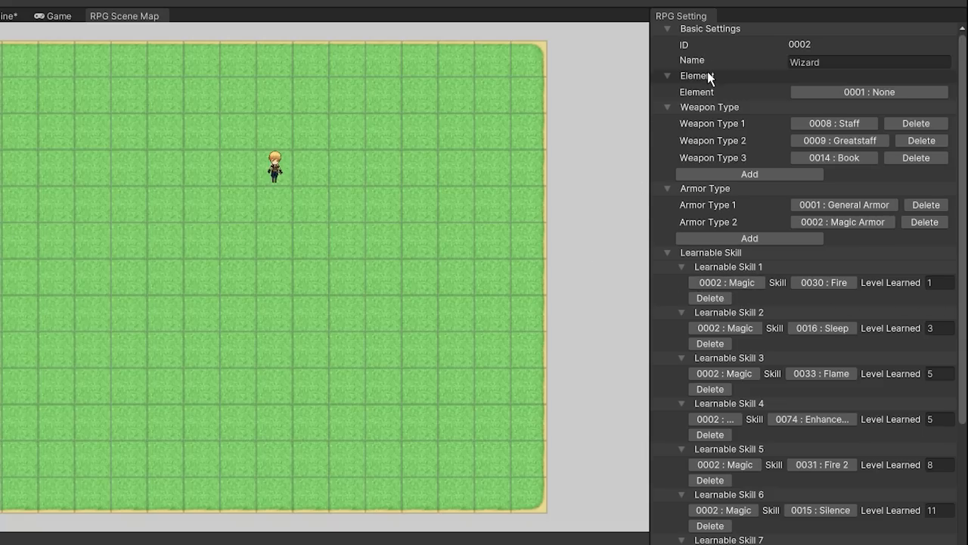
{"action": "left_click", "coordinate": [869, 92]}
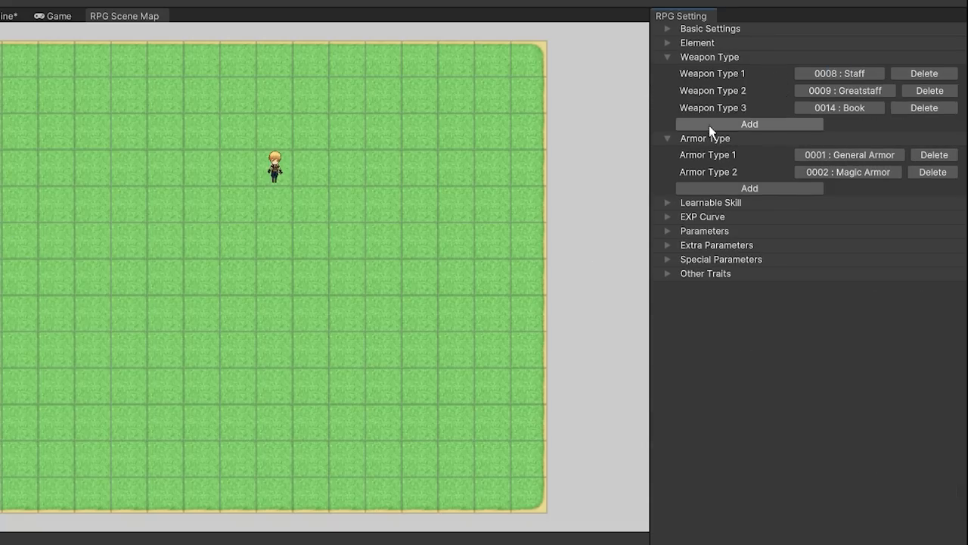
{"action": "left_click", "coordinate": [748, 123]}
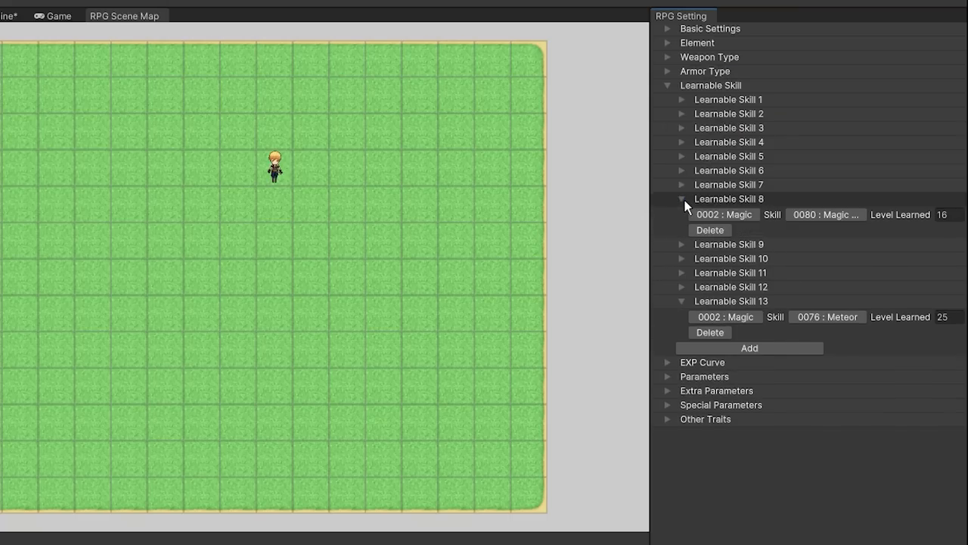
{"action": "left_click", "coordinate": [681, 199]}
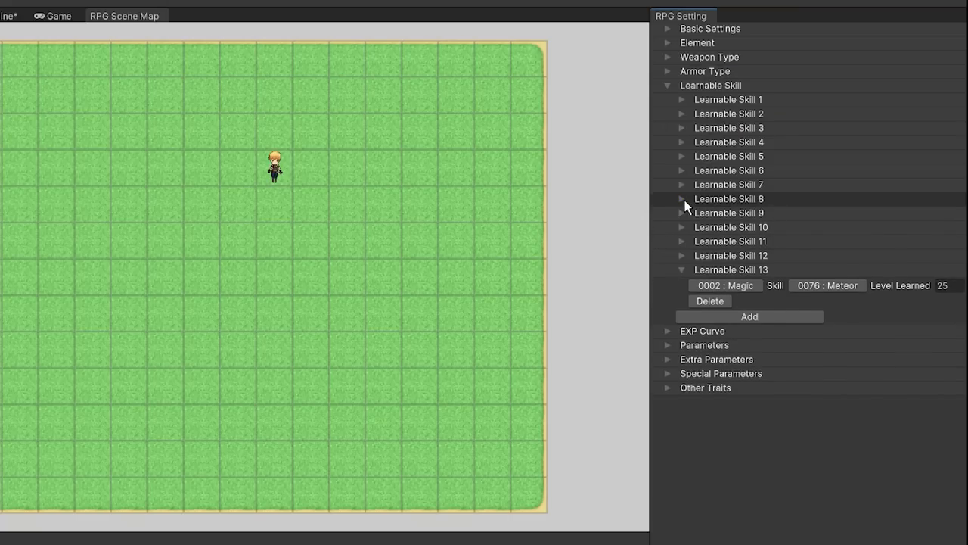
{"action": "left_click", "coordinate": [725, 285]}
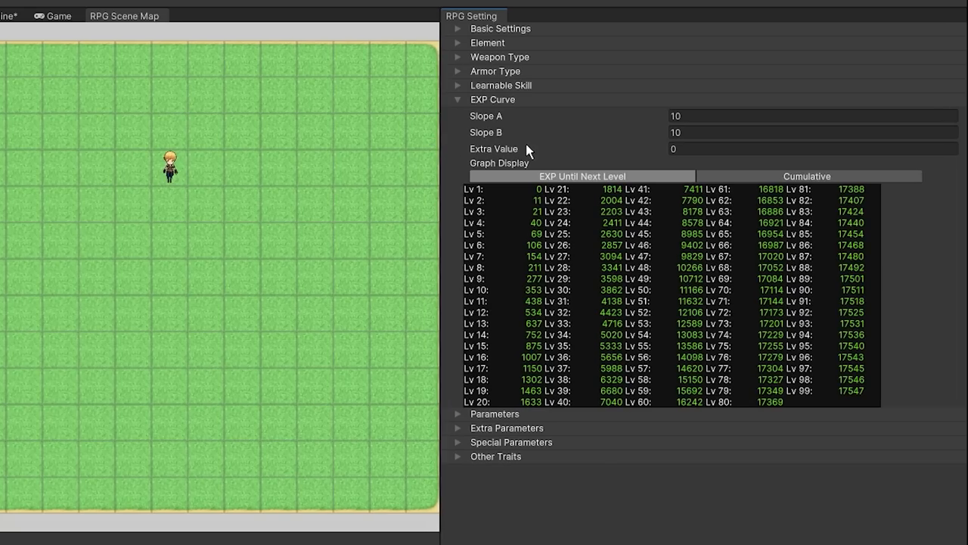
{"action": "mouse_move", "coordinate": [541, 153]}
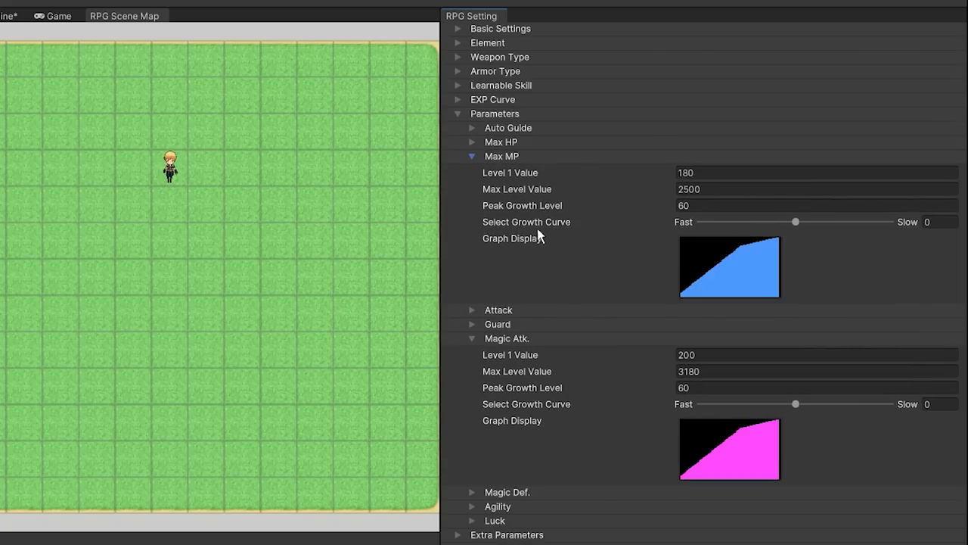
{"action": "left_click", "coordinate": [472, 128]}
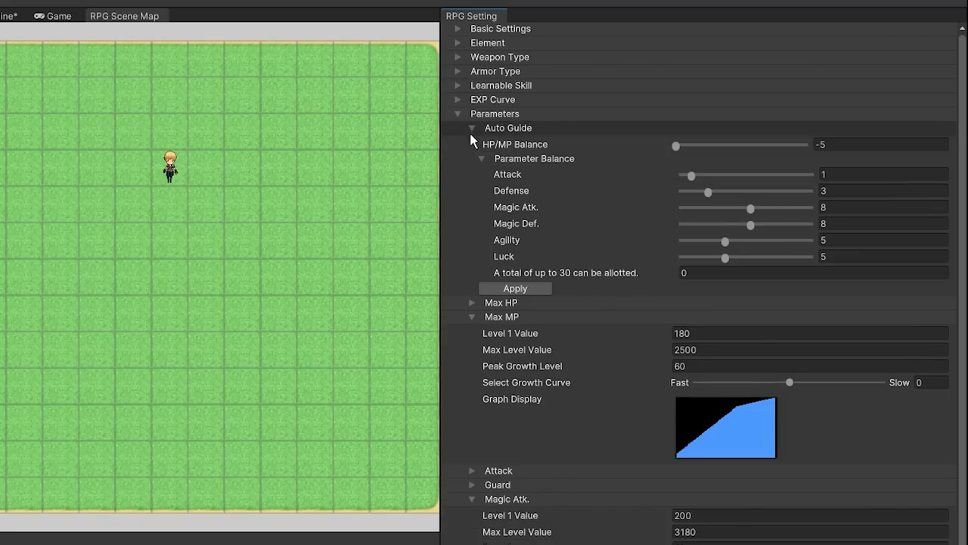
{"action": "left_click", "coordinate": [472, 128]}
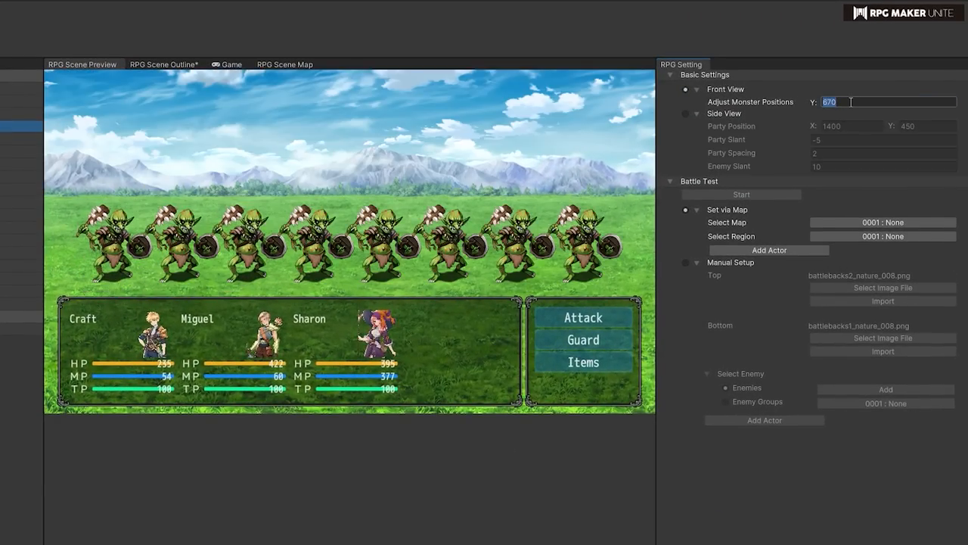
Step: Use side view with party slant 10, party spacing 0, enemy slant 0, then open Goblin
{"action": "left_click", "coordinate": [686, 114]}
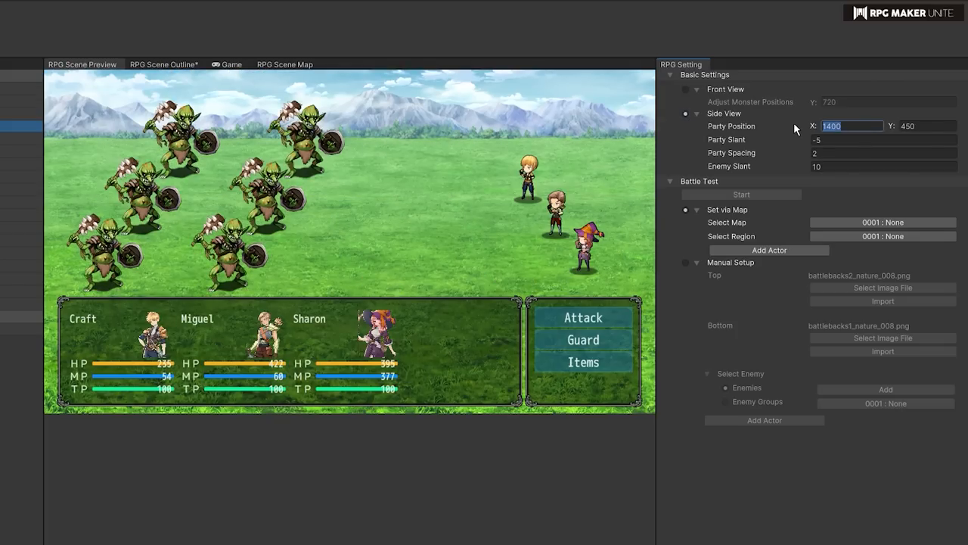
{"action": "left_click", "coordinate": [882, 139]}
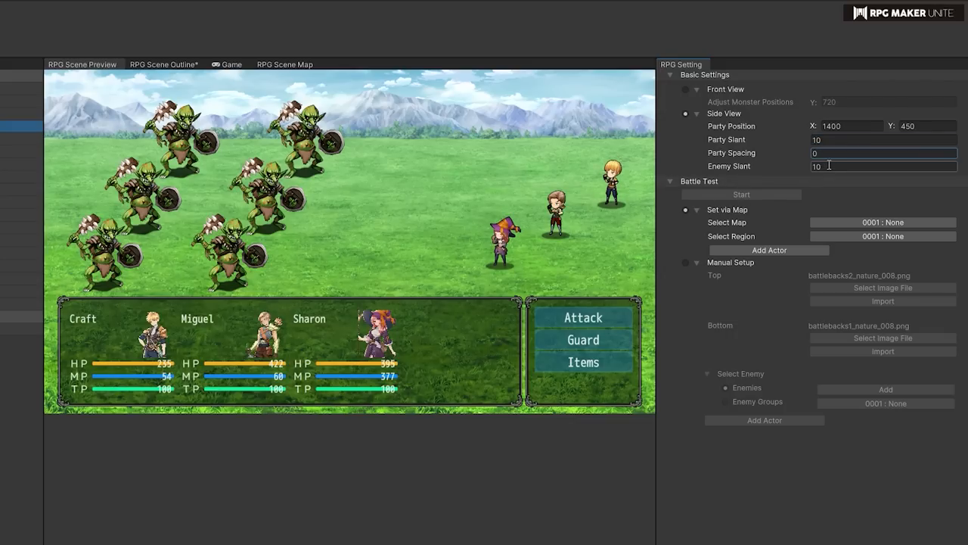
{"action": "type", "text": "-10"}
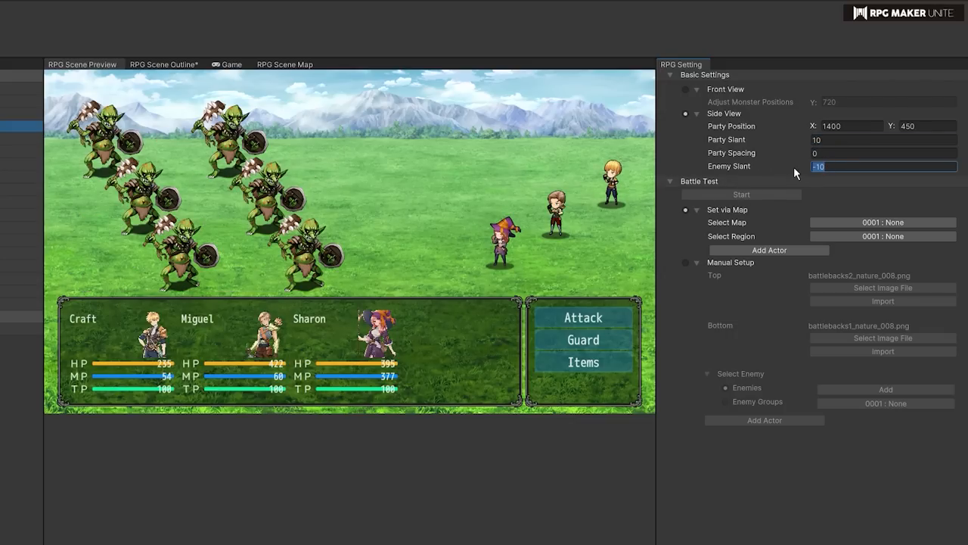
{"action": "type", "text": "0"}
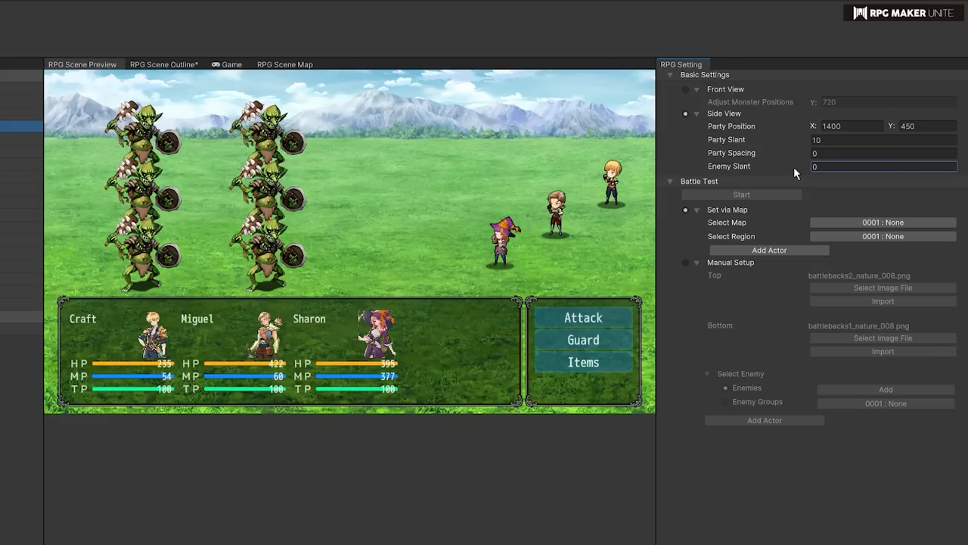
{"action": "left_click", "coordinate": [769, 250]}
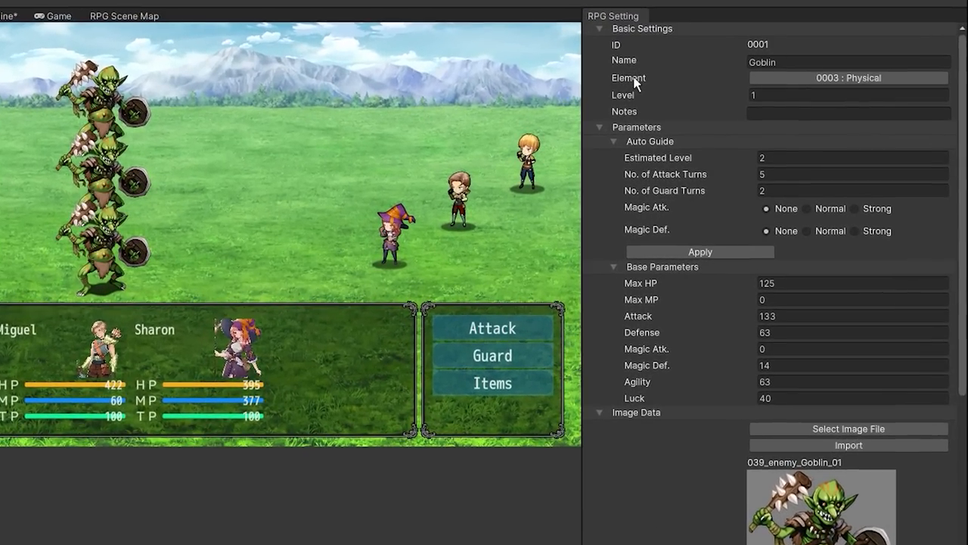
Step: Collapse the Goblin's basic settings and parameters, set its scale to 89%, and show rewards
{"action": "left_click", "coordinate": [848, 77]}
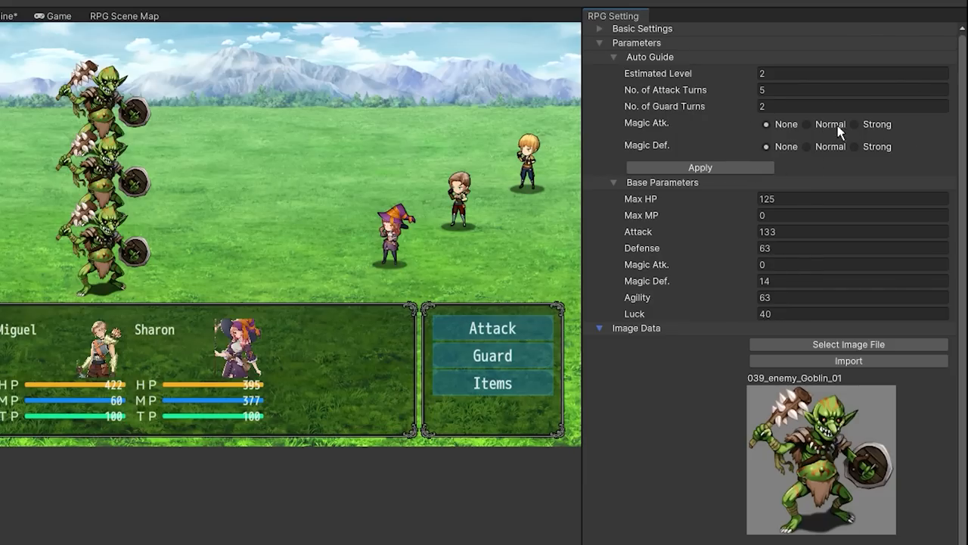
{"action": "left_click", "coordinate": [600, 43]}
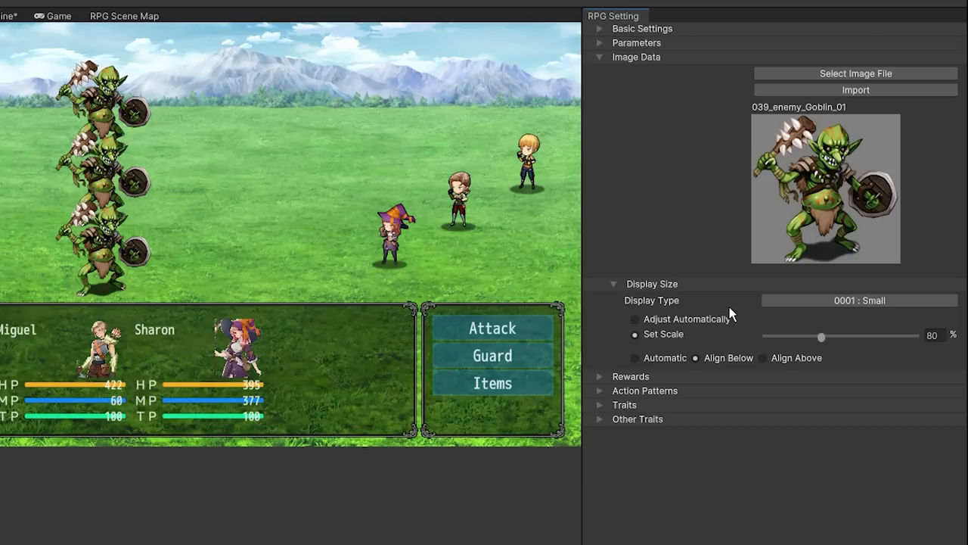
{"action": "left_click", "coordinate": [858, 300]}
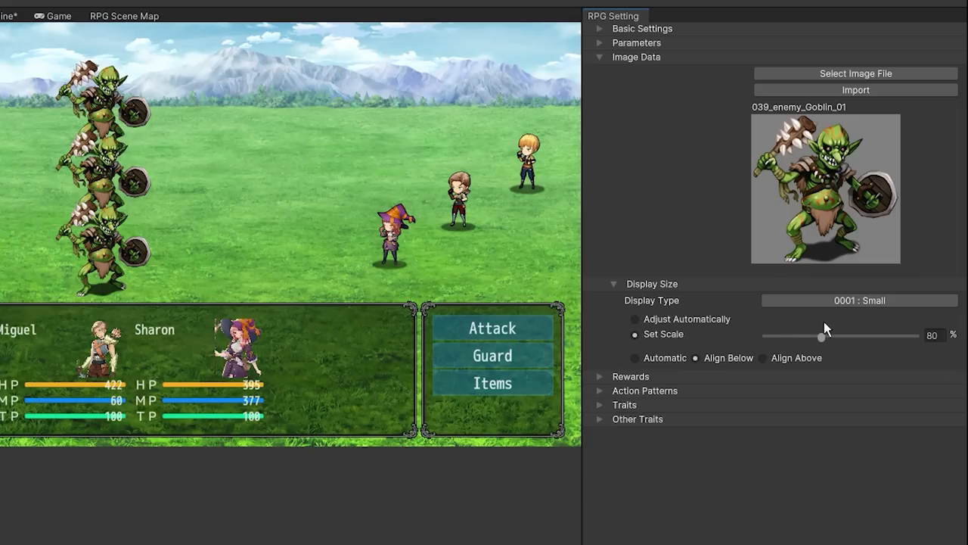
{"action": "left_click_drag", "start_coordinate": [822, 337], "coordinate": [775, 337]}
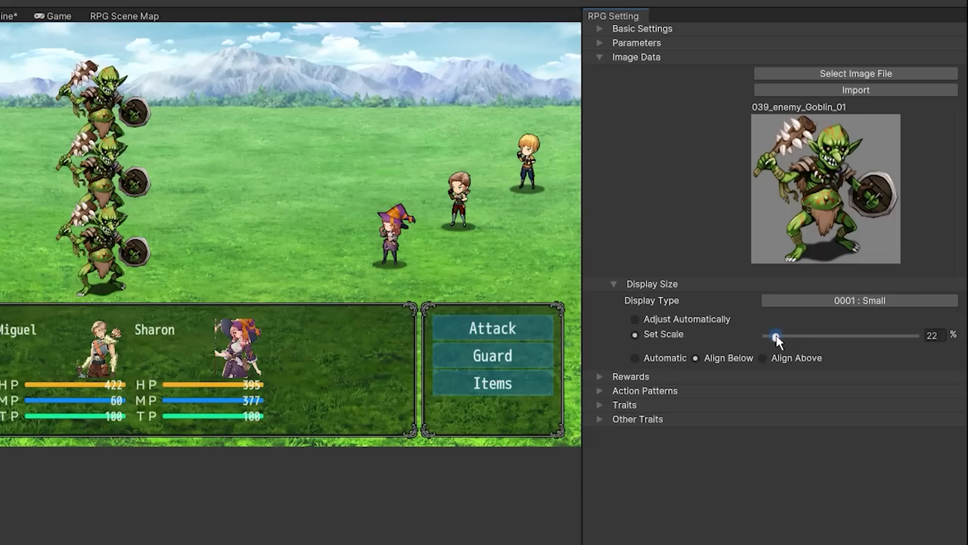
{"action": "left_click_drag", "start_coordinate": [776, 336], "coordinate": [829, 336]}
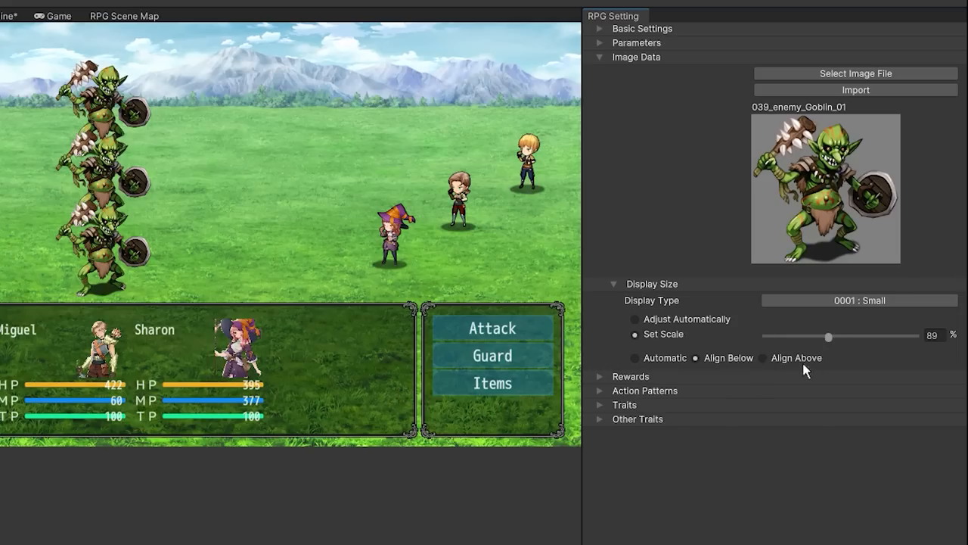
{"action": "mouse_move", "coordinate": [664, 245]}
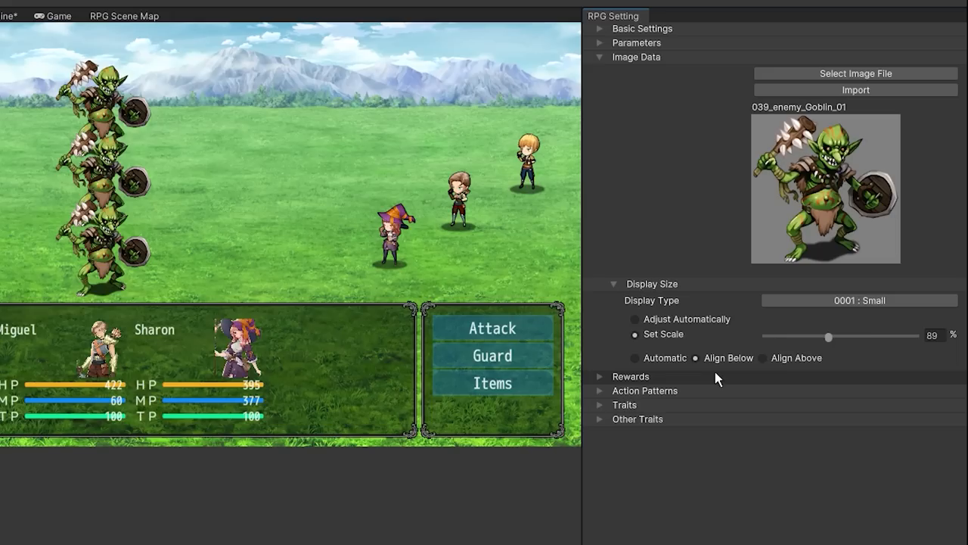
{"action": "left_click", "coordinate": [763, 357]}
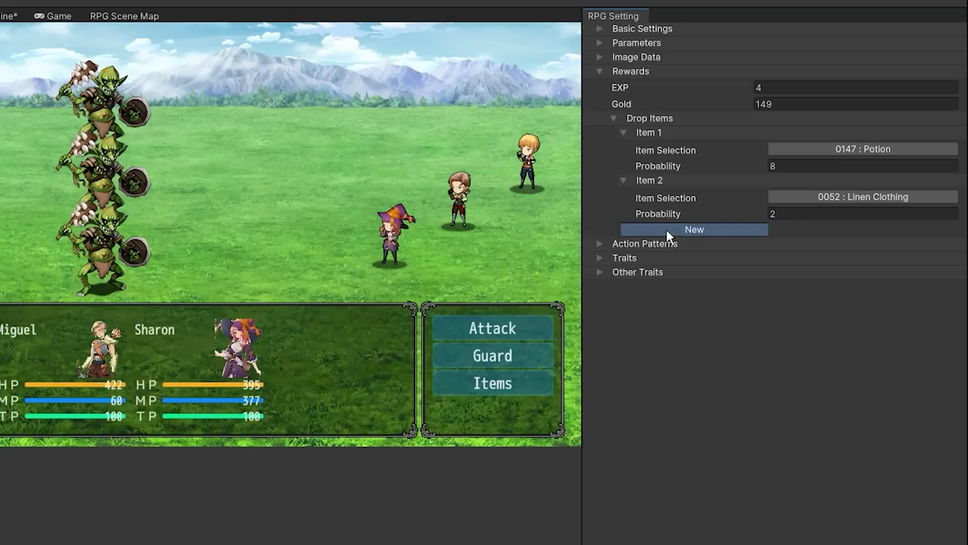
Step: Add Shortsword drop entries and set the Goblin's action pattern condition to the Confusion state
{"action": "left_click", "coordinate": [694, 230]}
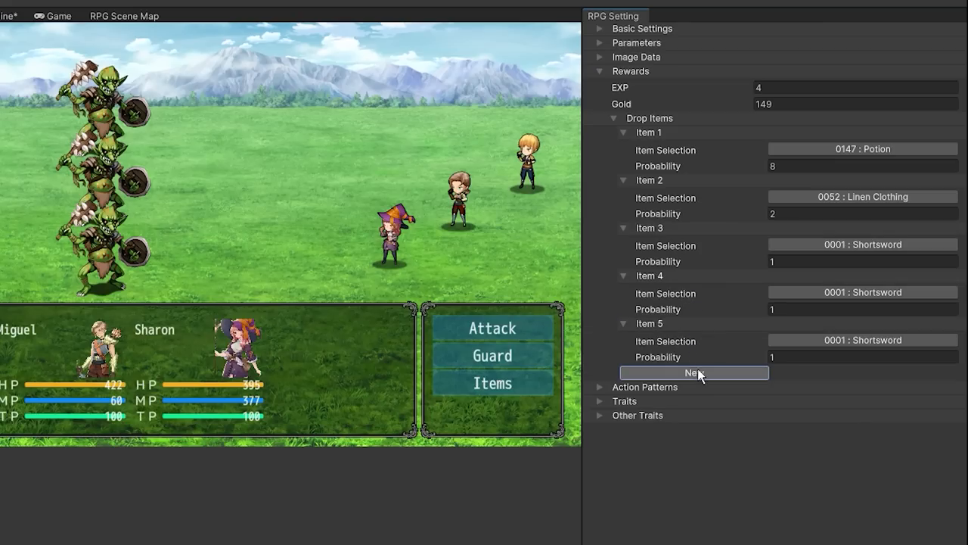
{"action": "left_click", "coordinate": [693, 373]}
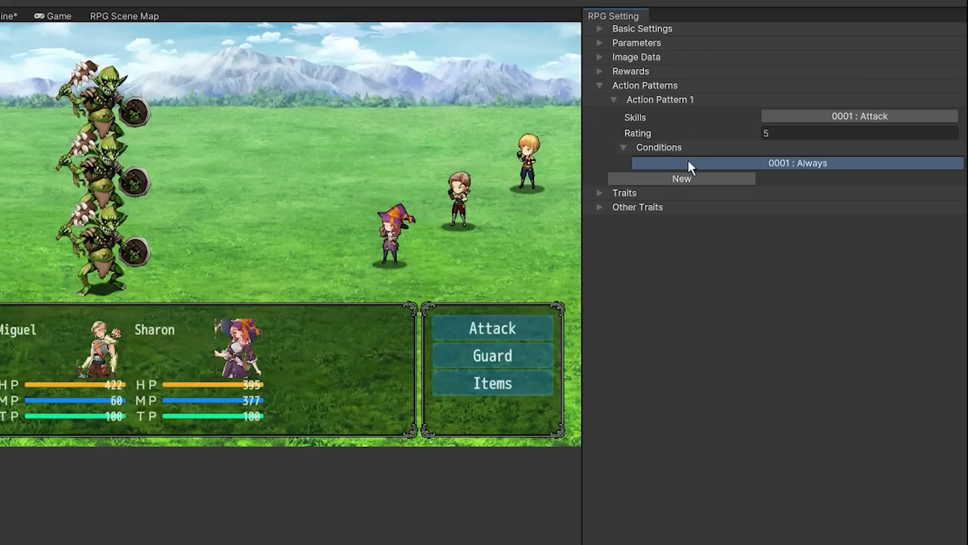
{"action": "left_click", "coordinate": [797, 162]}
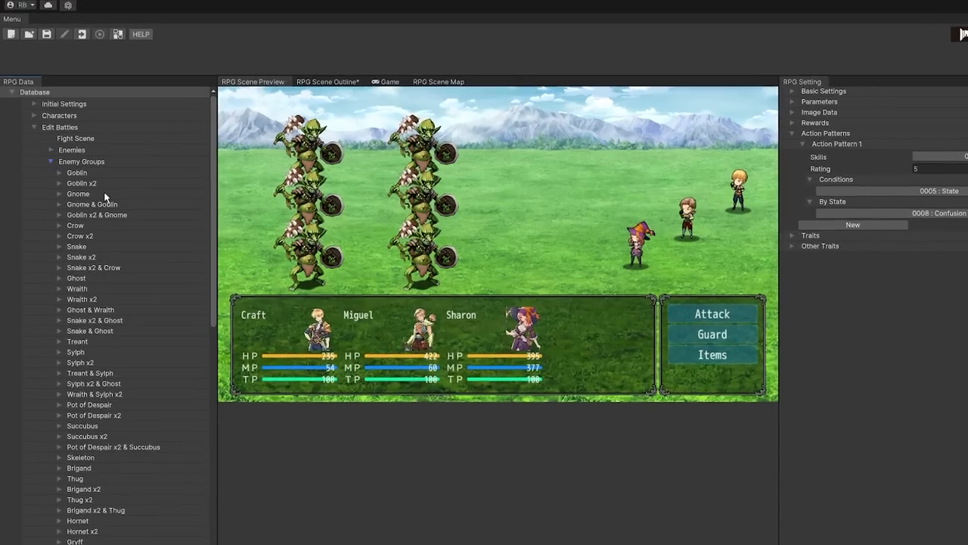
Step: In Goblin x2, set Front View Enemies2's condition to 0002 : Enemies Appear Mid-Battle
{"action": "left_click", "coordinate": [76, 173]}
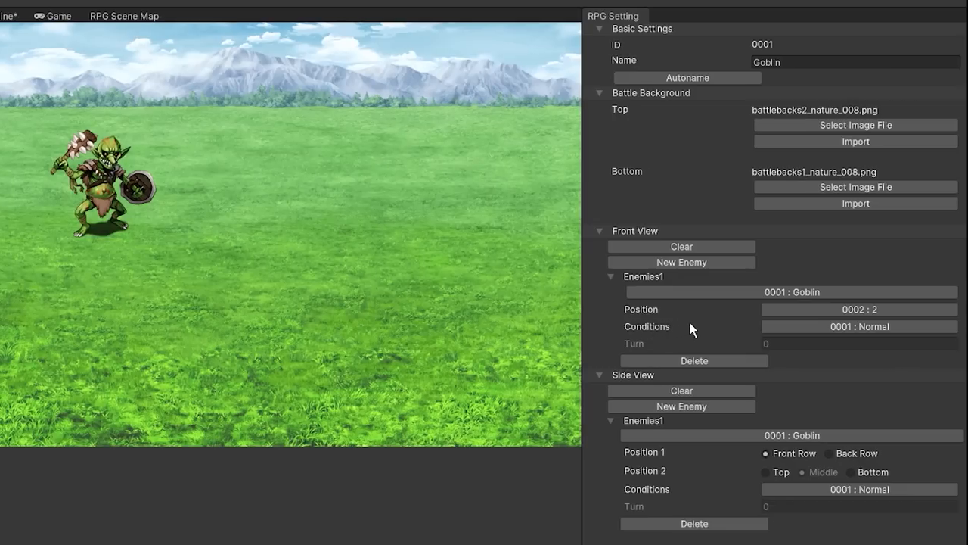
{"action": "mouse_move", "coordinate": [255, 293]}
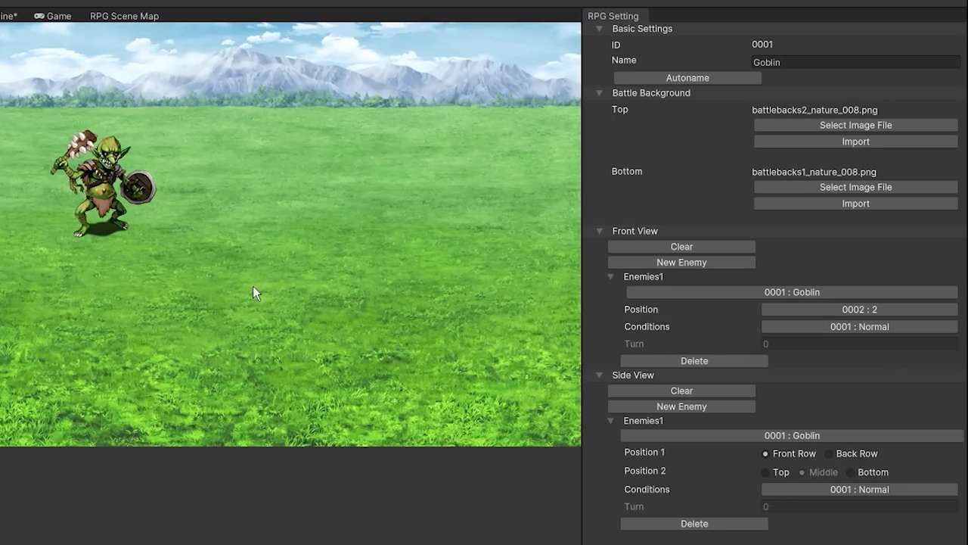
{"action": "left_click", "coordinate": [681, 261]}
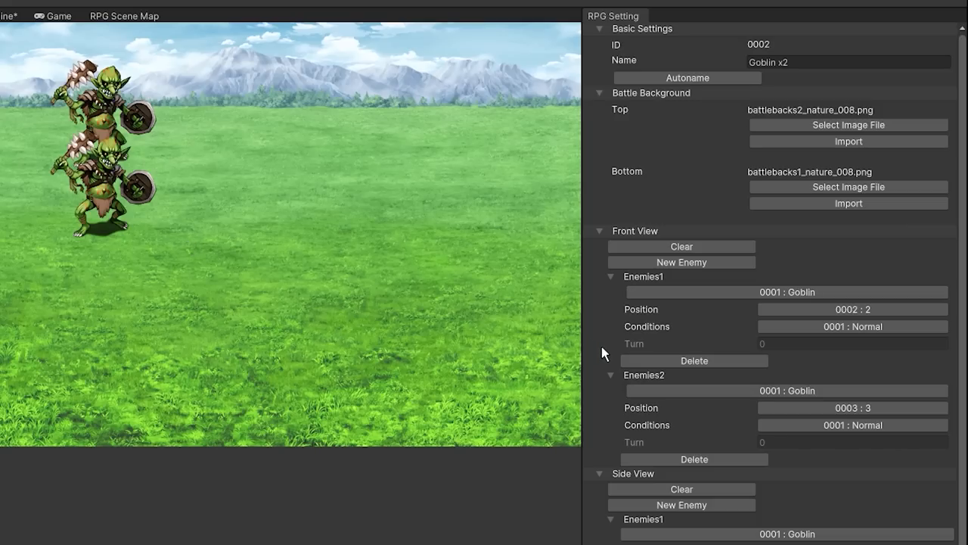
{"action": "left_click", "coordinate": [852, 424]}
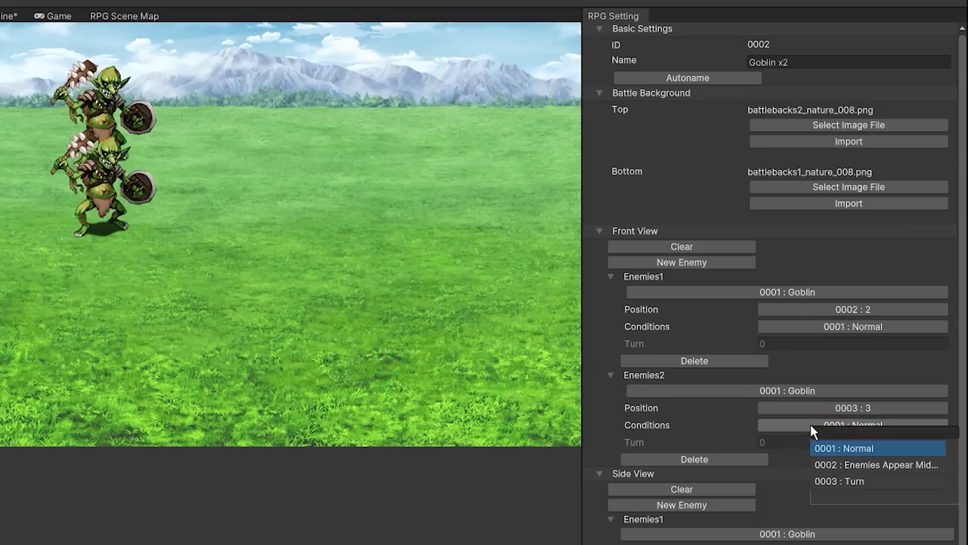
{"action": "left_click", "coordinate": [875, 464]}
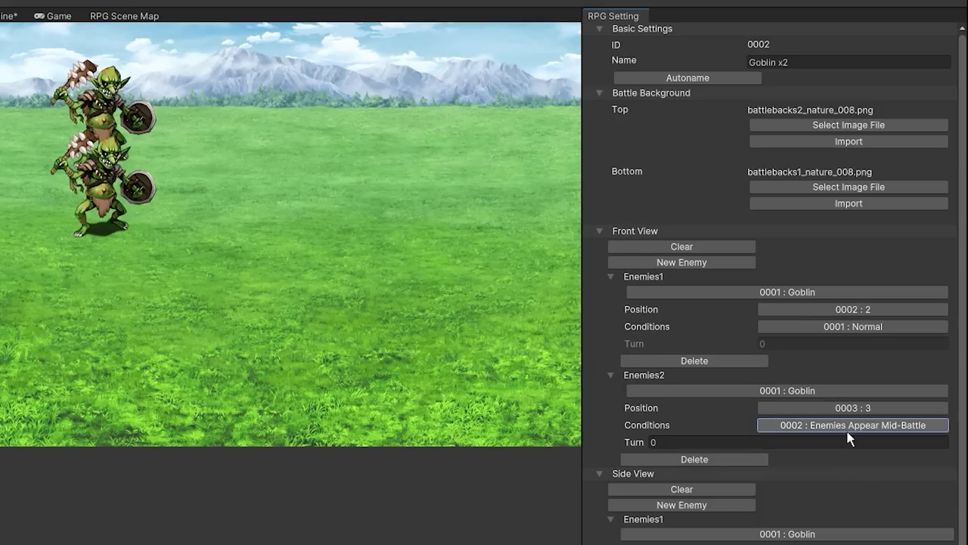
{"action": "left_click", "coordinate": [852, 425]}
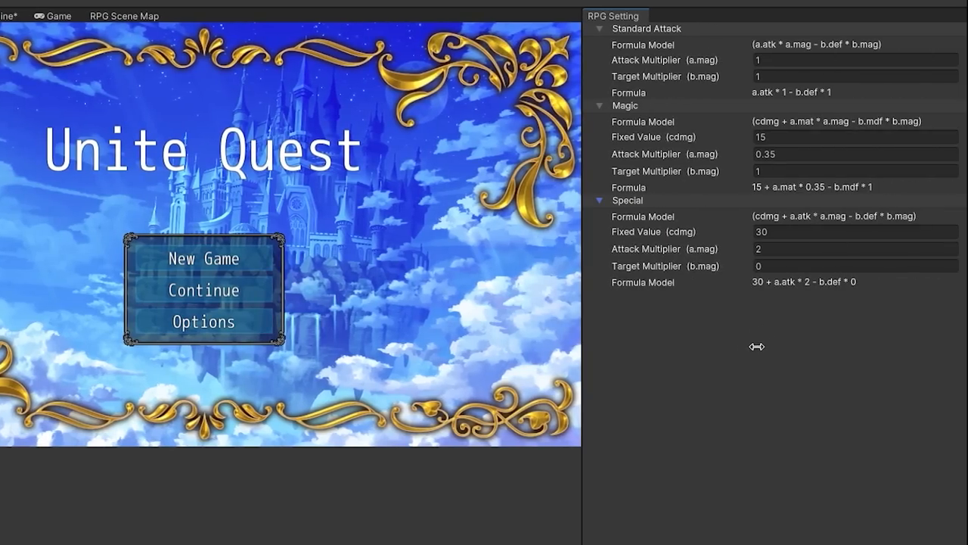
{"action": "mouse_move", "coordinate": [555, 66]}
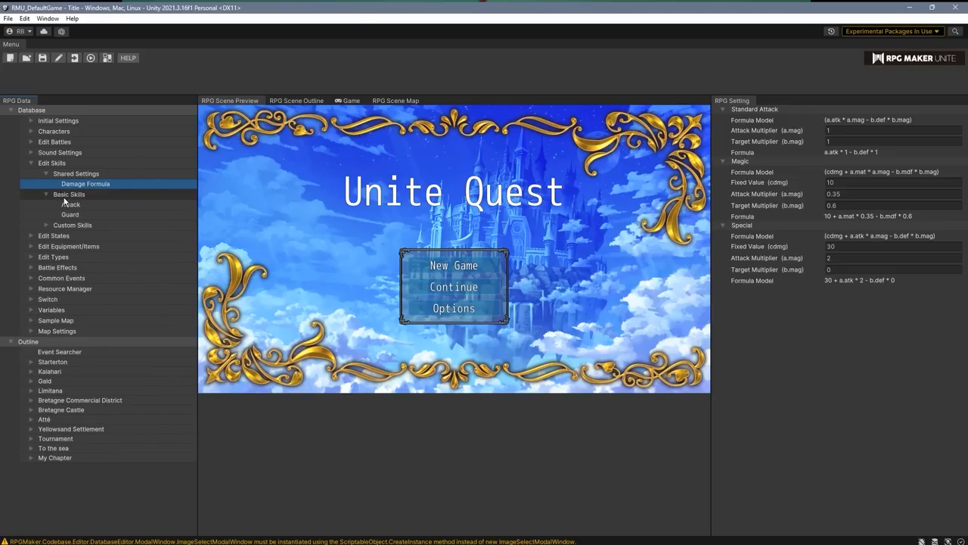
Step: Select the Guard skill, then the Spark skill under Custom Skills
{"action": "left_click", "coordinate": [69, 214]}
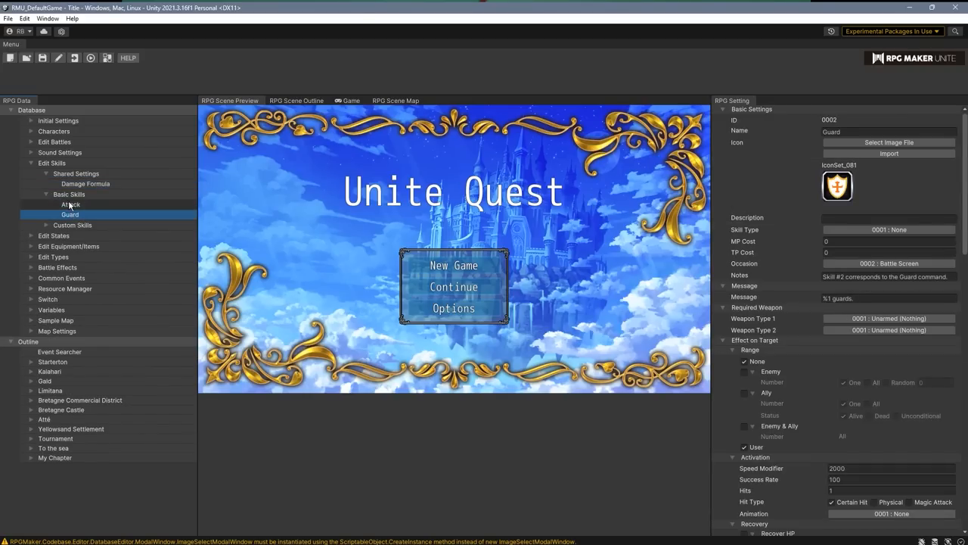
{"action": "left_click", "coordinate": [45, 205]}
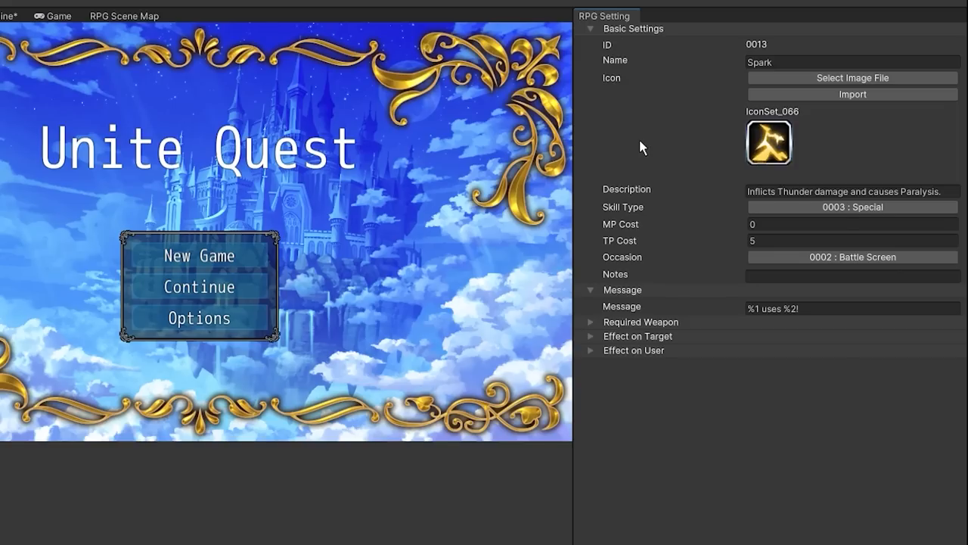
{"action": "mouse_move", "coordinate": [611, 316]}
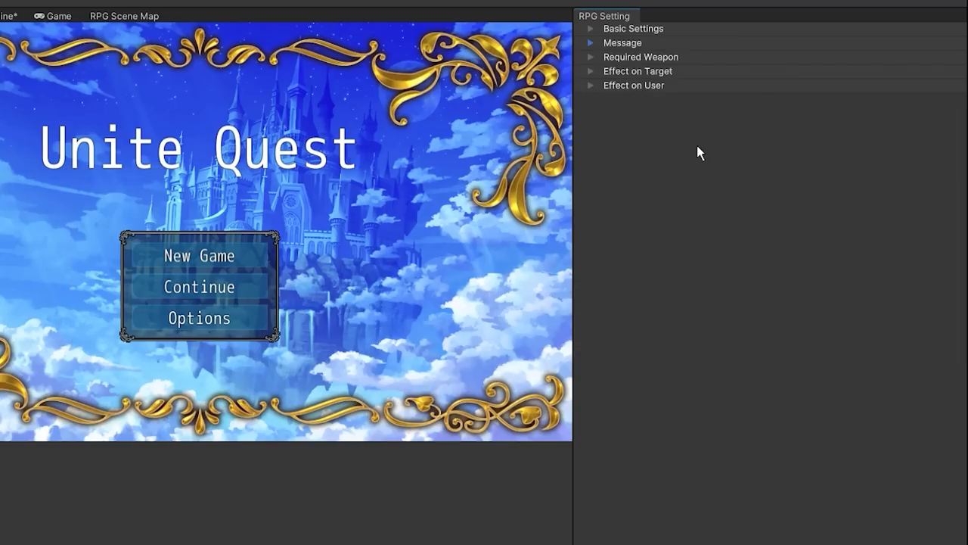
{"action": "mouse_move", "coordinate": [662, 78]}
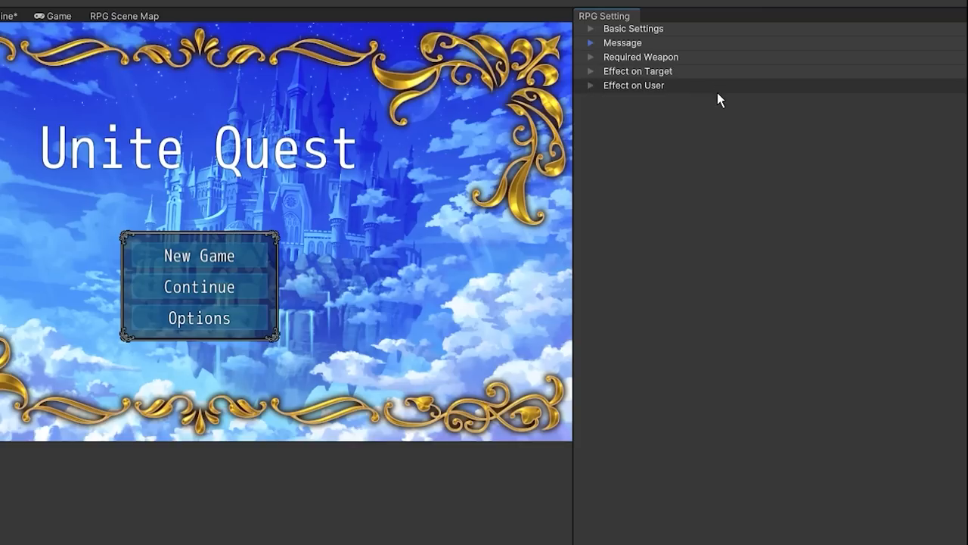
Step: Expand Spark's Effect on Target, check its Range, and view its Activation settings
{"action": "left_click", "coordinate": [590, 71]}
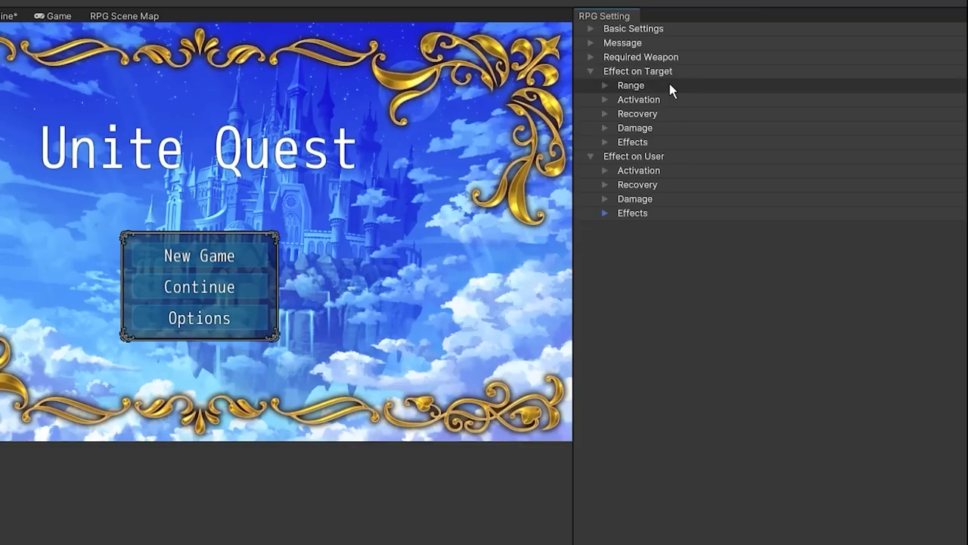
{"action": "left_click", "coordinate": [605, 85]}
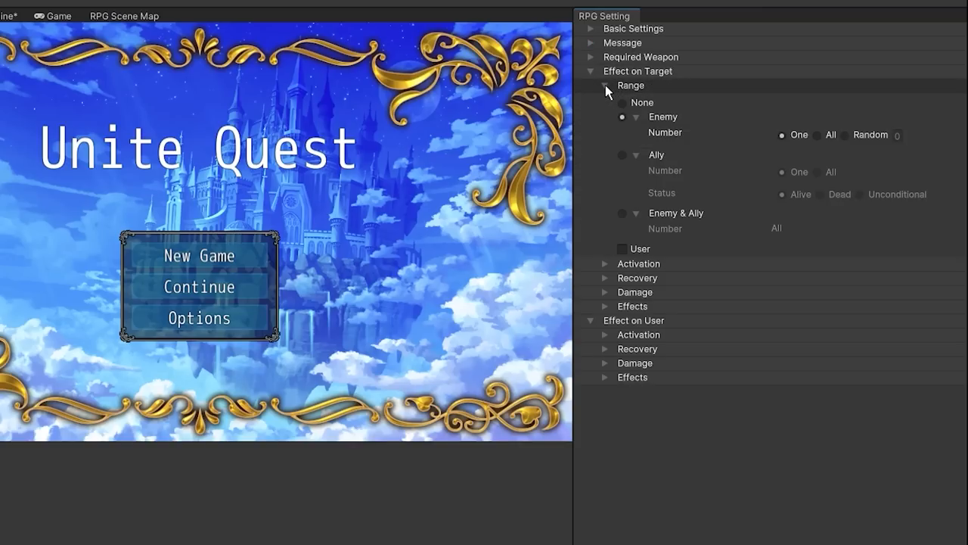
{"action": "left_click", "coordinate": [604, 85]}
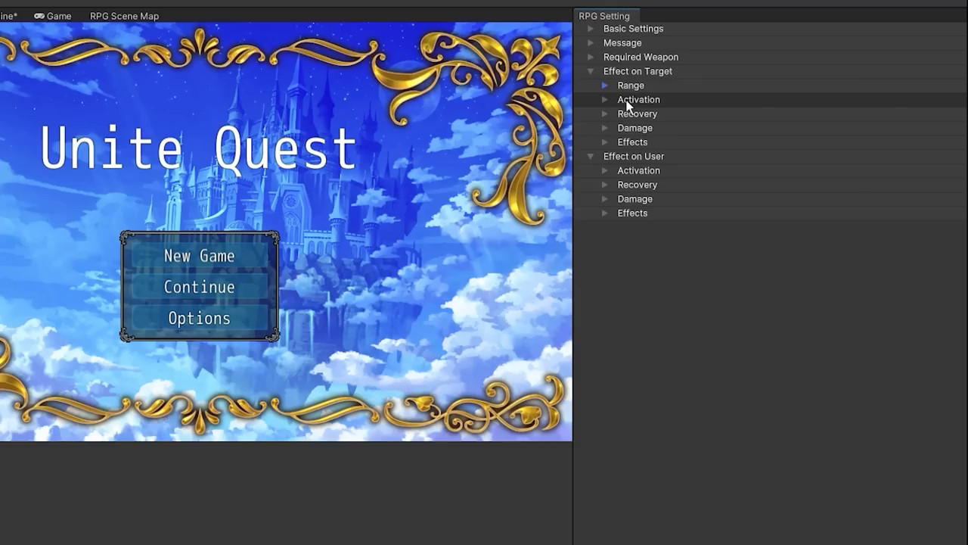
{"action": "left_click", "coordinate": [606, 99]}
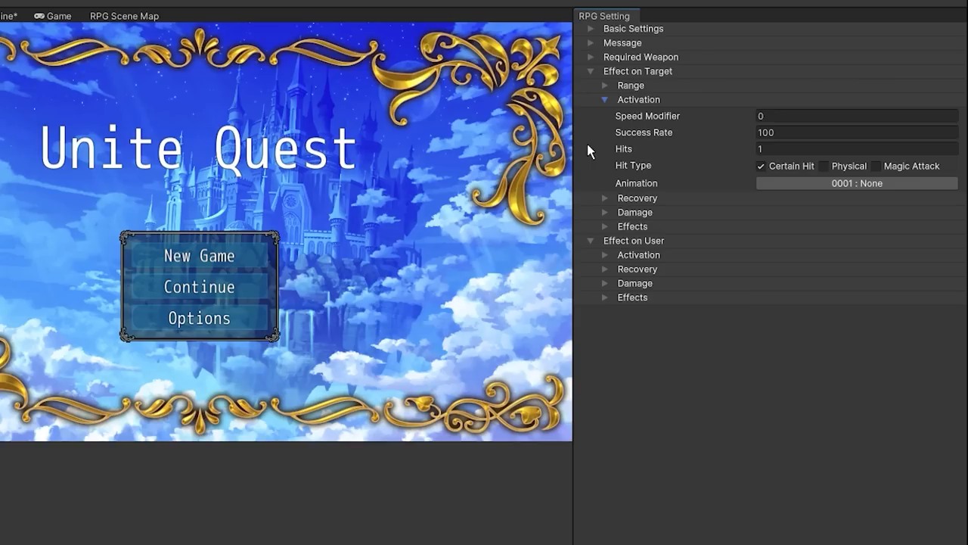
{"action": "left_click", "coordinate": [605, 113]}
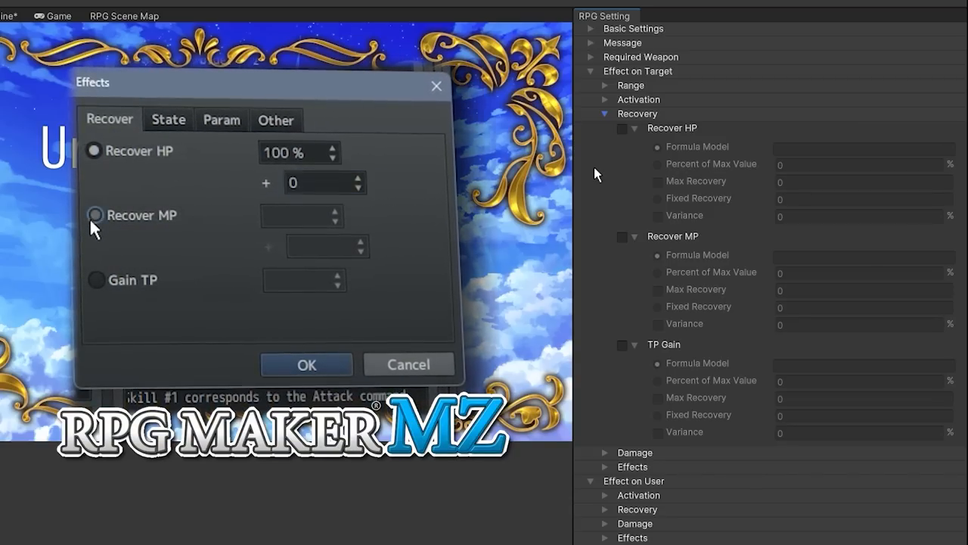
Step: Enable Recover HP using Percent of Max Value, Max Recovery and Fixed Recovery
{"action": "left_click", "coordinate": [96, 214]}
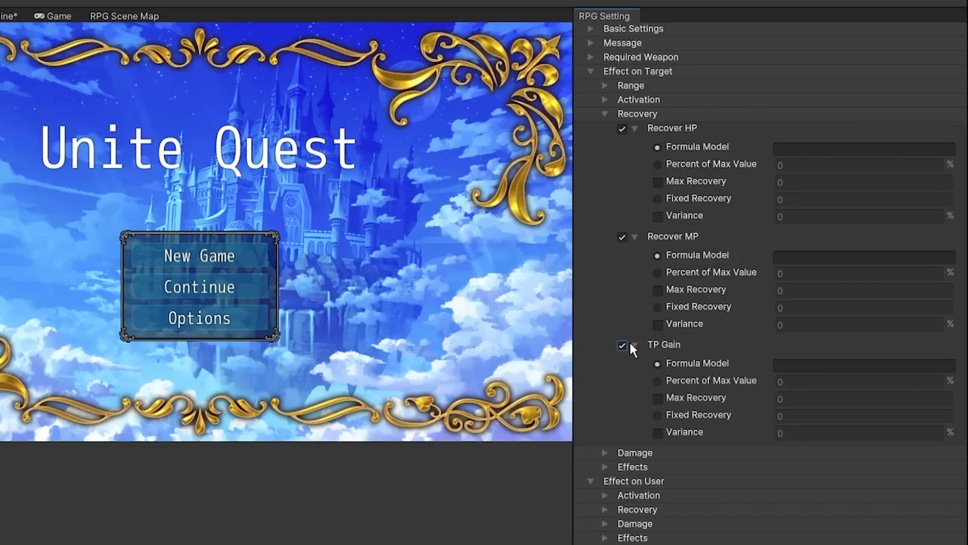
{"action": "mouse_move", "coordinate": [603, 151]}
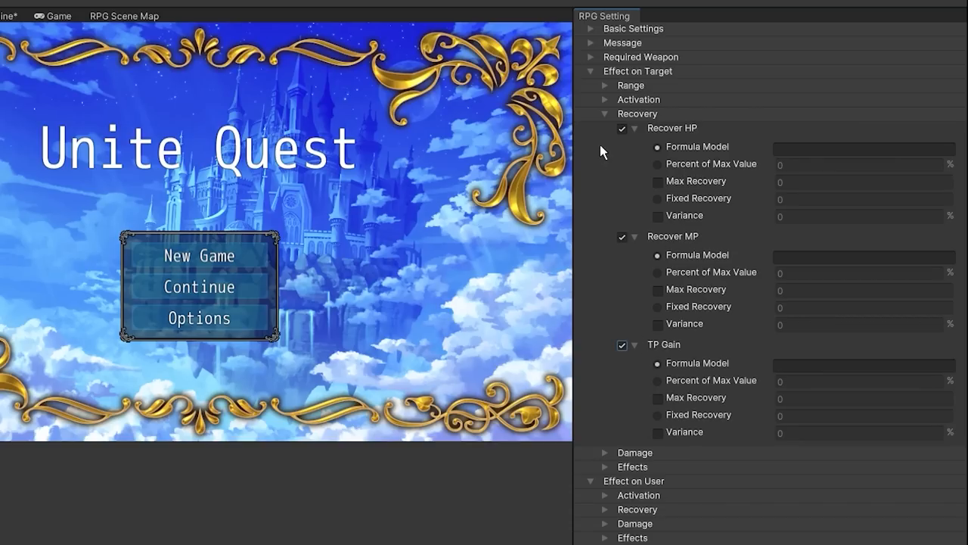
{"action": "left_click", "coordinate": [658, 165]}
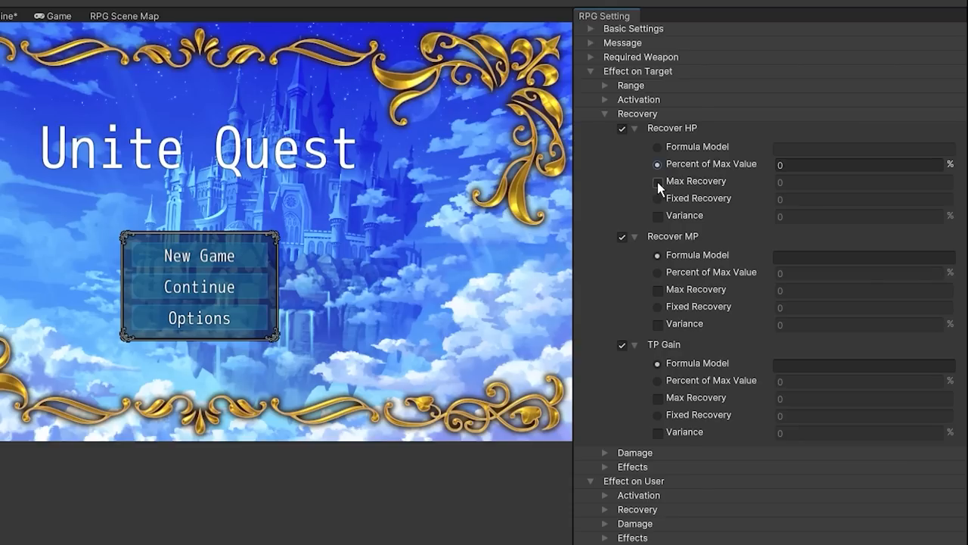
{"action": "left_click", "coordinate": [658, 181]}
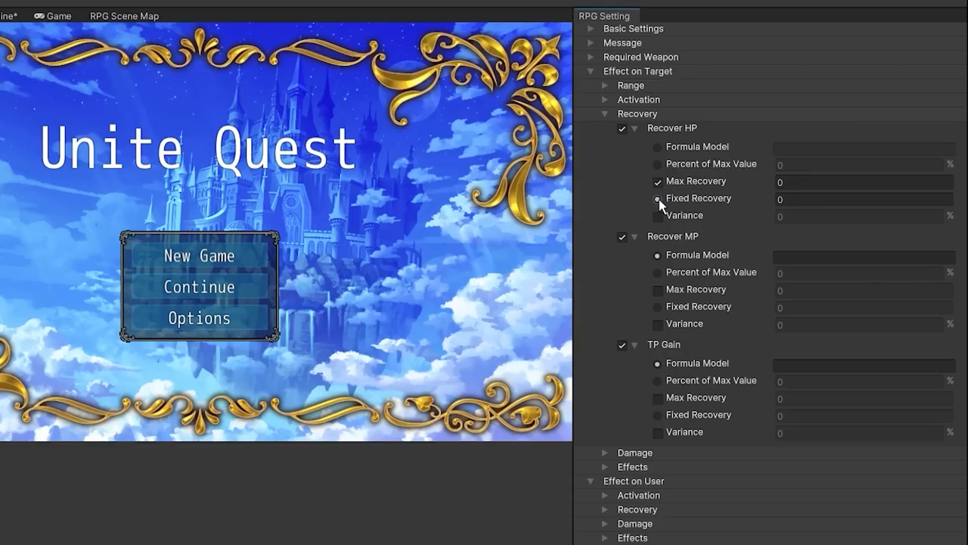
{"action": "left_click", "coordinate": [657, 215]}
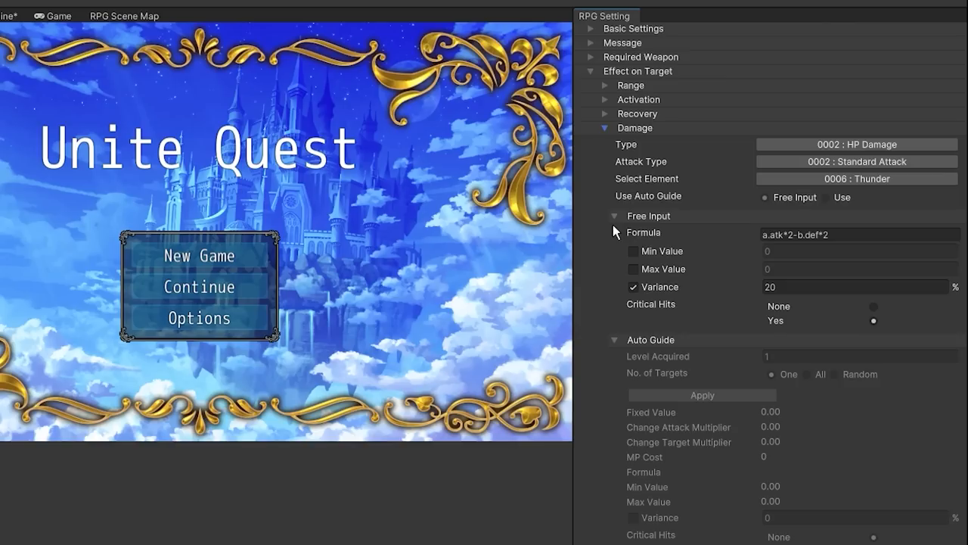
{"action": "mouse_move", "coordinate": [703, 319]}
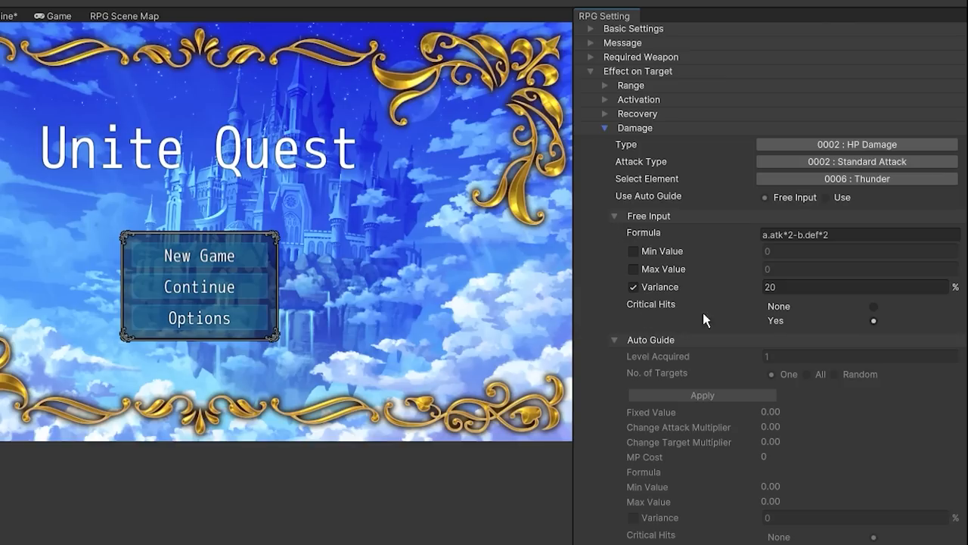
Step: Expand Spark's target Effects, add a trial state effect, then delete it, keeping Paralysis 30%
{"action": "left_click", "coordinate": [859, 235]}
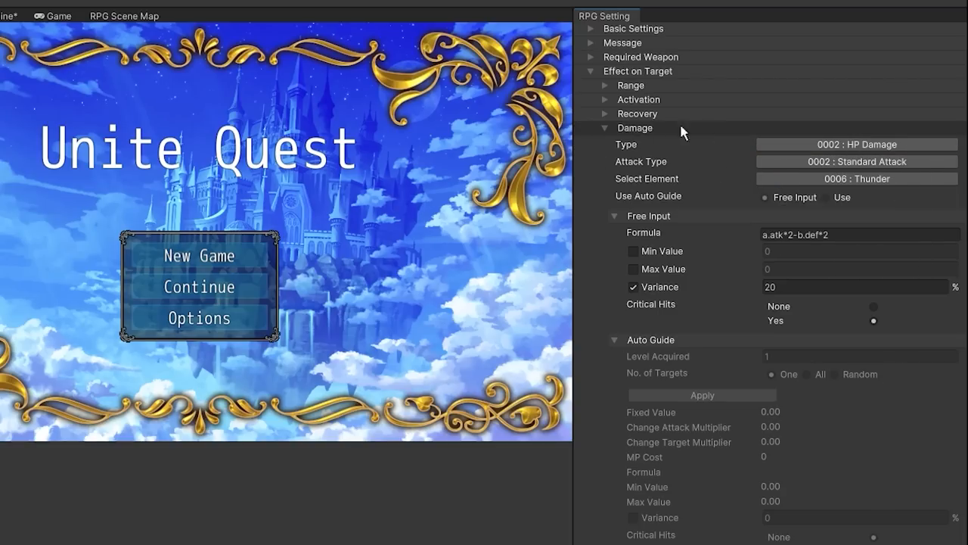
{"action": "left_click", "coordinate": [605, 128]}
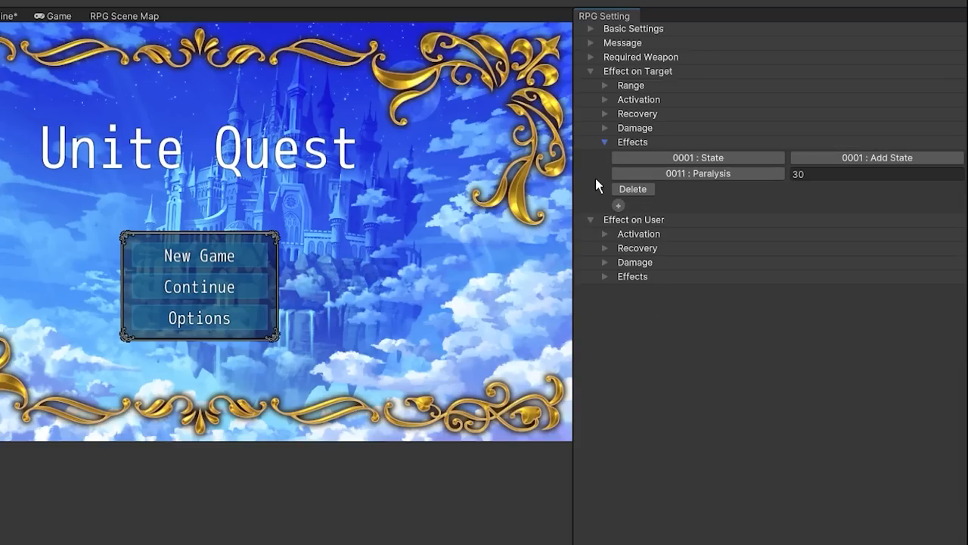
{"action": "left_click", "coordinate": [618, 205]}
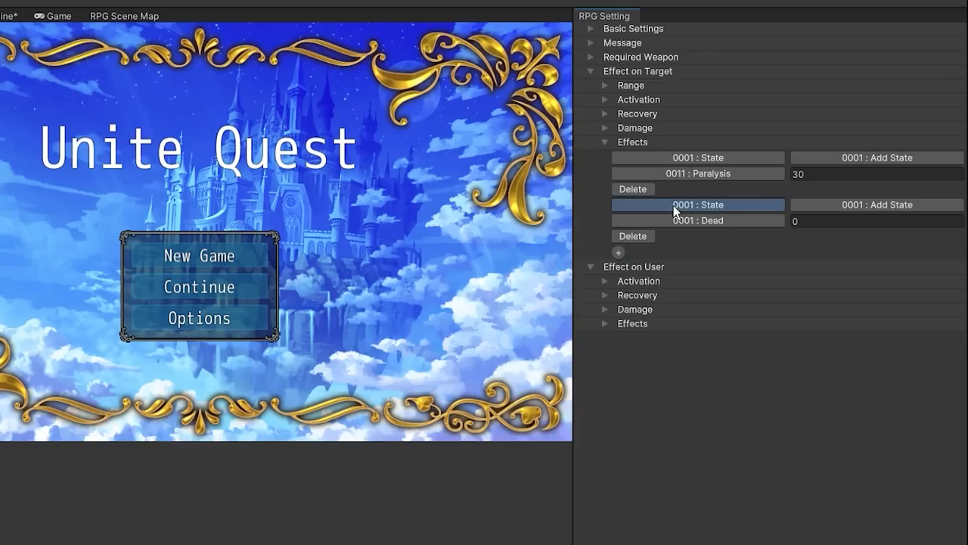
{"action": "left_click", "coordinate": [875, 204]}
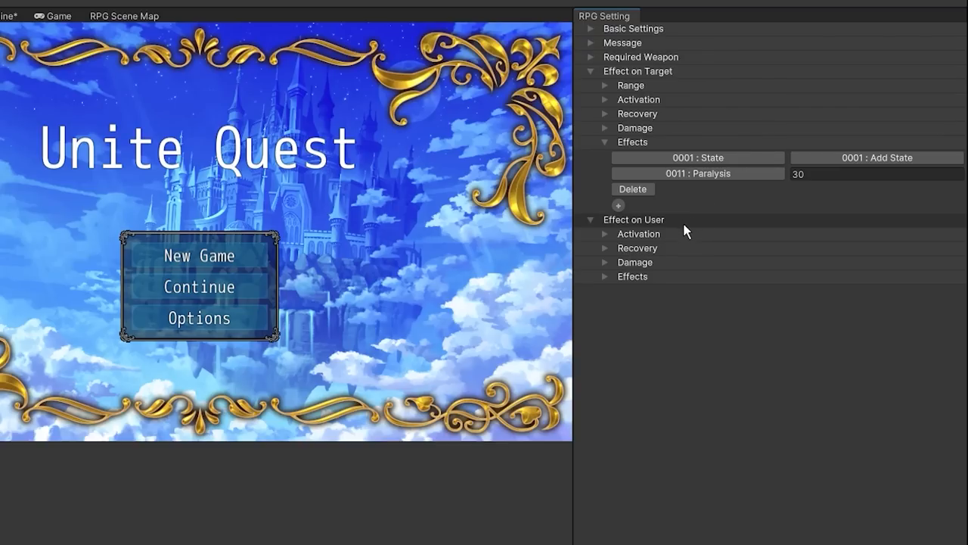
{"action": "left_click", "coordinate": [604, 233]}
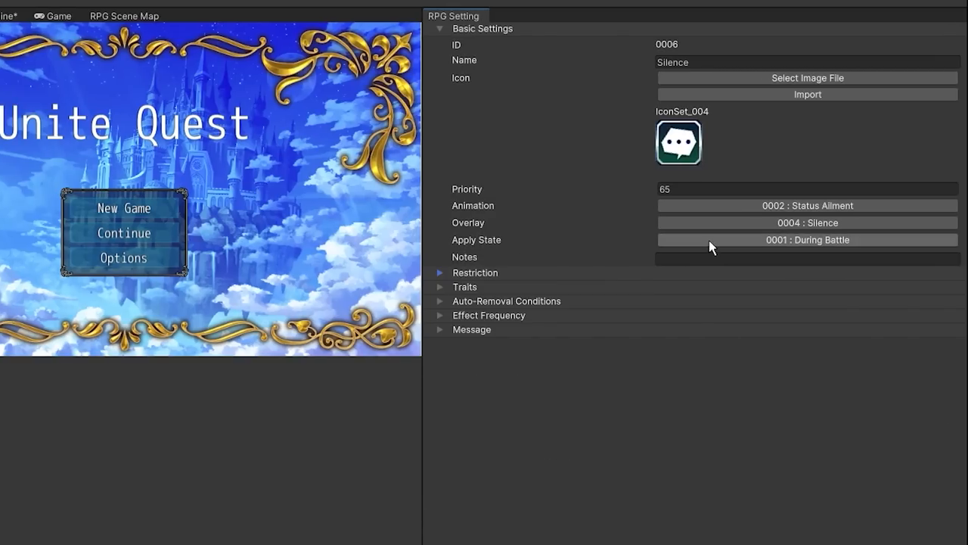
Step: Turn on step-based effect frequency for the Silence state with a count of 12
{"action": "left_click", "coordinate": [807, 240]}
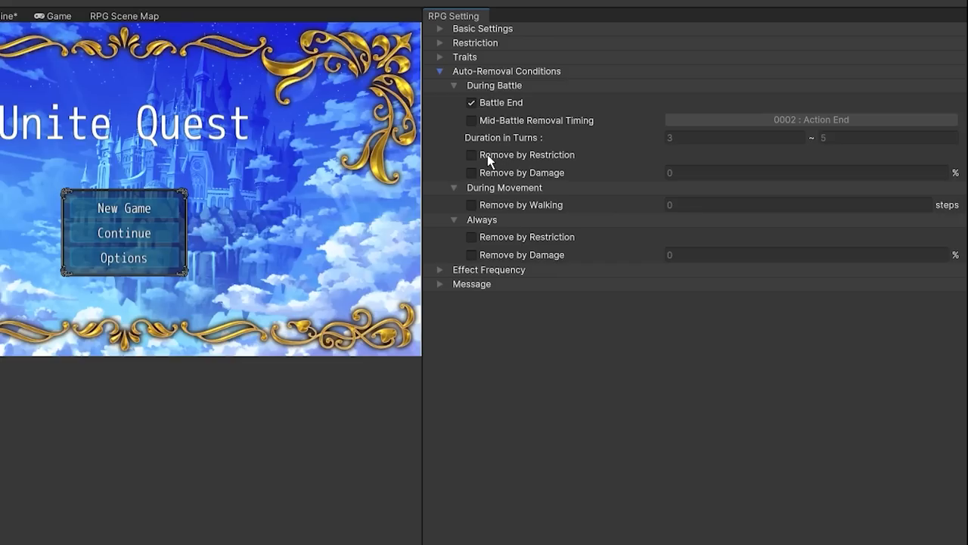
{"action": "left_click", "coordinate": [440, 71]}
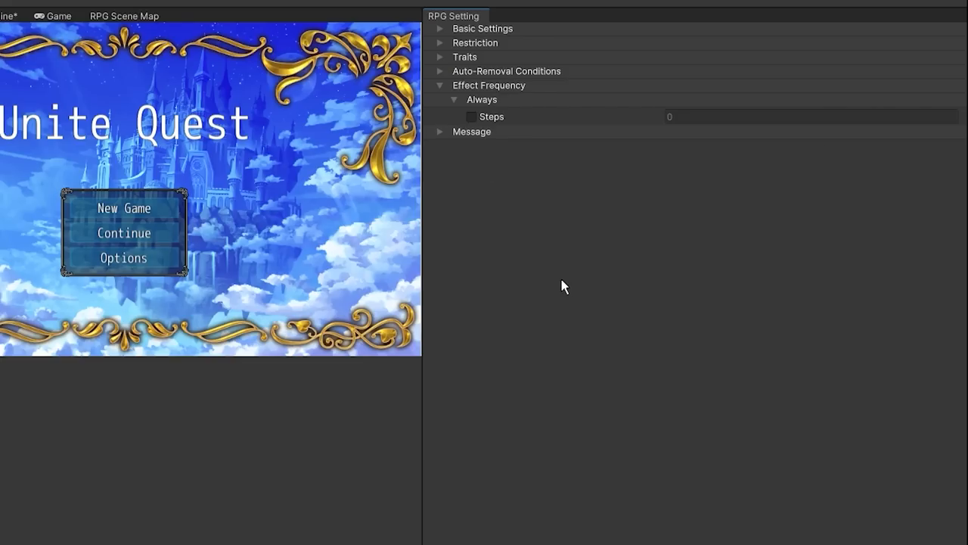
{"action": "left_click", "coordinate": [471, 117]}
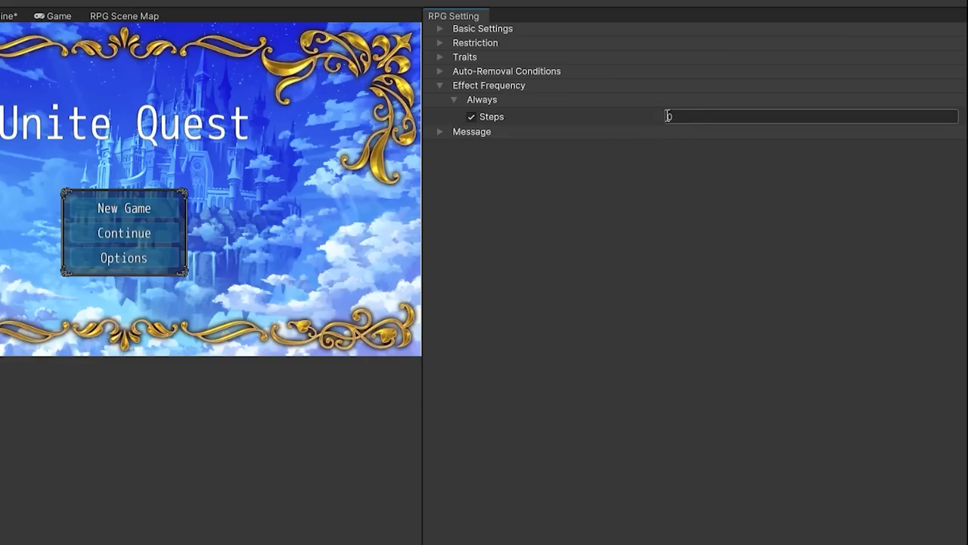
{"action": "type", "text": "12"}
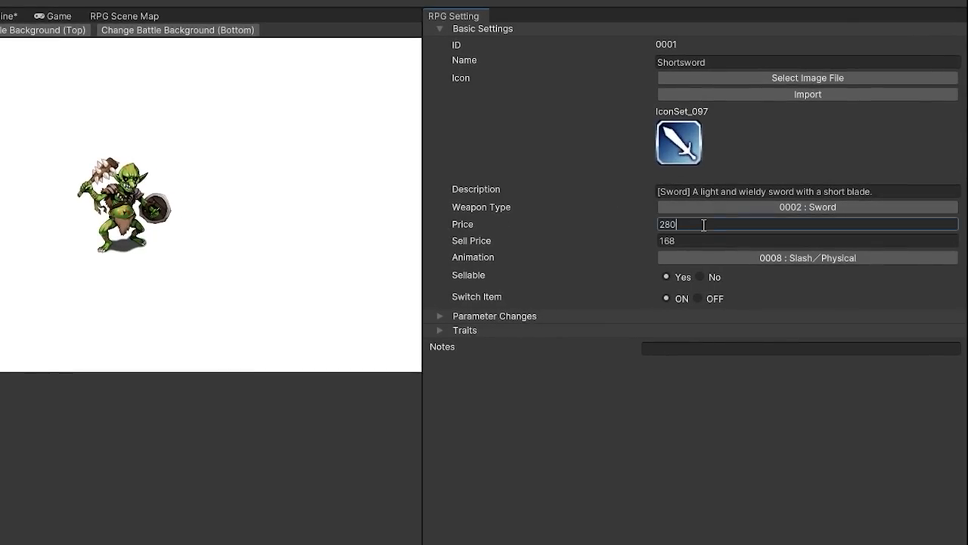
Step: Select the Shortsword price, then expand Armor and open the Mythril Breastplate
{"action": "left_click", "coordinate": [805, 240]}
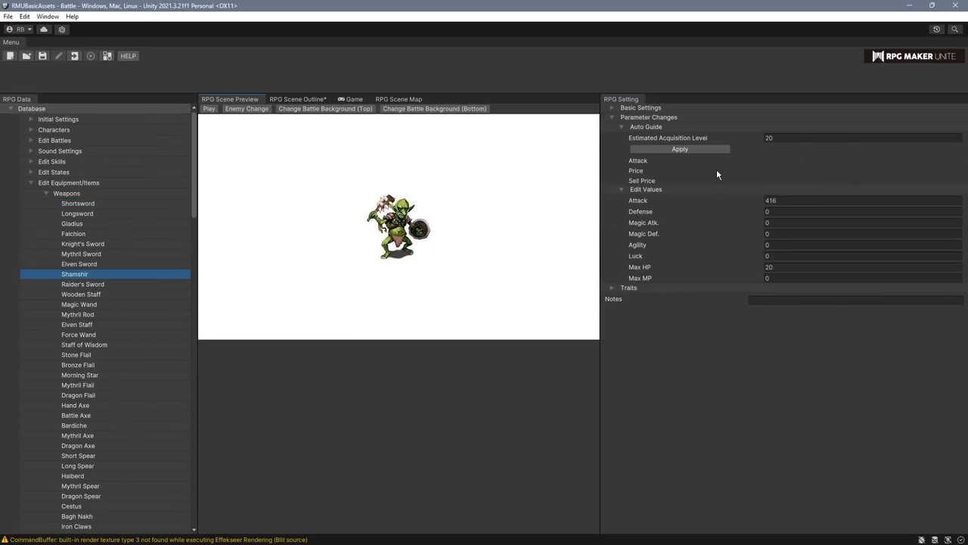
{"action": "left_click", "coordinate": [46, 193]}
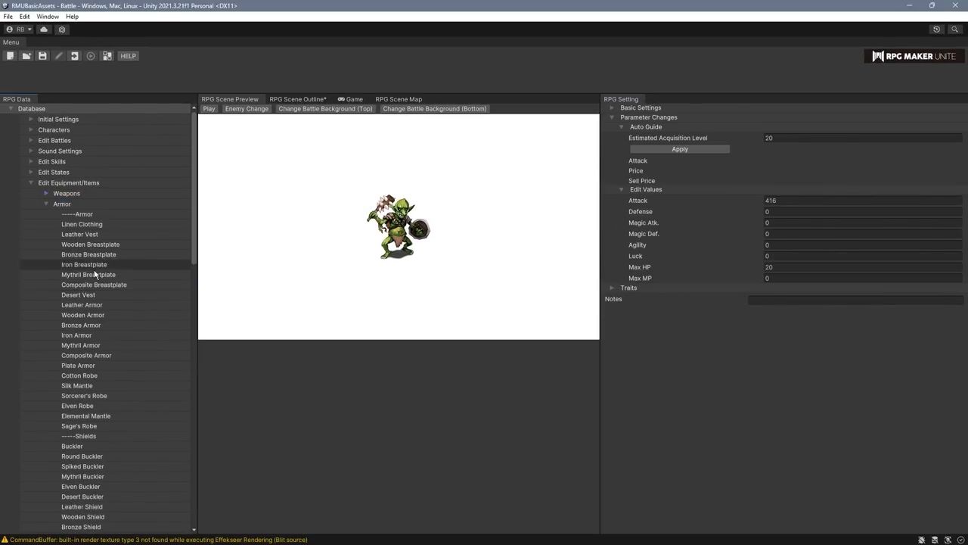
{"action": "left_click", "coordinate": [88, 273]}
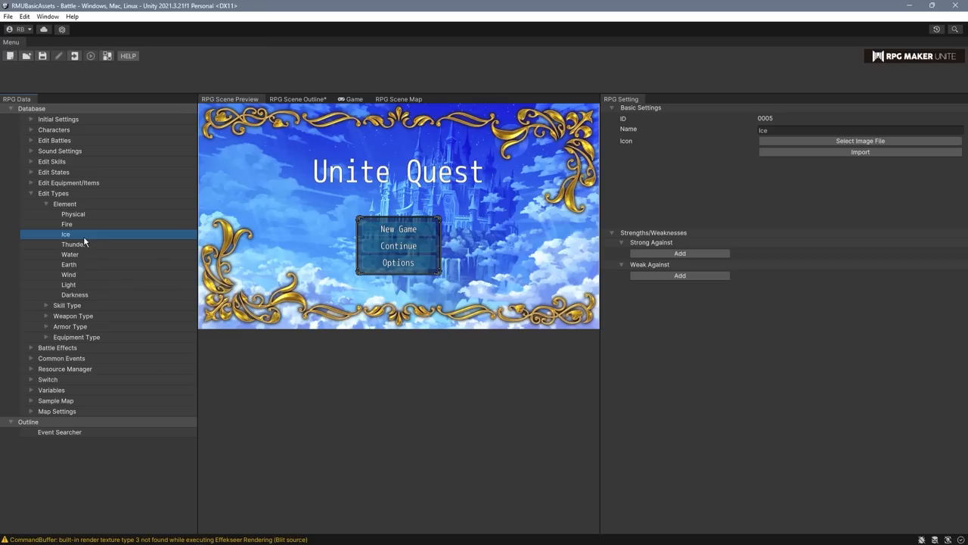
{"action": "mouse_move", "coordinate": [74, 235]}
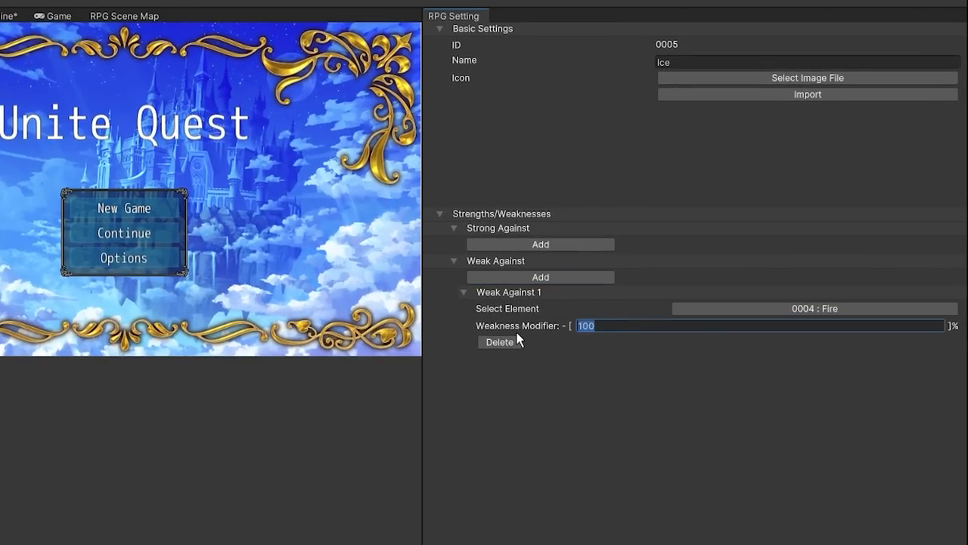
Step: Enter 299 as the Ice element's weakness modifier against Fire
{"action": "type", "text": "299"}
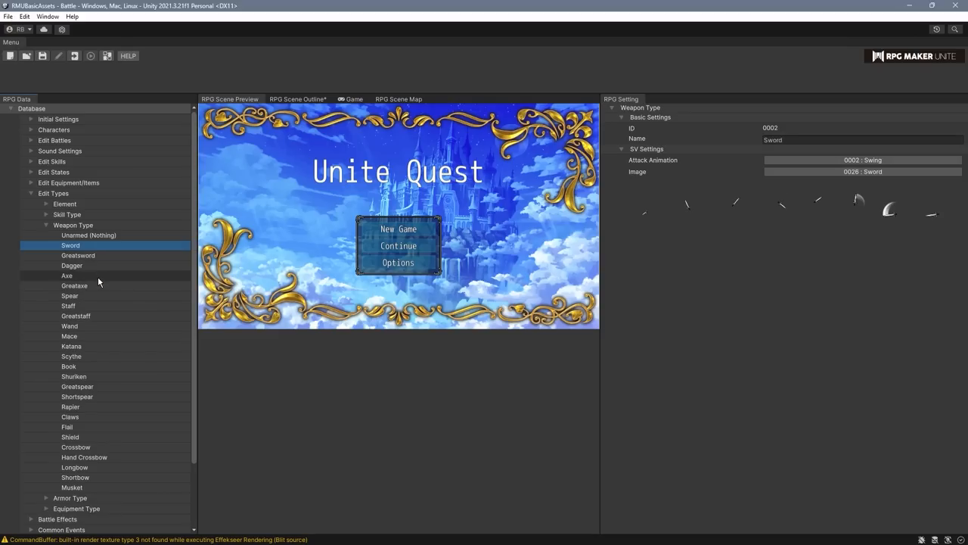
Step: Check the Axe weapon type's attack animation choices, then view the Head equipment type
{"action": "left_click", "coordinate": [67, 275]}
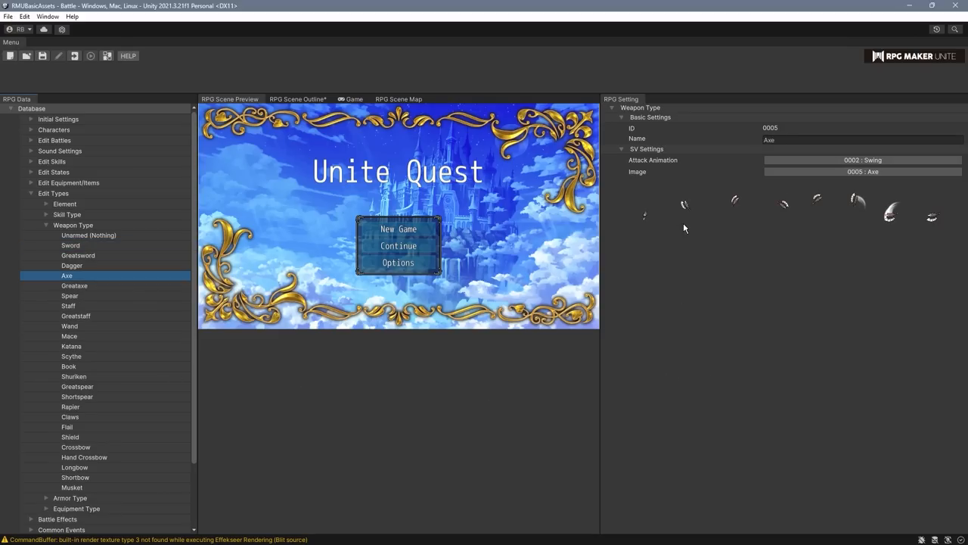
{"action": "left_click", "coordinate": [862, 159]}
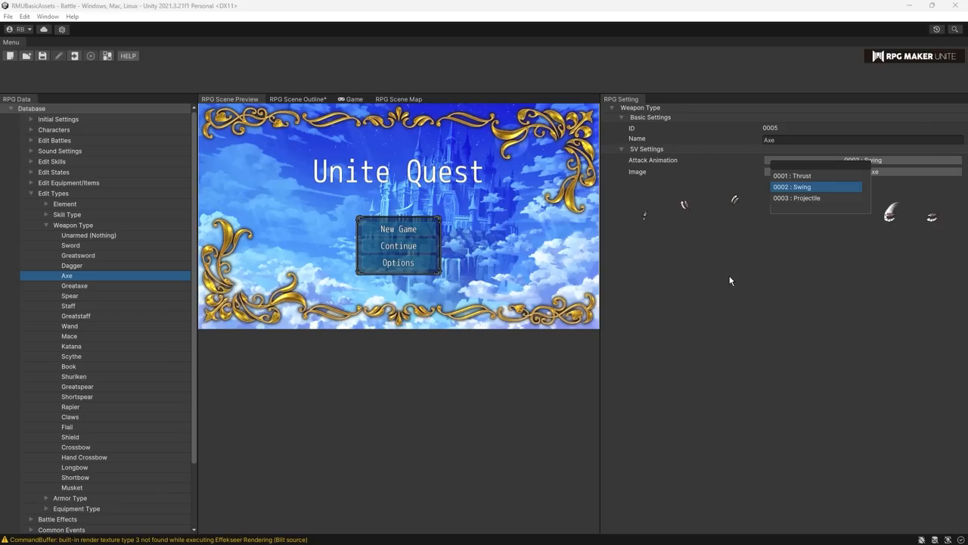
{"action": "left_click", "coordinate": [862, 171]}
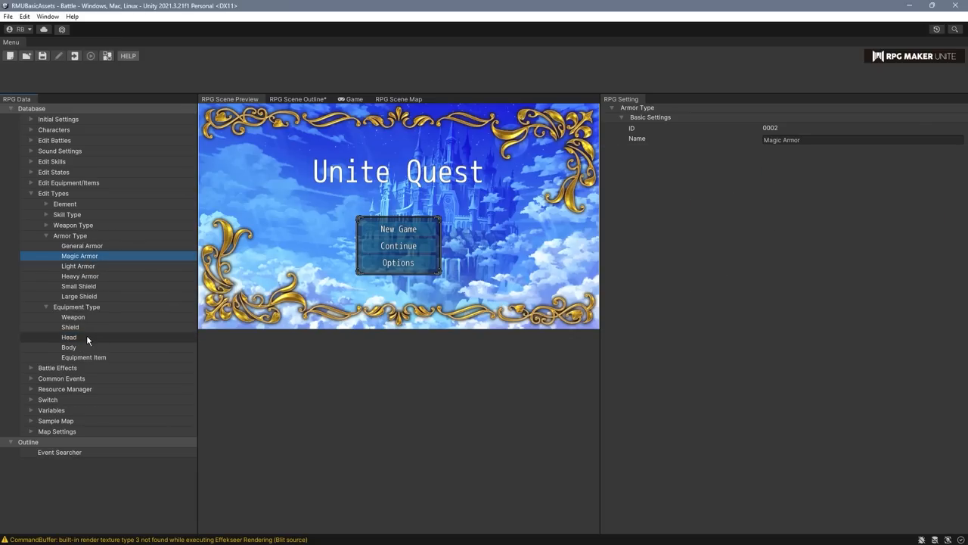
{"action": "left_click", "coordinate": [69, 337]}
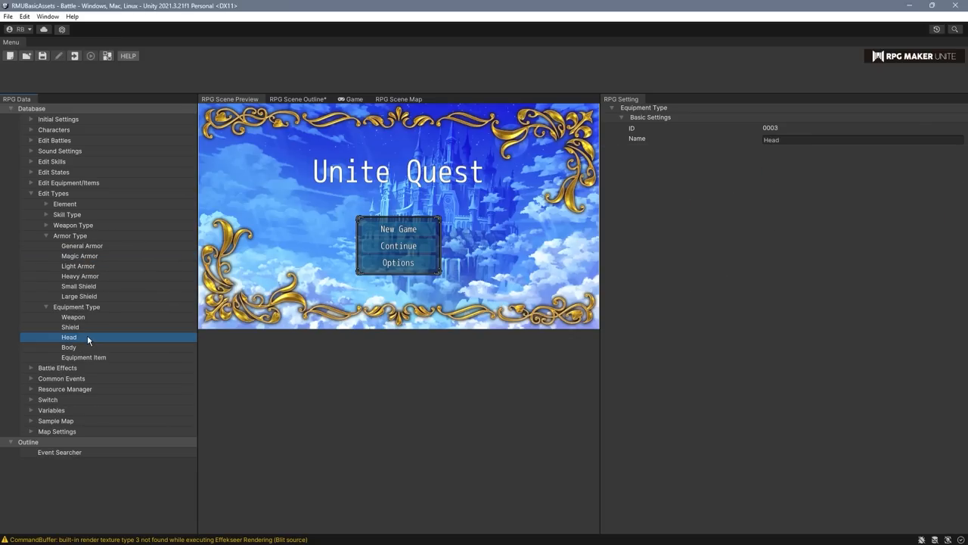
{"action": "left_click", "coordinate": [58, 203]}
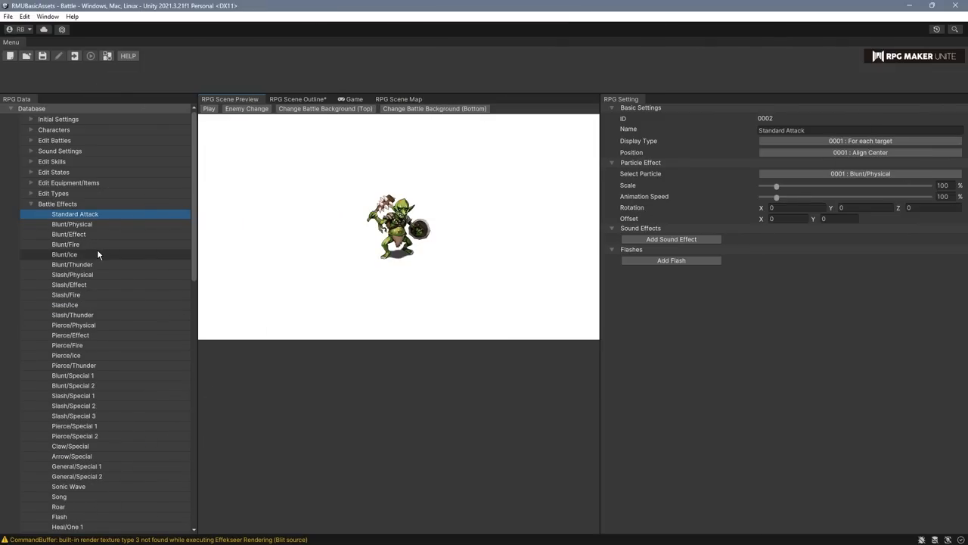
Step: Preview the Blunt/Ice, Blunt/Physical and Pierce/Thunder battle effects, then expand Resource Manager characters
{"action": "left_click", "coordinate": [65, 254]}
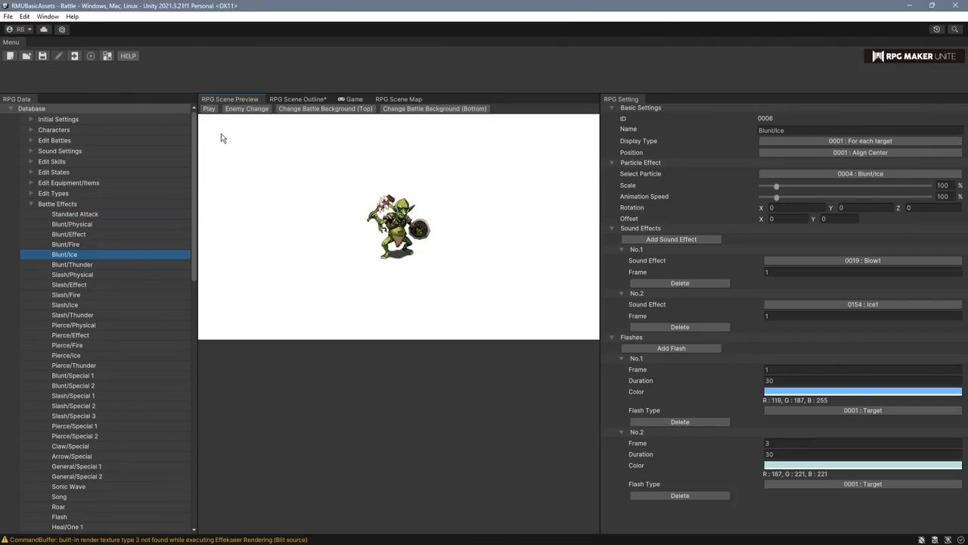
{"action": "left_click", "coordinate": [209, 108]}
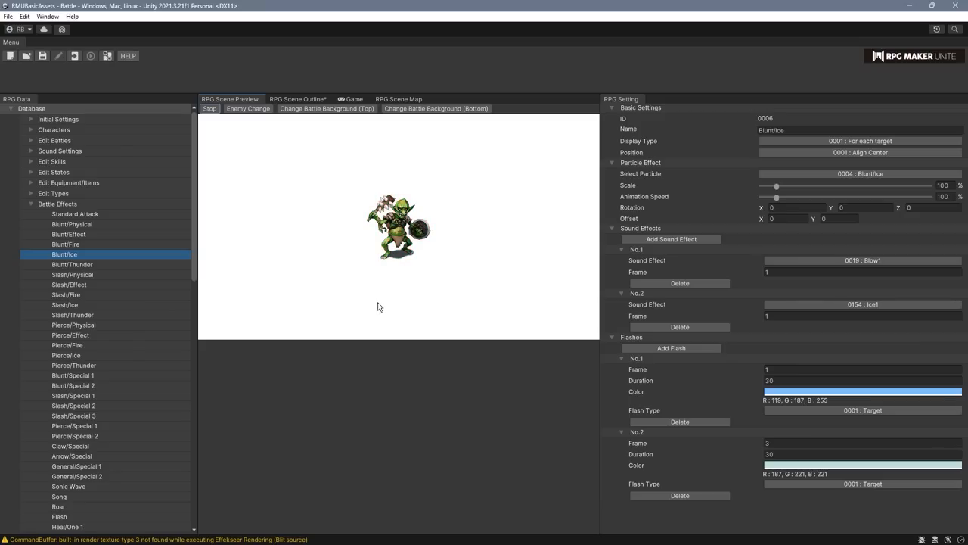
{"action": "left_click", "coordinate": [72, 224]}
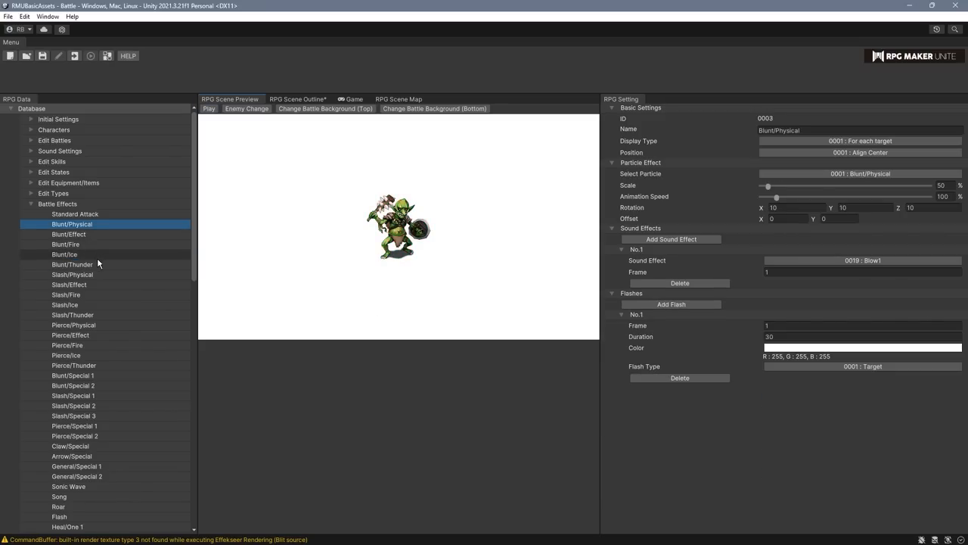
{"action": "left_click", "coordinate": [74, 364]}
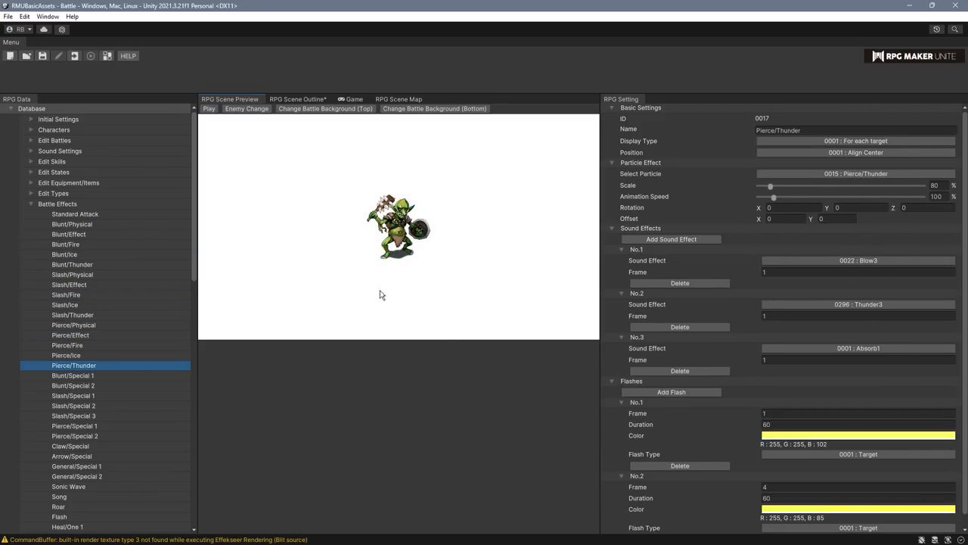
{"action": "left_click", "coordinate": [209, 108]}
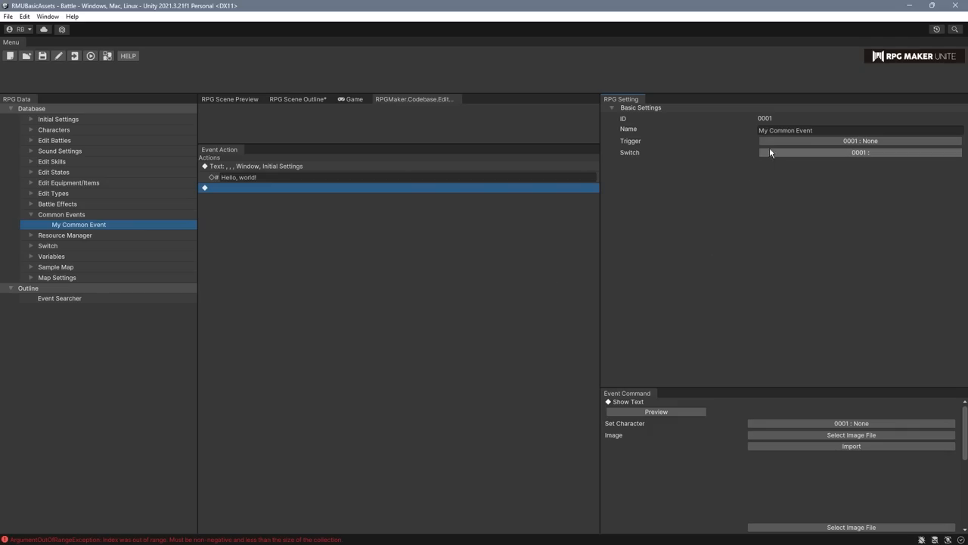
{"action": "left_click", "coordinate": [860, 140]}
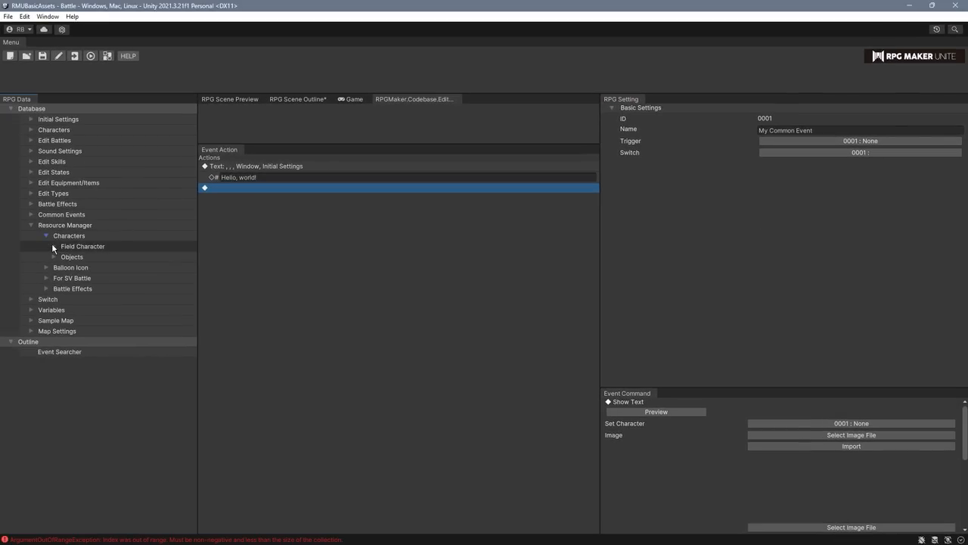
Step: Browse Hero (Male) and Sniper (Female) field sprites and Hero's facing-down walk image picker
{"action": "left_click", "coordinate": [88, 266]}
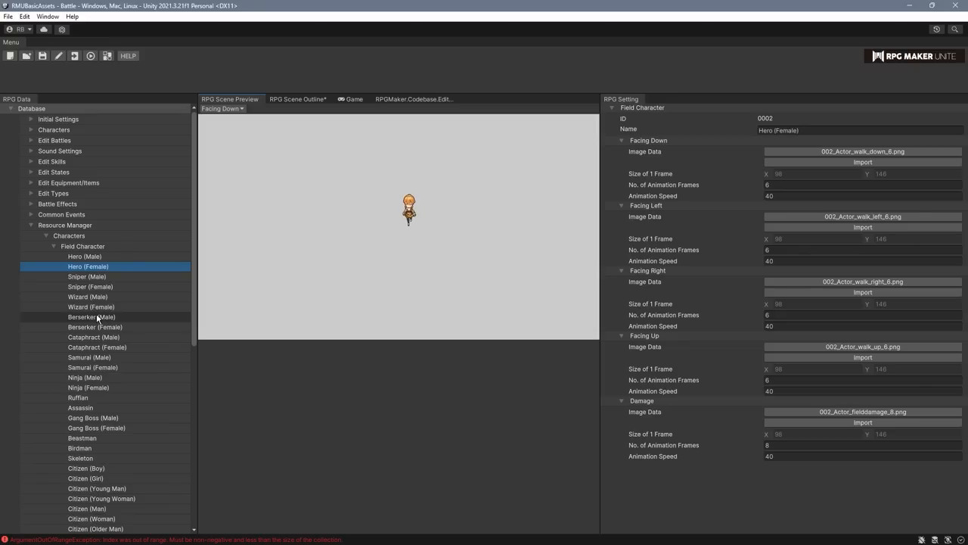
{"action": "left_click", "coordinate": [85, 256]}
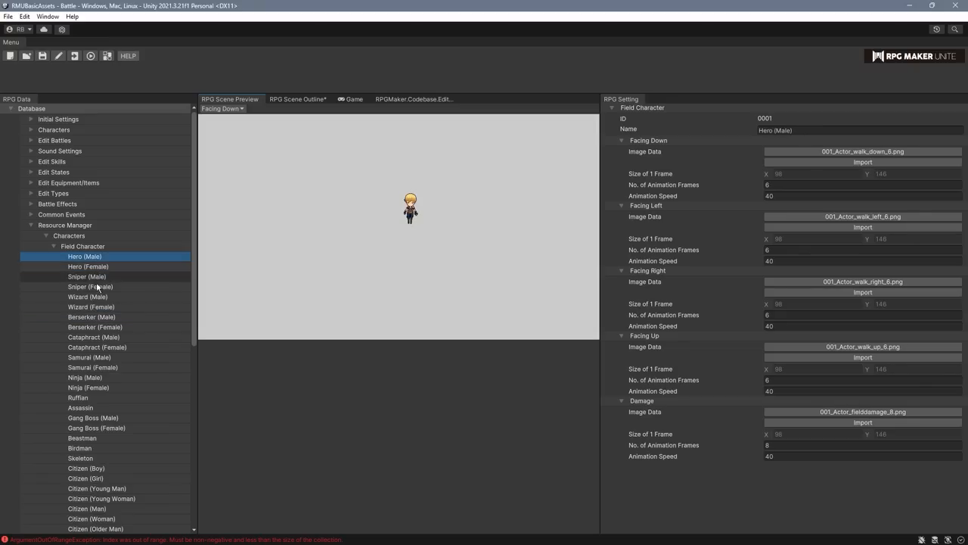
{"action": "left_click", "coordinate": [90, 286]}
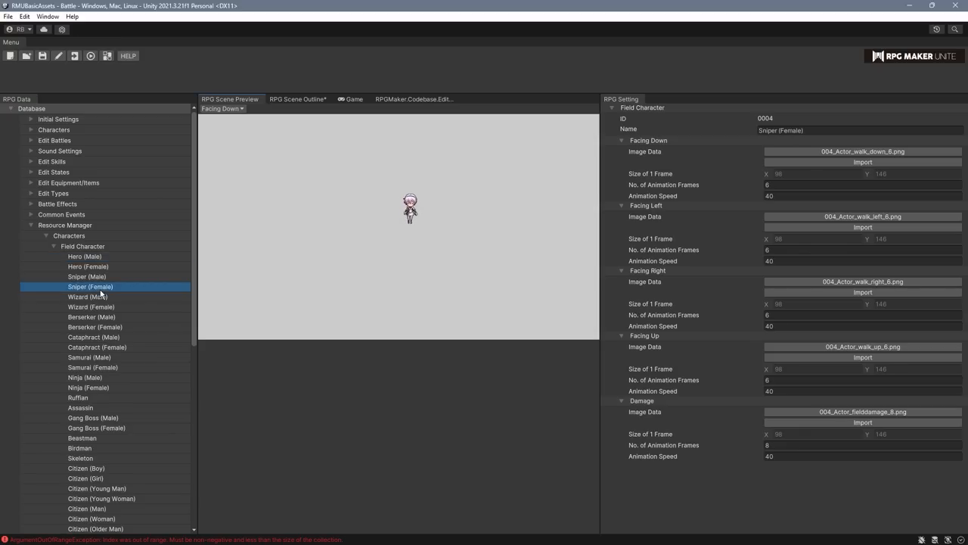
{"action": "left_click", "coordinate": [85, 257]}
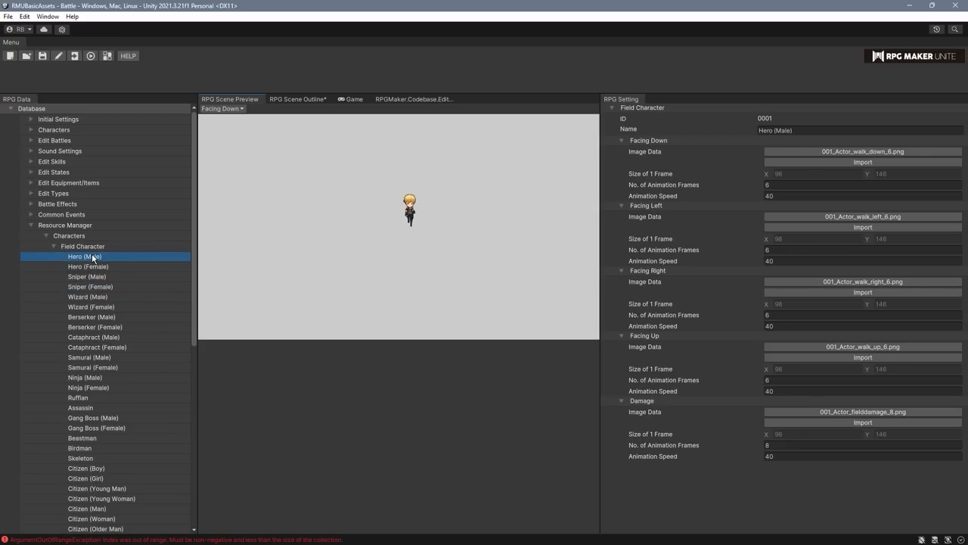
{"action": "mouse_move", "coordinate": [190, 256]}
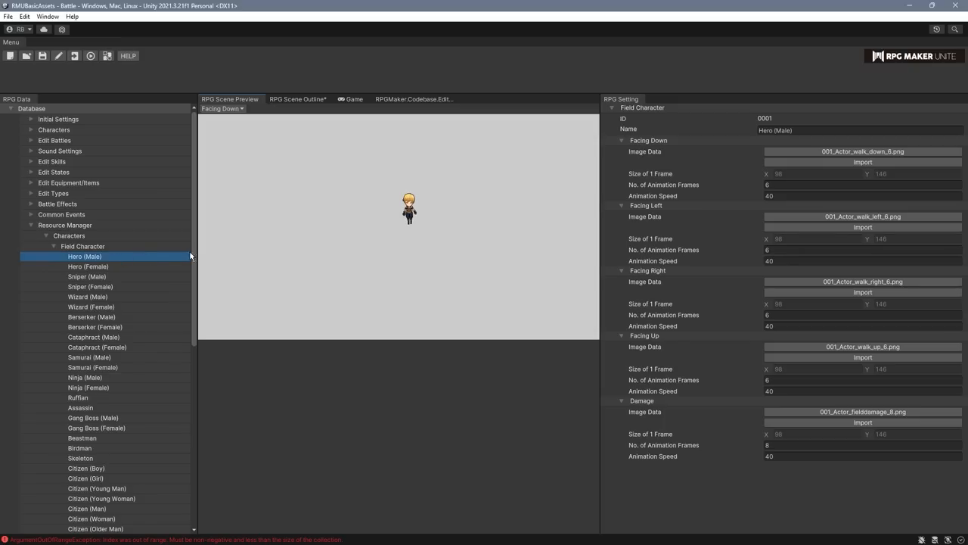
{"action": "left_click", "coordinate": [862, 184]}
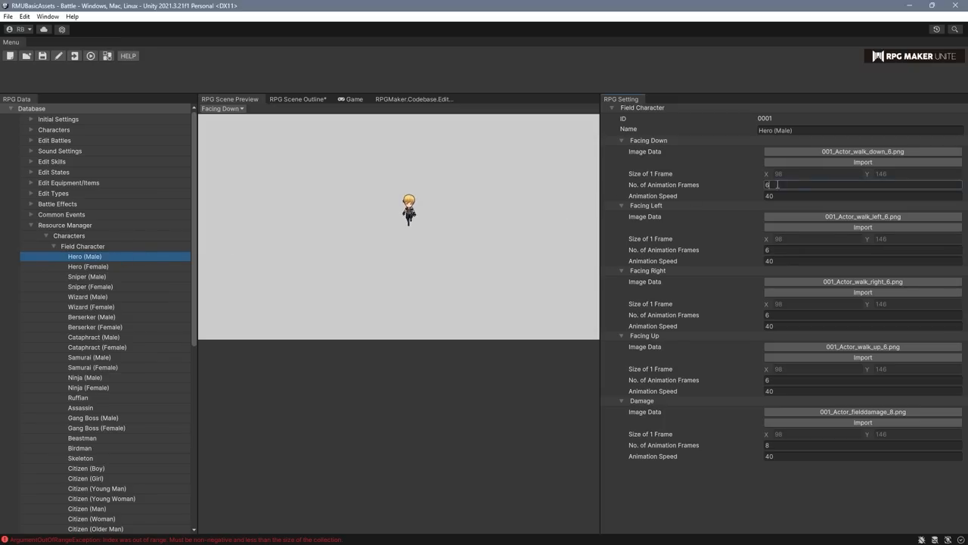
{"action": "left_click", "coordinate": [862, 195]}
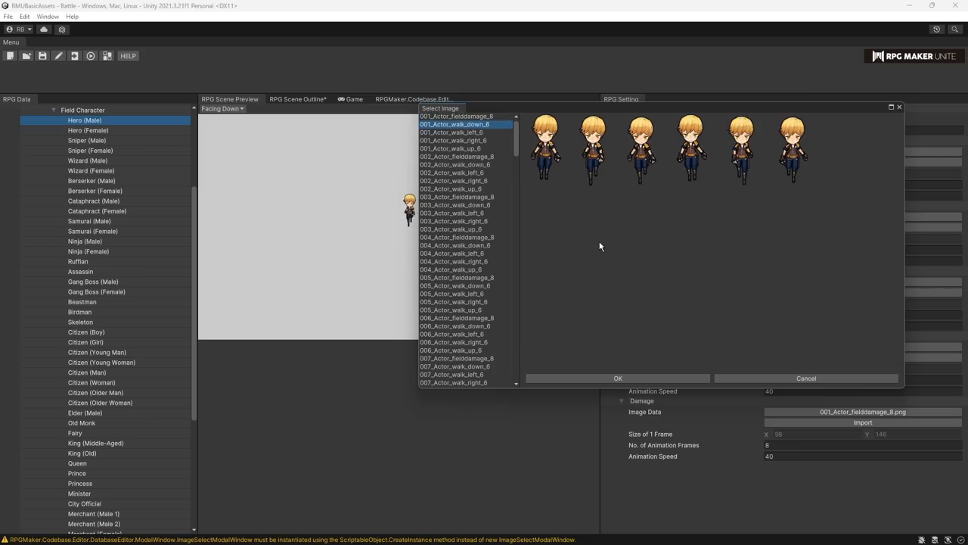
{"action": "left_click", "coordinate": [451, 144]}
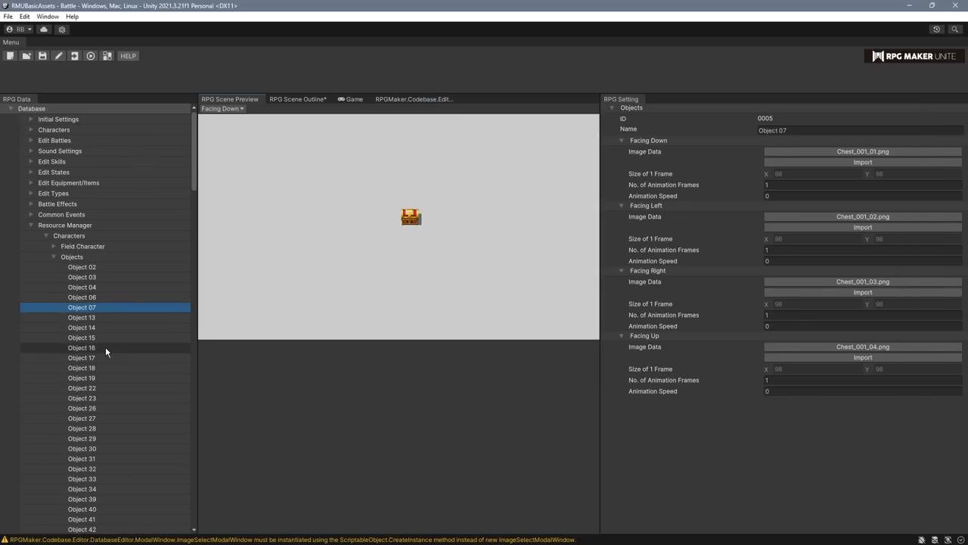
Step: View the Heart balloon icon, Sniper (Female) battle sprite, and Axe and Mace weapon sprites
{"action": "left_click", "coordinate": [81, 348]}
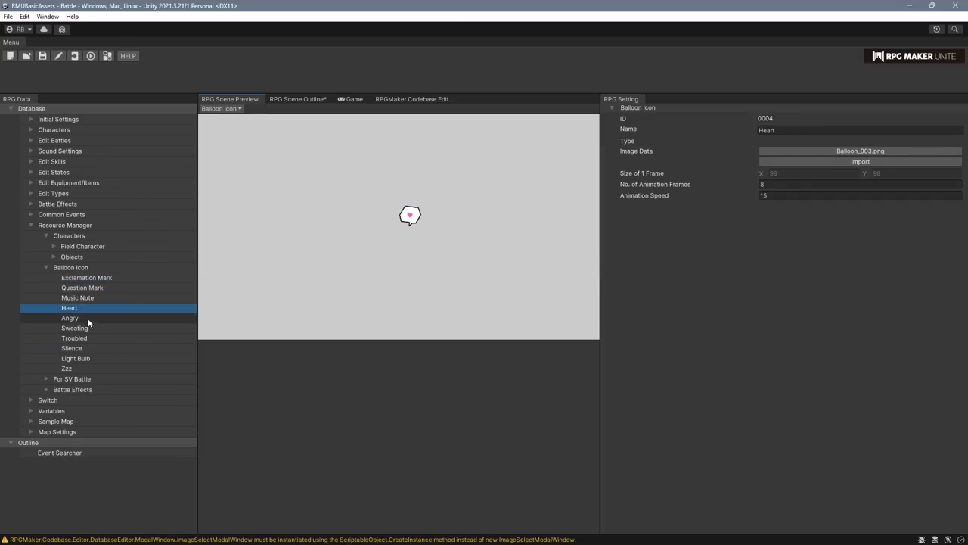
{"action": "left_click", "coordinate": [90, 332]}
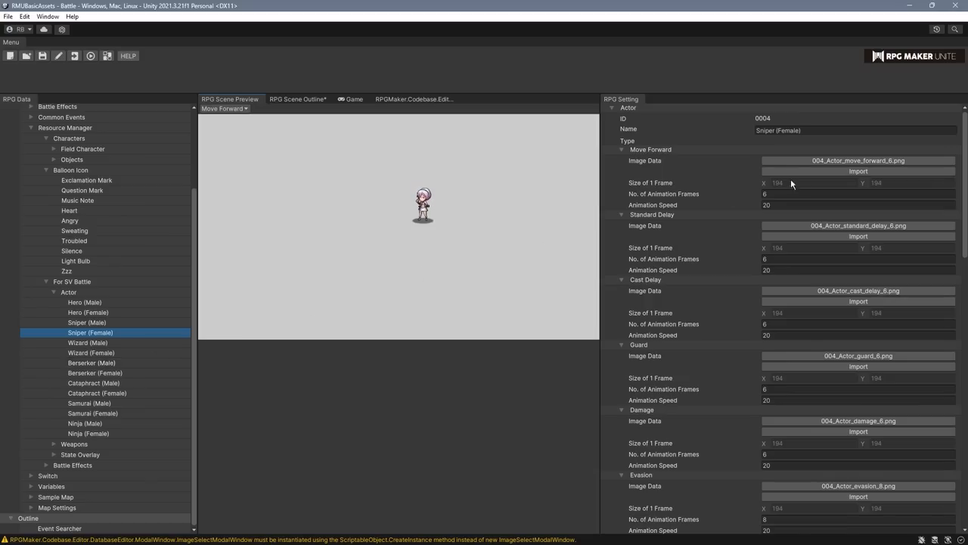
{"action": "scroll", "scroll_direction": "down", "scroll_amount": 3}
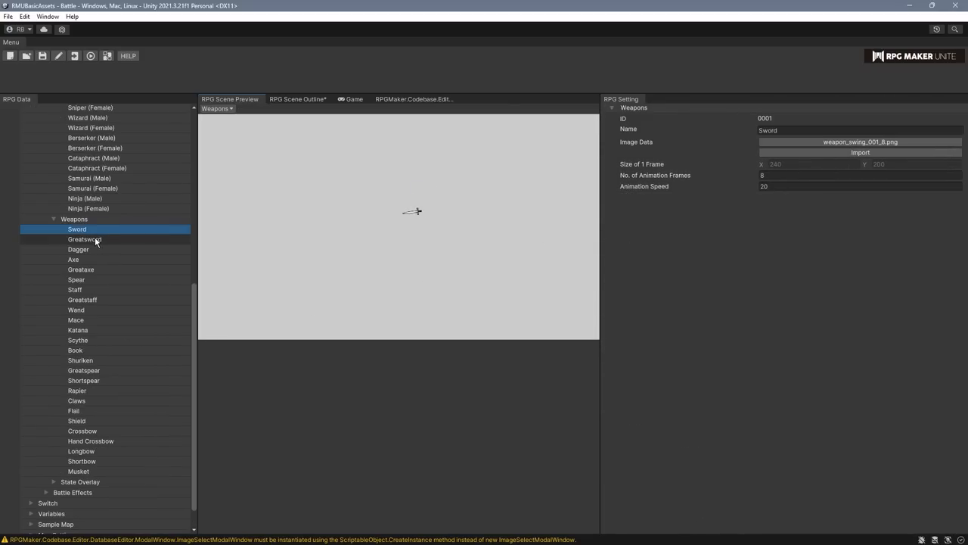
{"action": "left_click", "coordinate": [73, 259]}
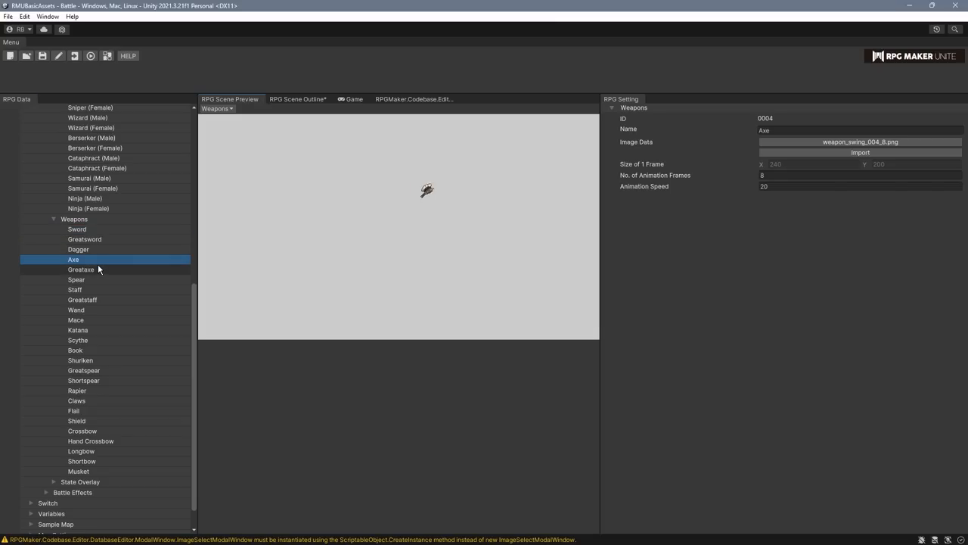
{"action": "left_click", "coordinate": [76, 319]}
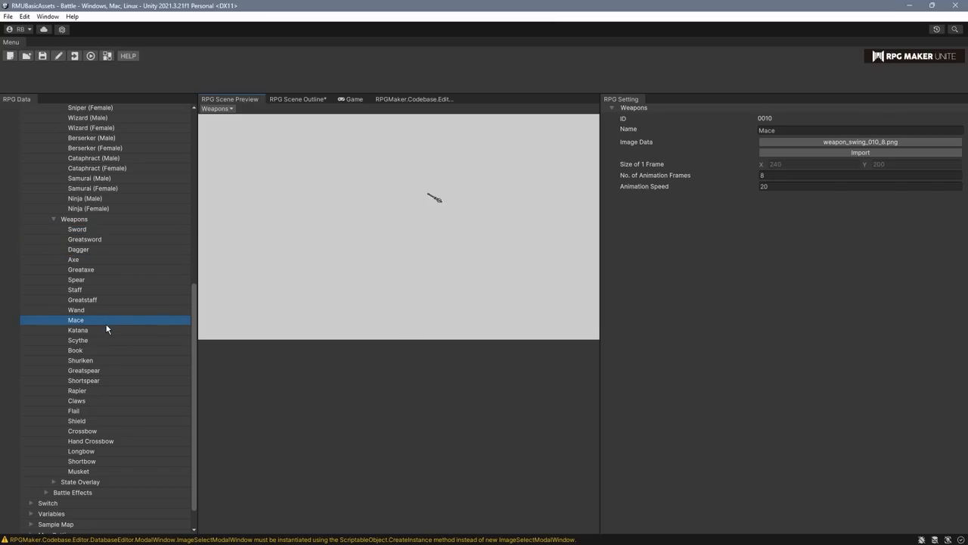
{"action": "mouse_move", "coordinate": [664, 268]}
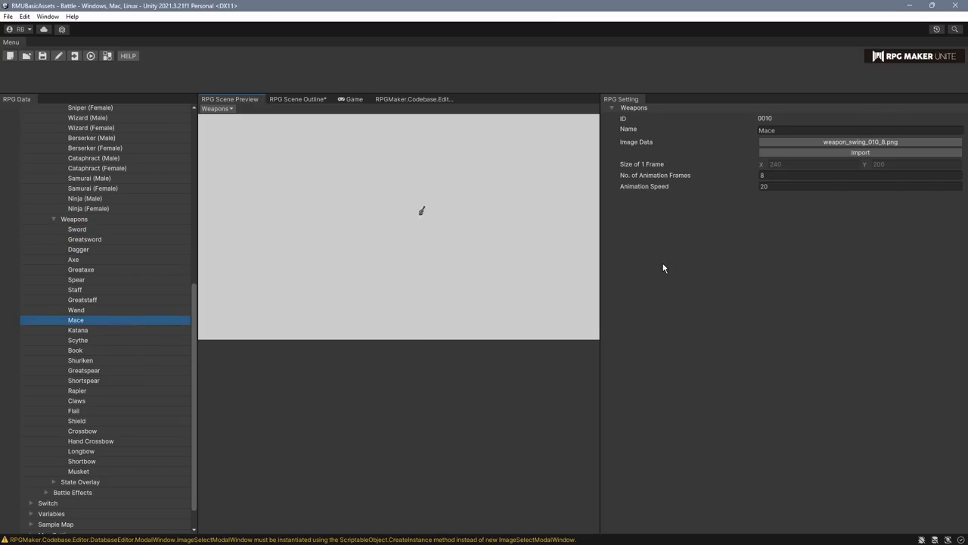